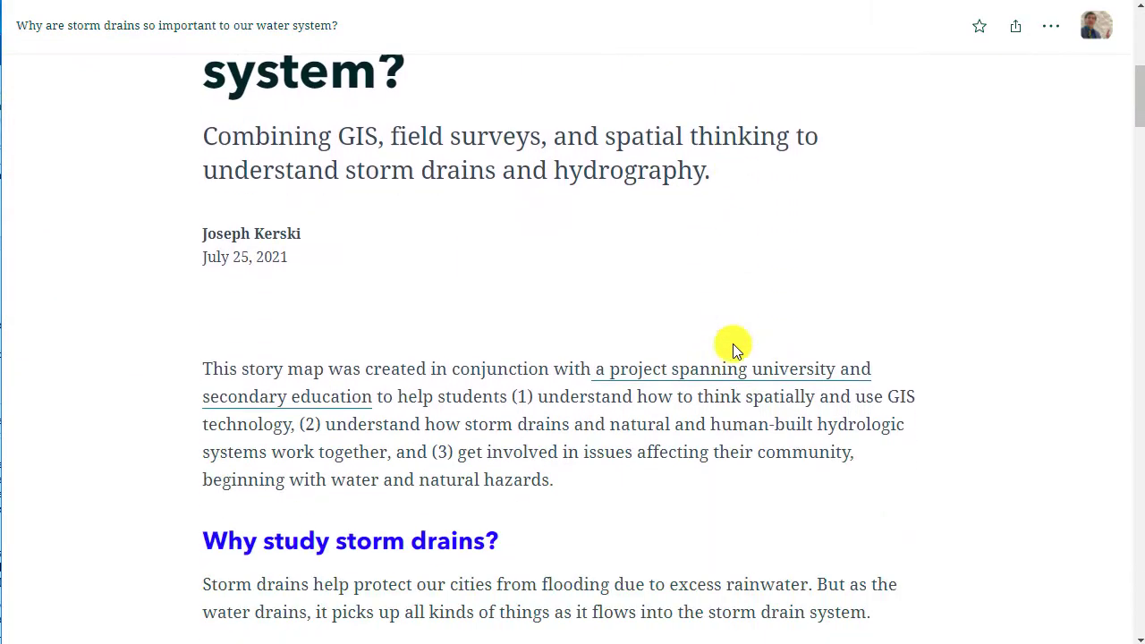
Step: Scroll through the published story and pan its map to the Buffalo storm drain points
scroll("down", 3)
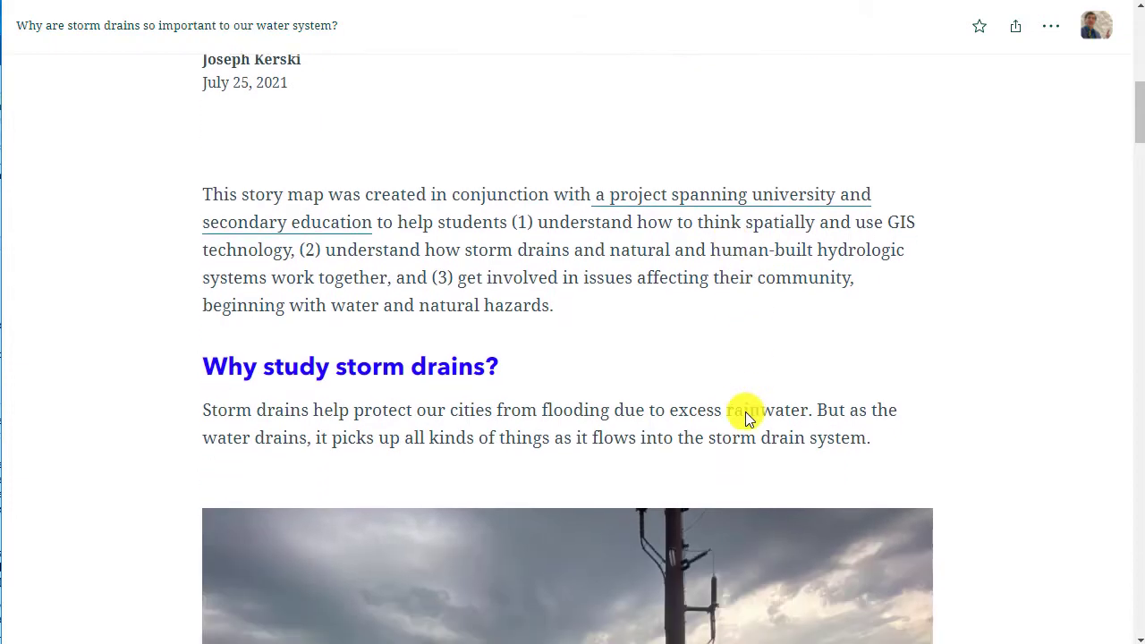
scroll("down", 3)
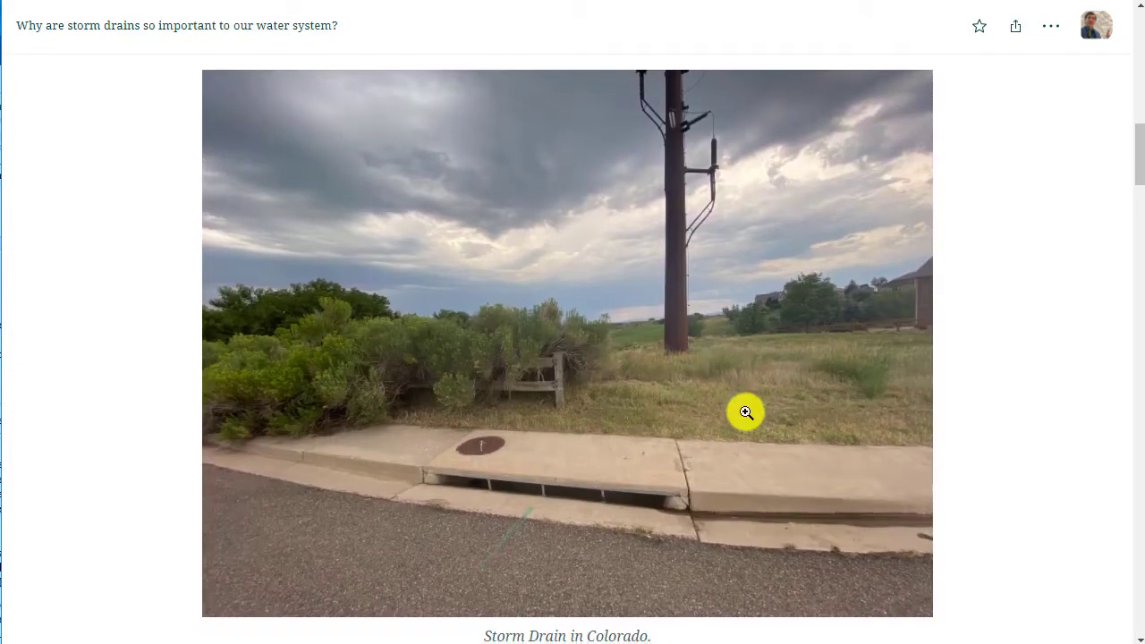
scroll("down", 3)
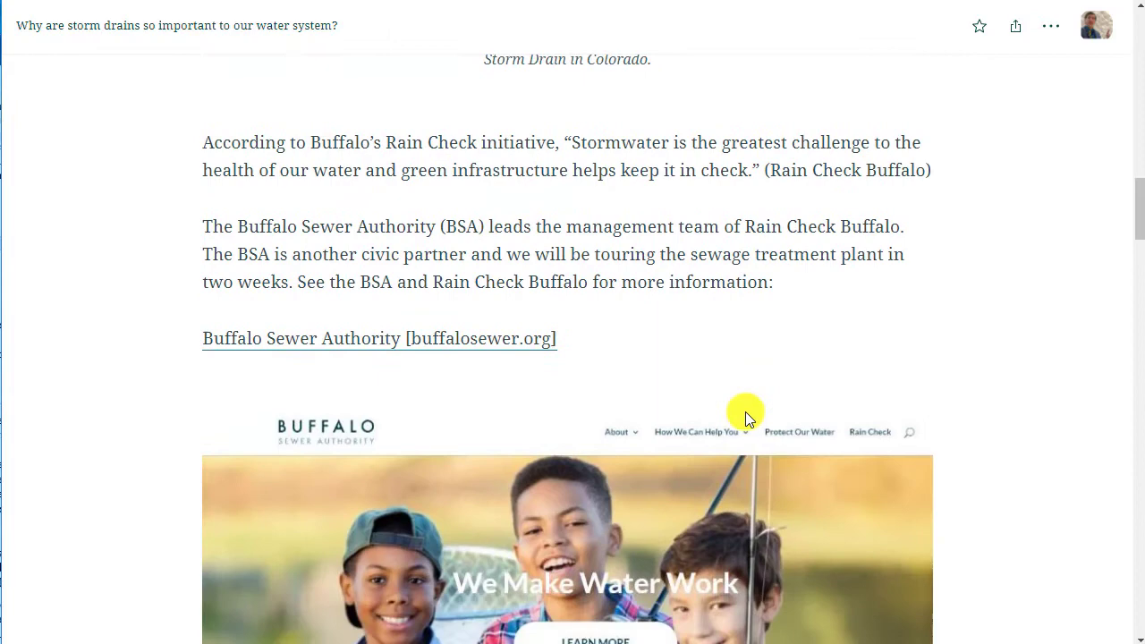
scroll("down", 3)
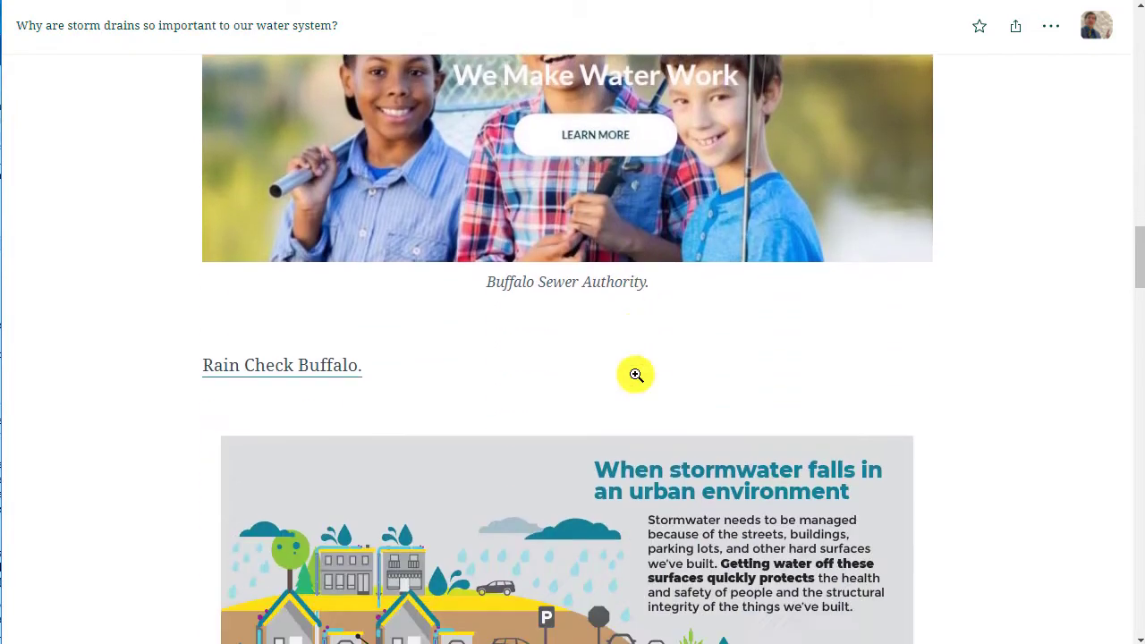
scroll("down", 3)
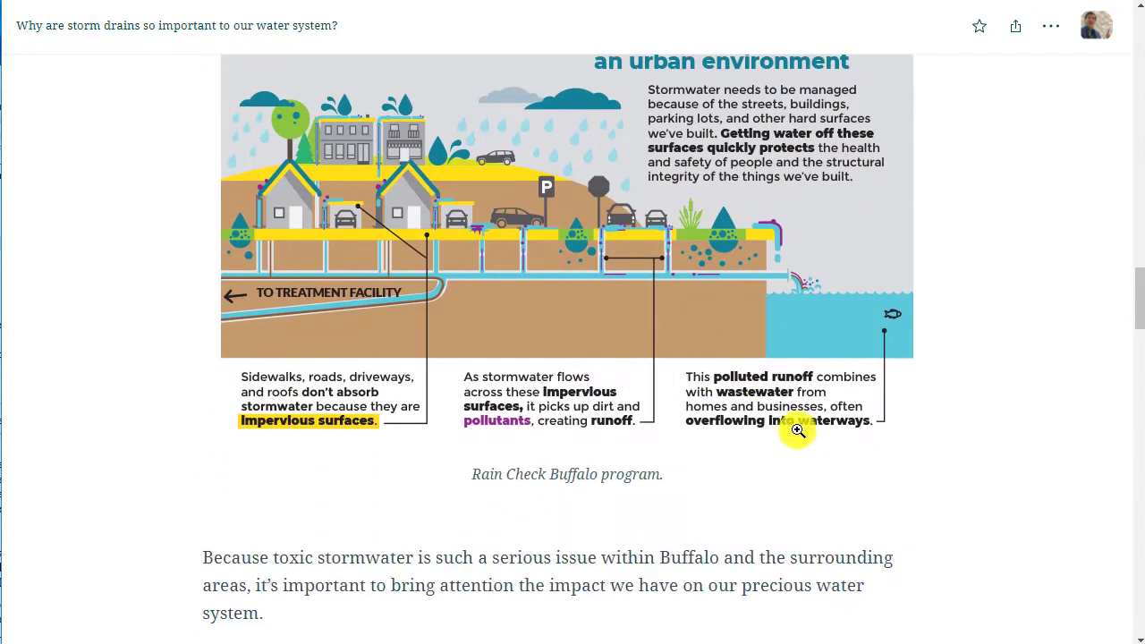
scroll("down", 3)
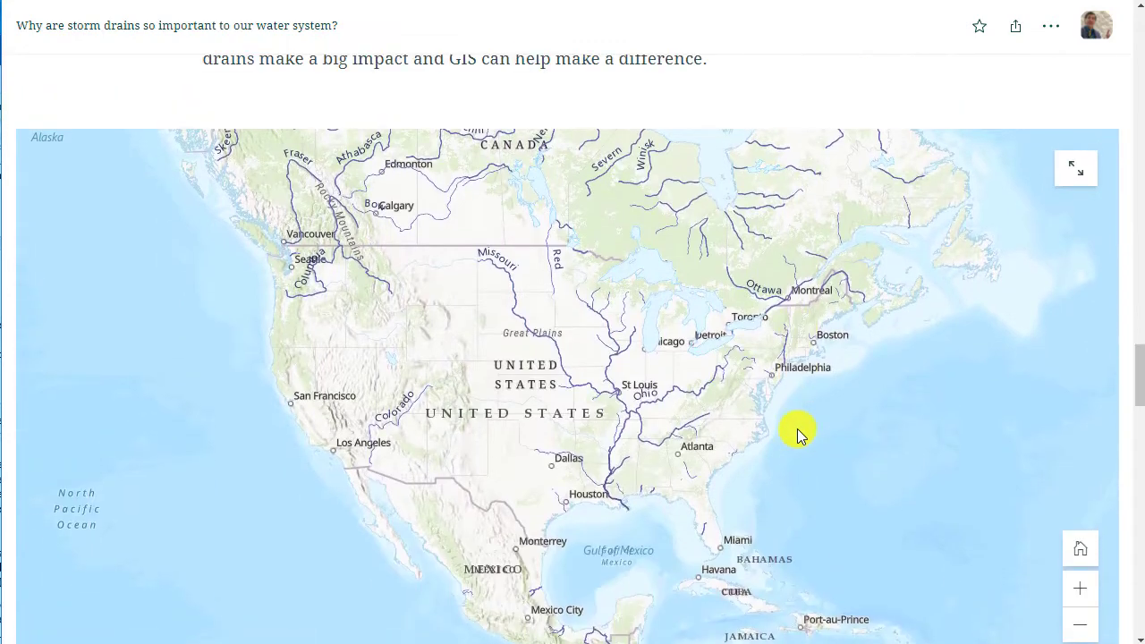
scroll("down", 3)
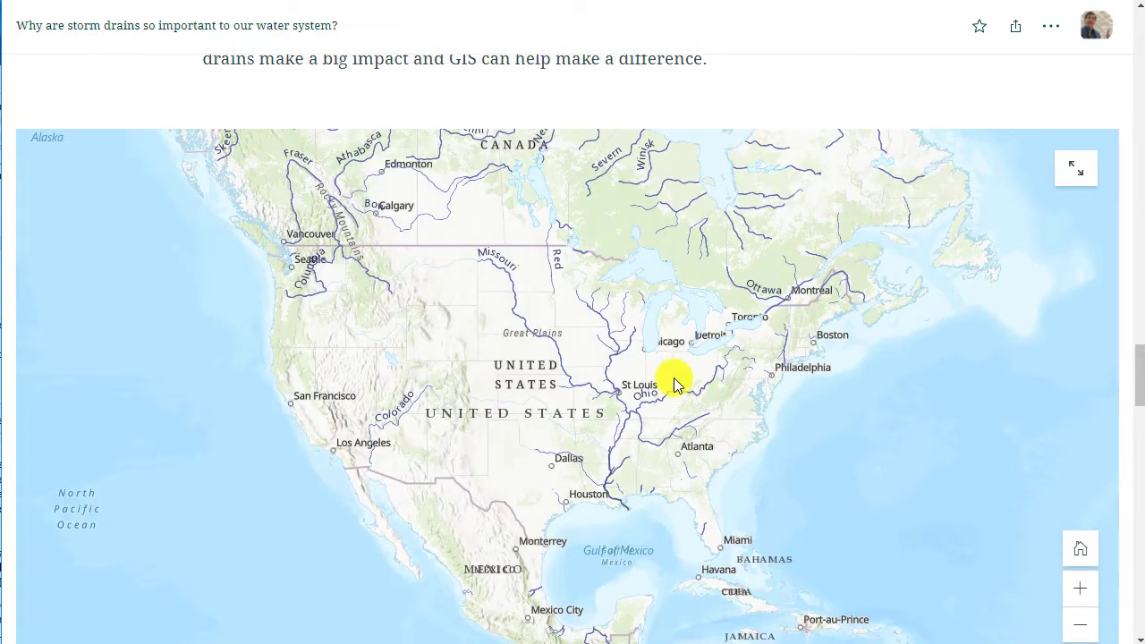
scroll("down", 3)
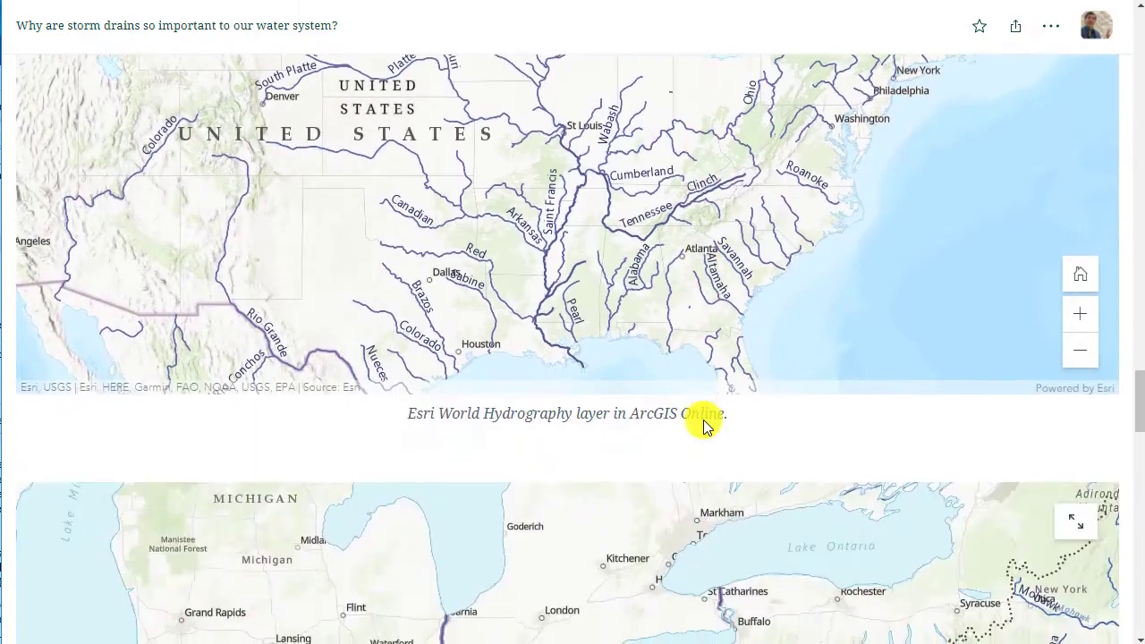
scroll("down", 3)
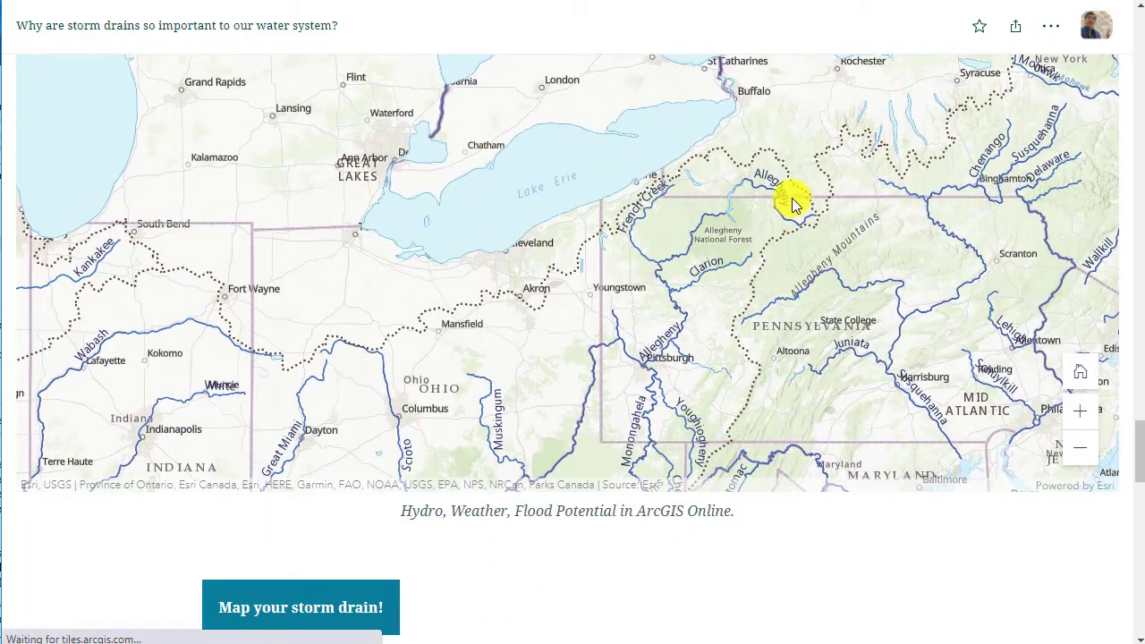
left_click_drag(797, 201, 750, 310)
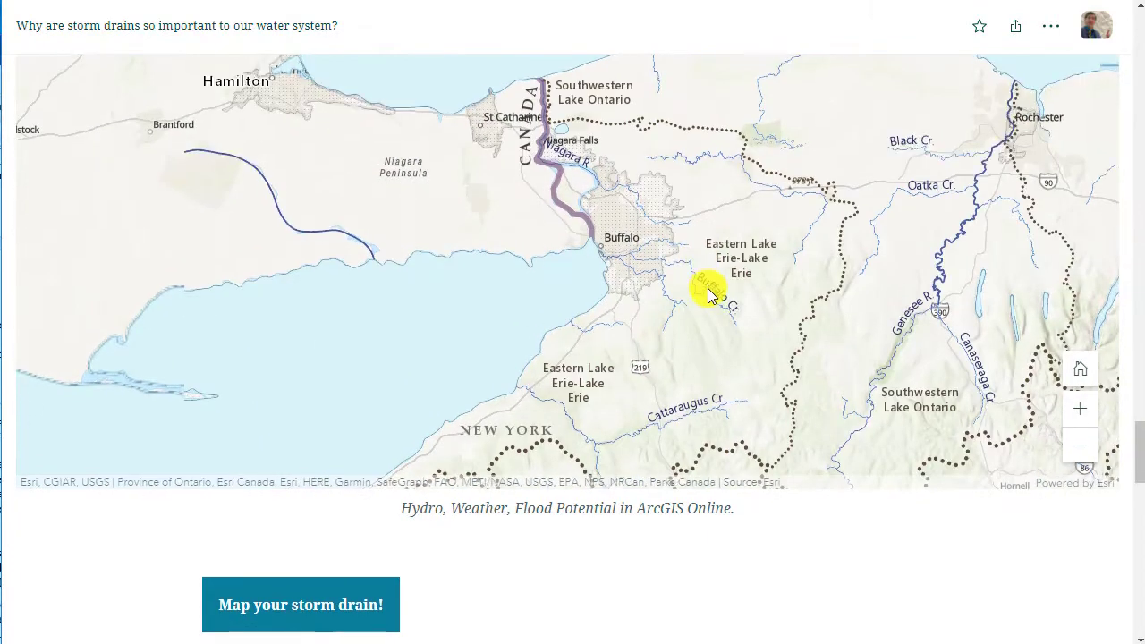
scroll("down", 3)
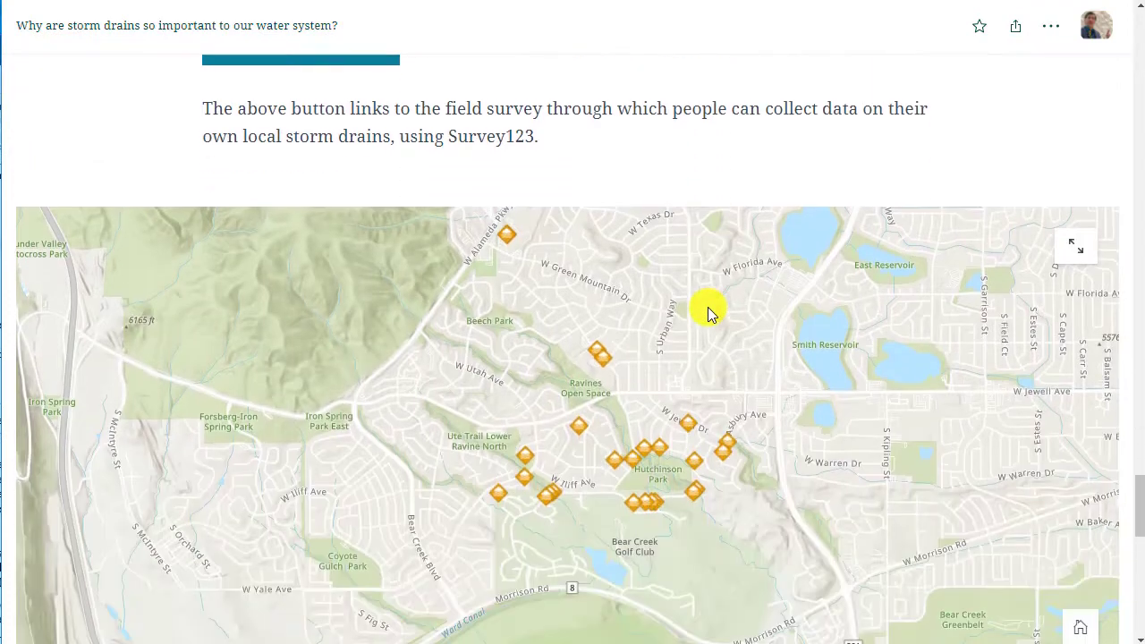
scroll("down", 3)
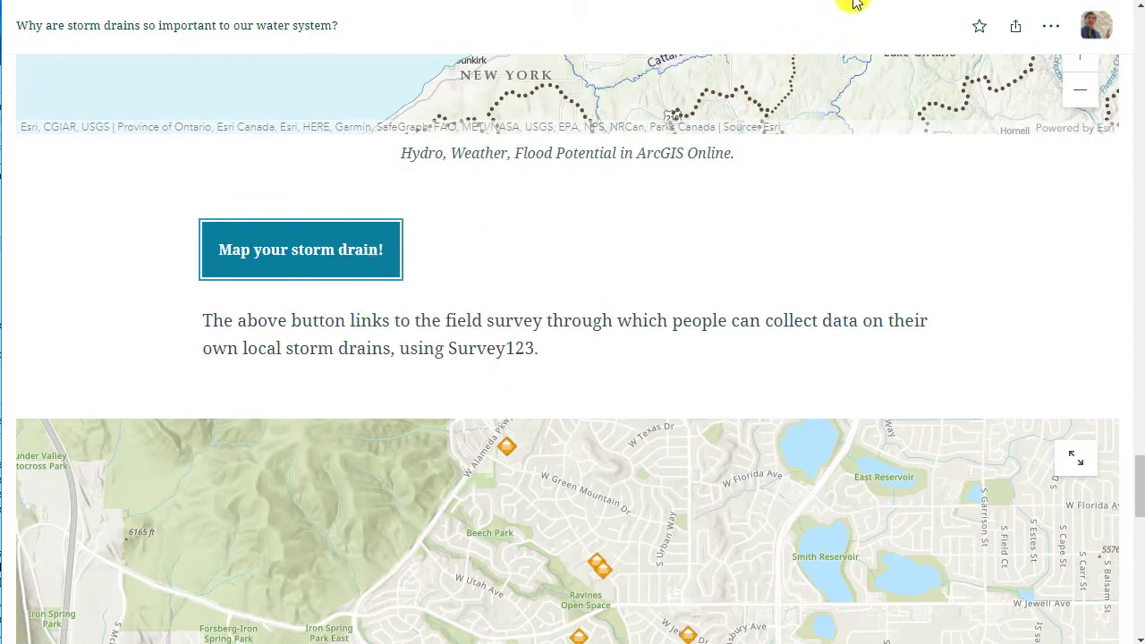
Step: View the Survey123 storm drain form's map point, width, photo and notes questions
left_click(301, 251)
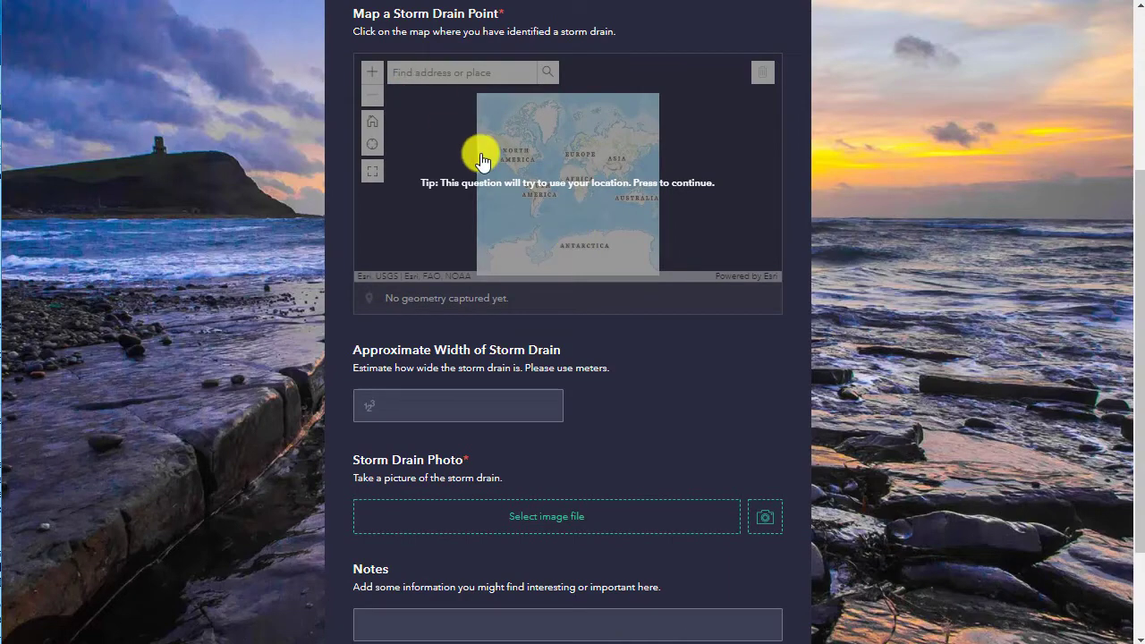
scroll("down", 3)
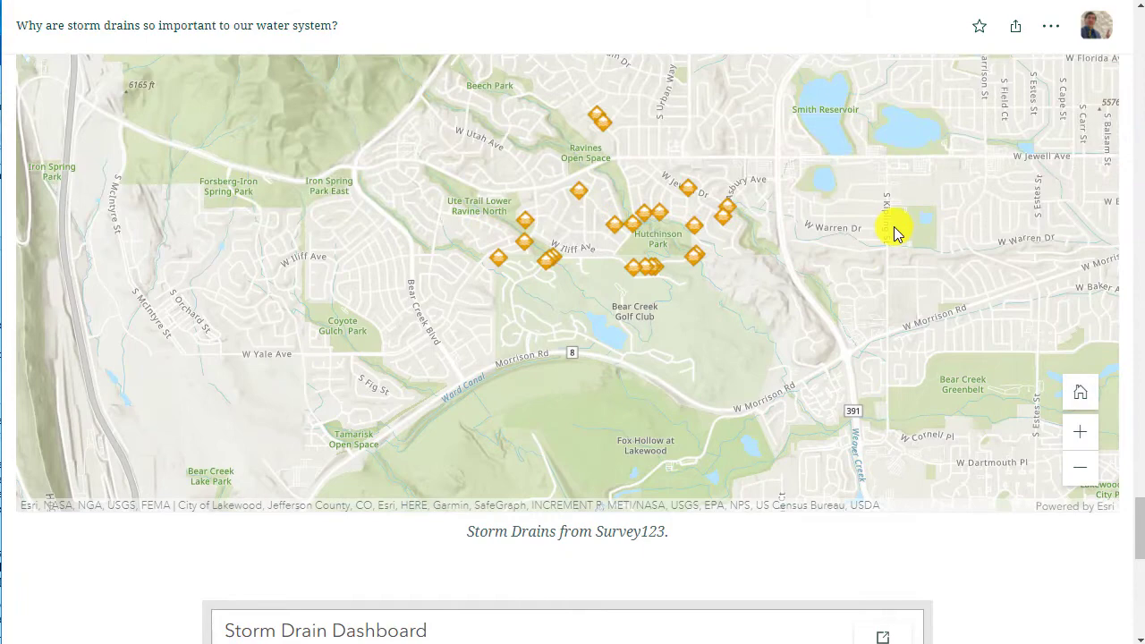
scroll("down", 3)
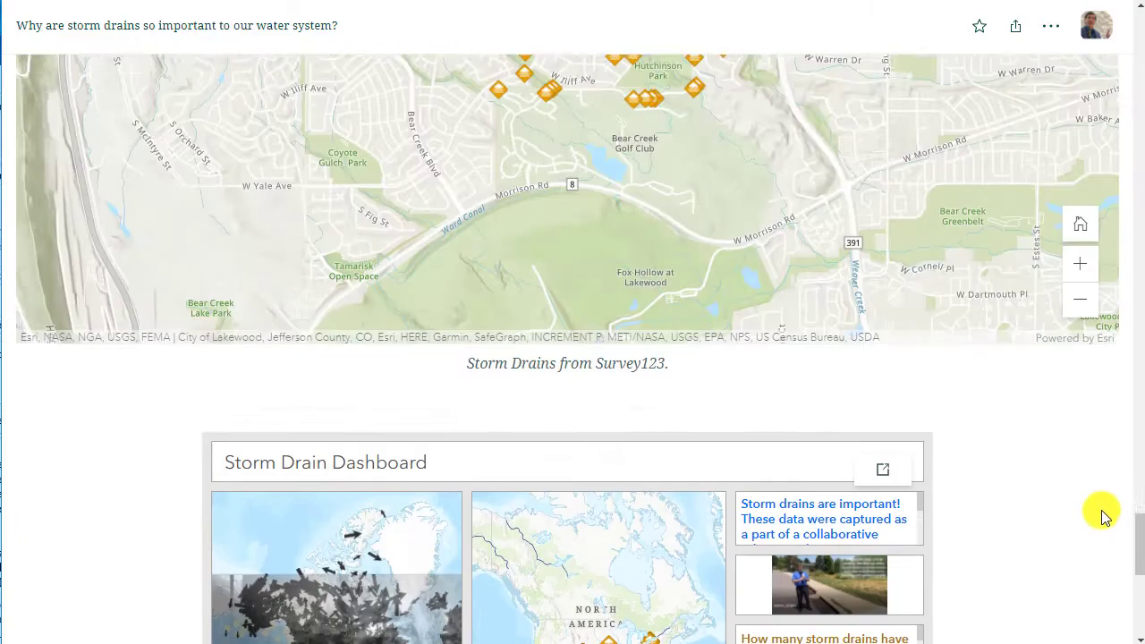
scroll("down", 3)
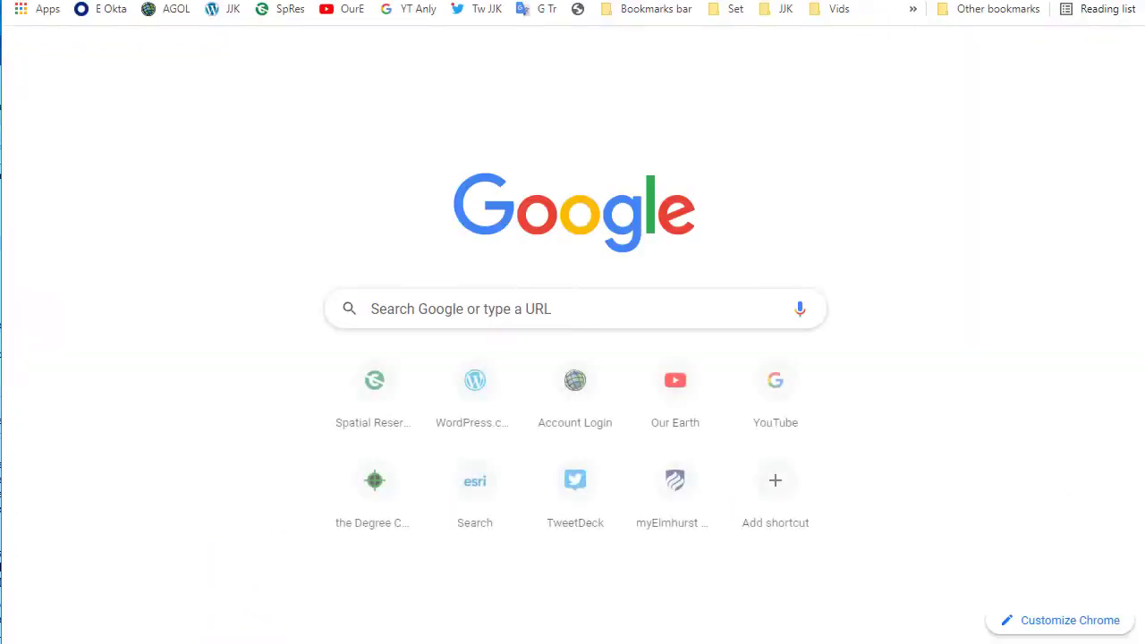
Step: From the ArcGIS Online home page, launch StoryMaps via the app launcher
left_click(573, 14)
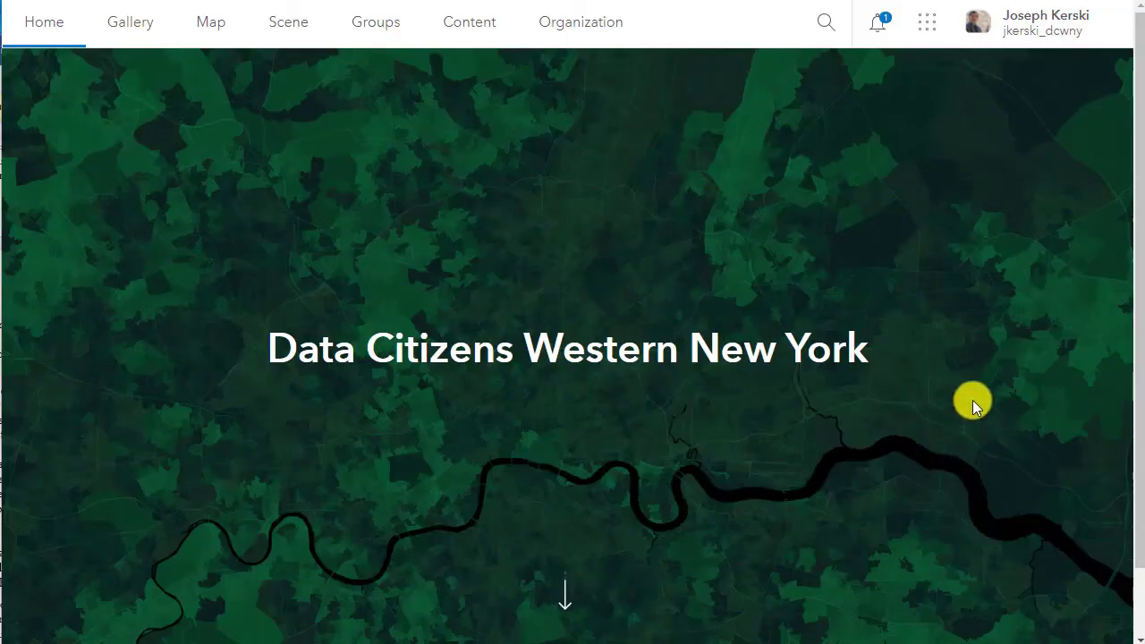
left_click(927, 21)
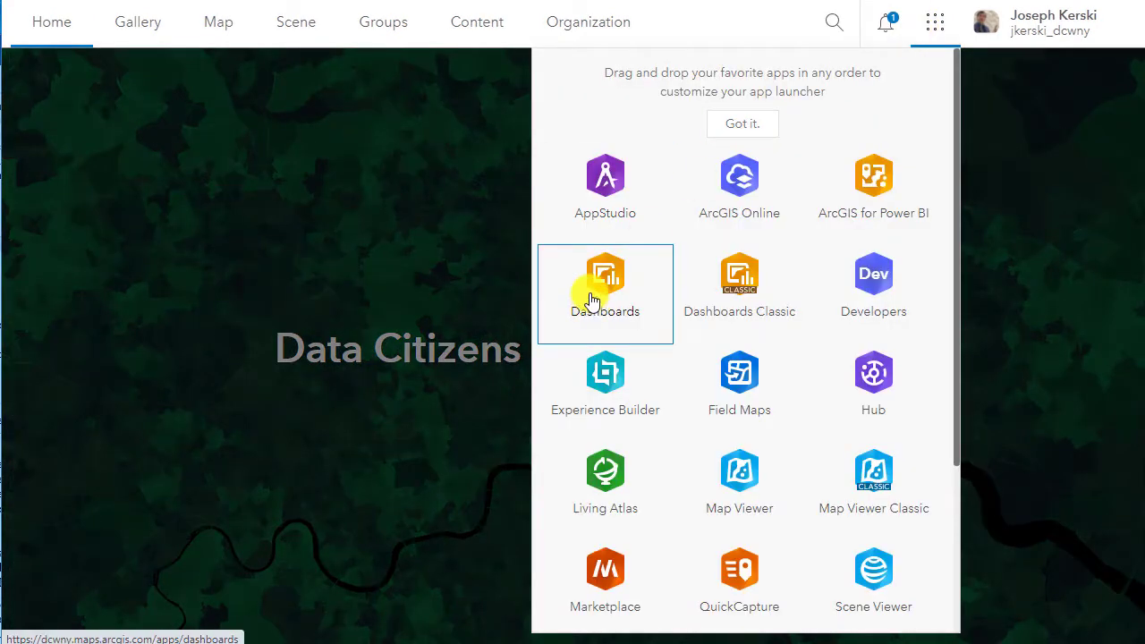
scroll("down", 3)
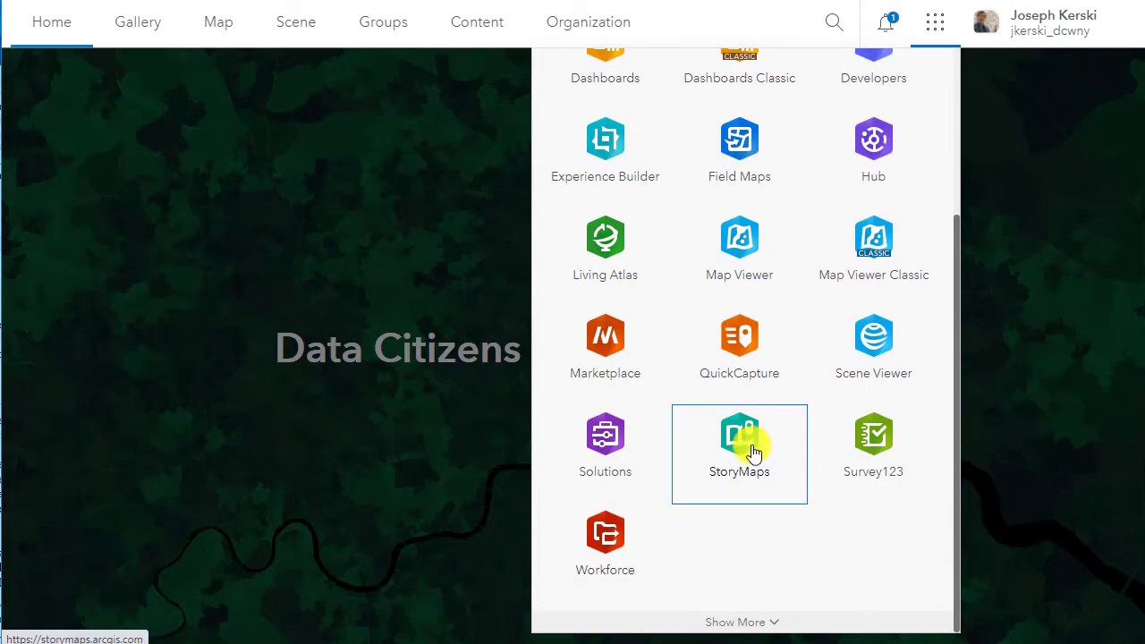
left_click(739, 444)
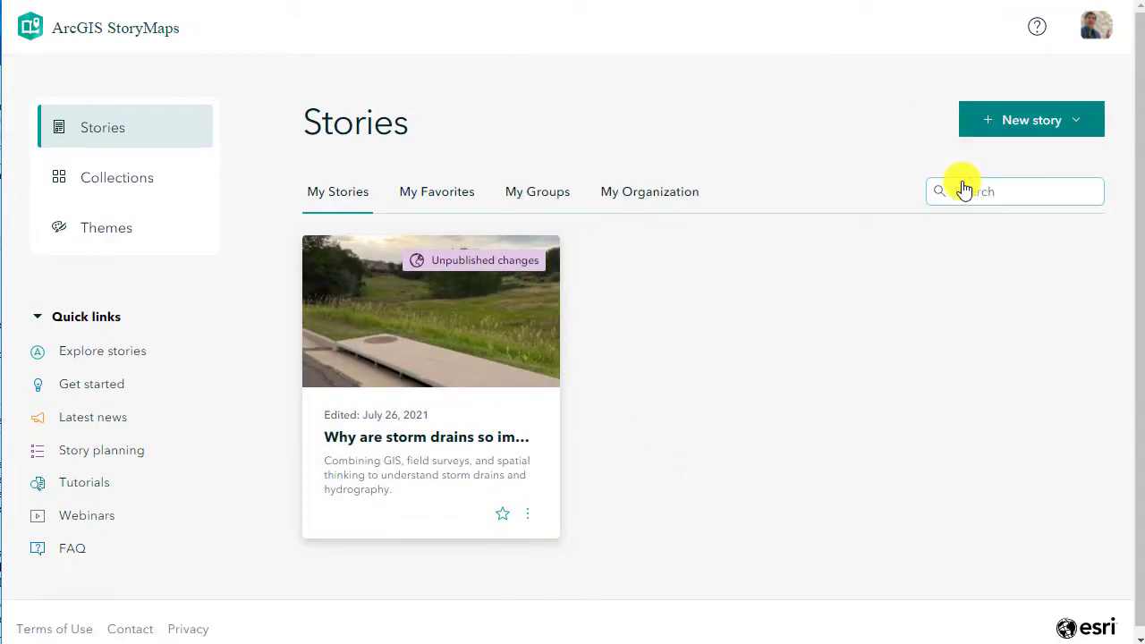
Step: Start a new blank story titled 'Why do storm drains matter? Demo'
left_click(430, 311)
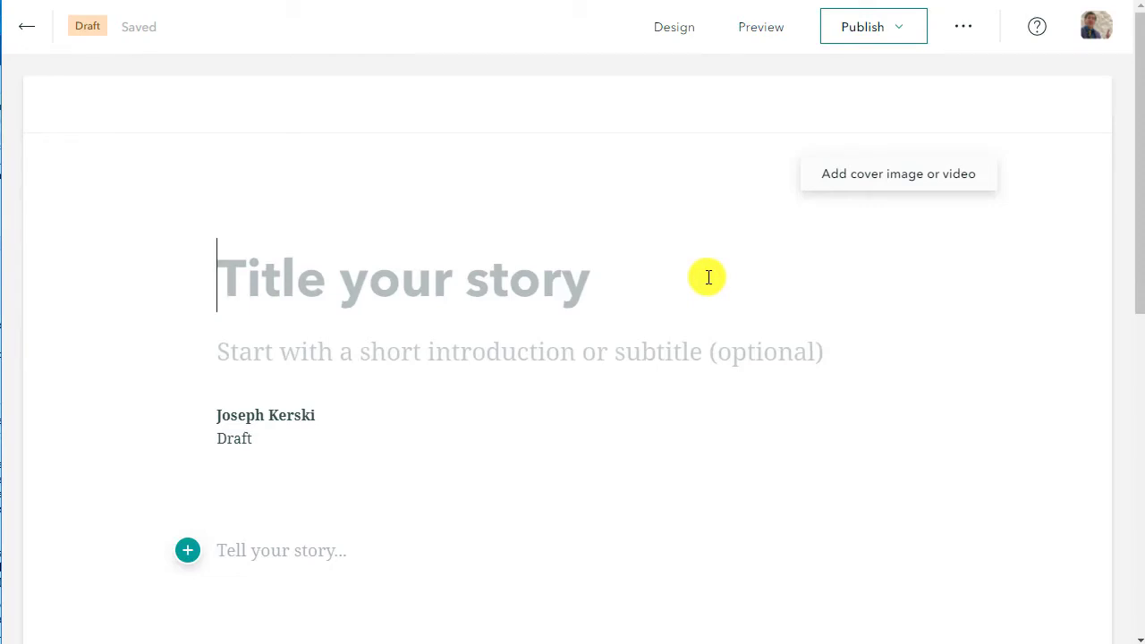
type("Why do sto")
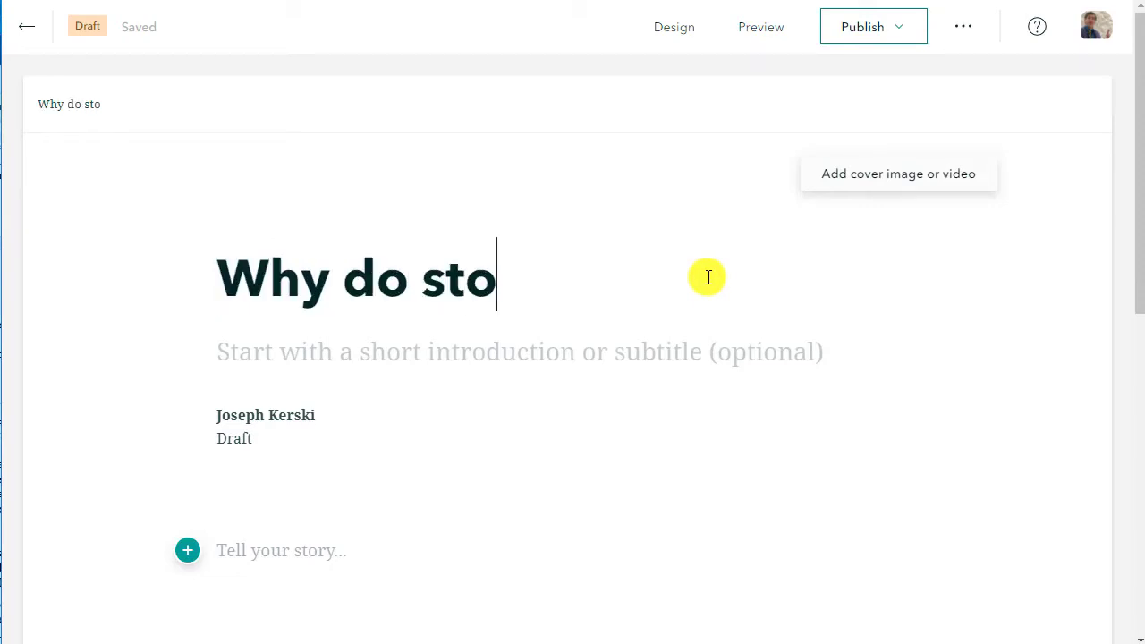
type("rm drains matter?  Demo")
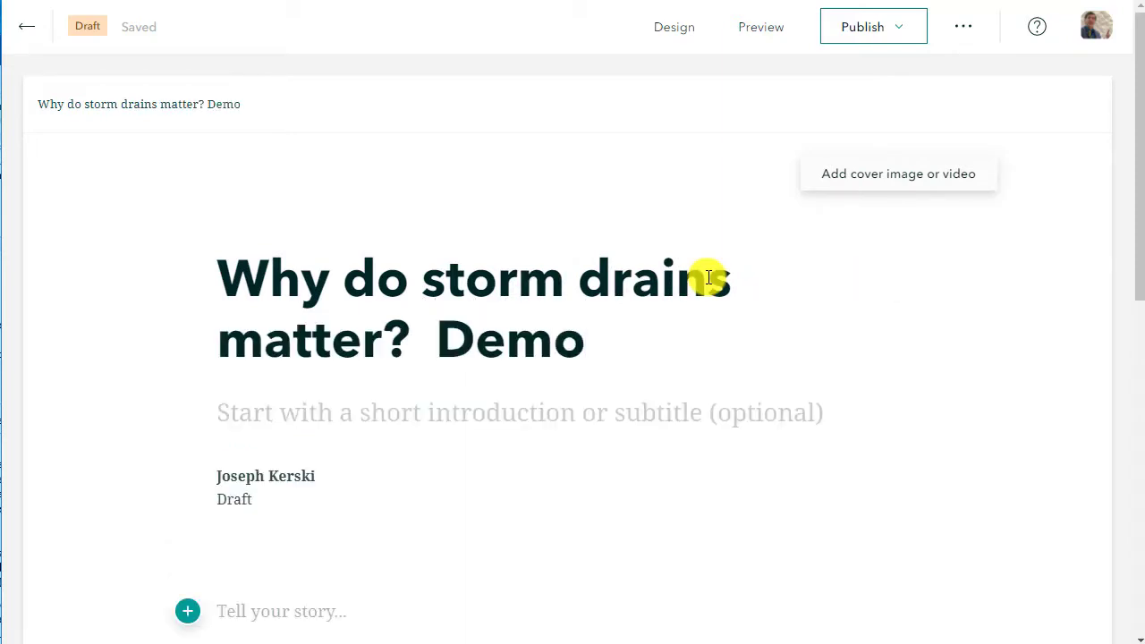
Step: Add the subtitle 'Storm drains are important for health and safety reasons to our communities.'
type("S")
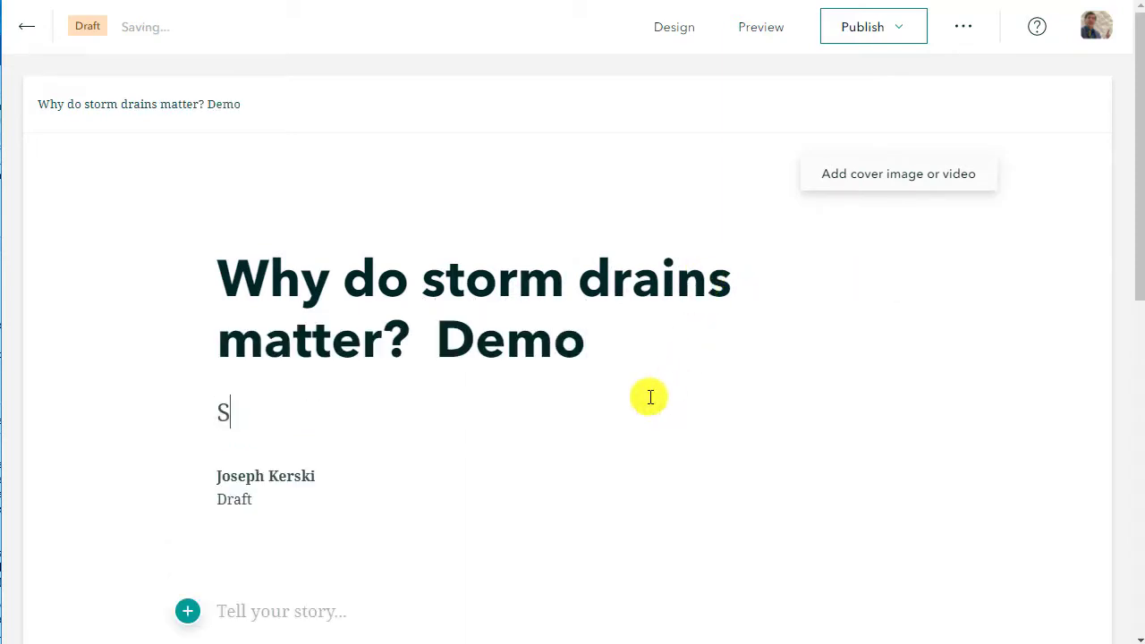
type("torm drains are i")
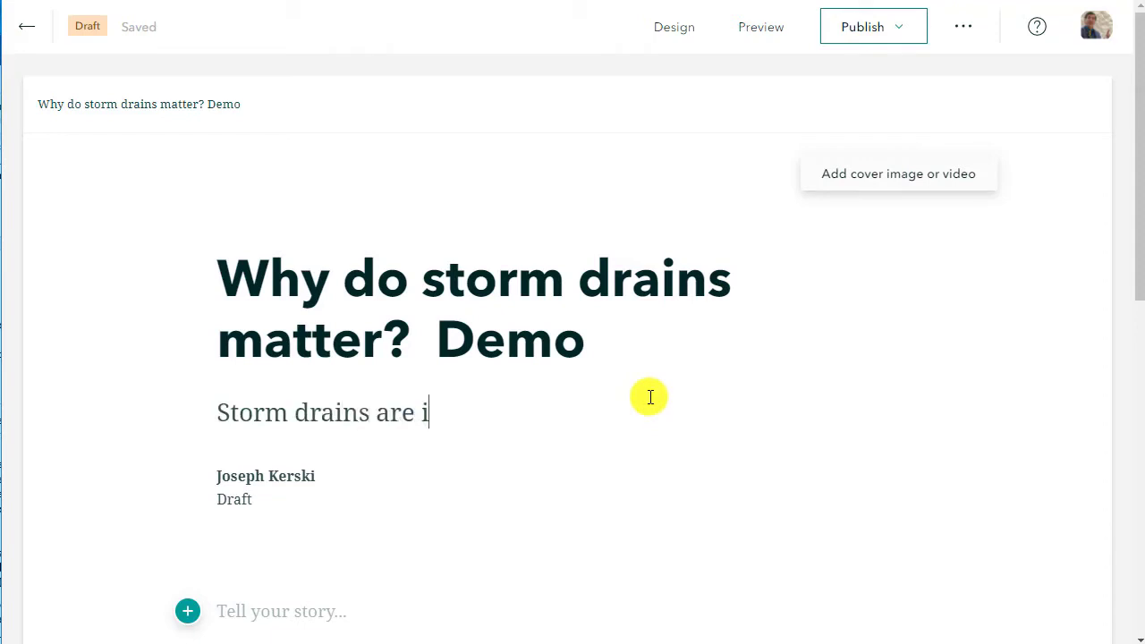
type("mportant for")
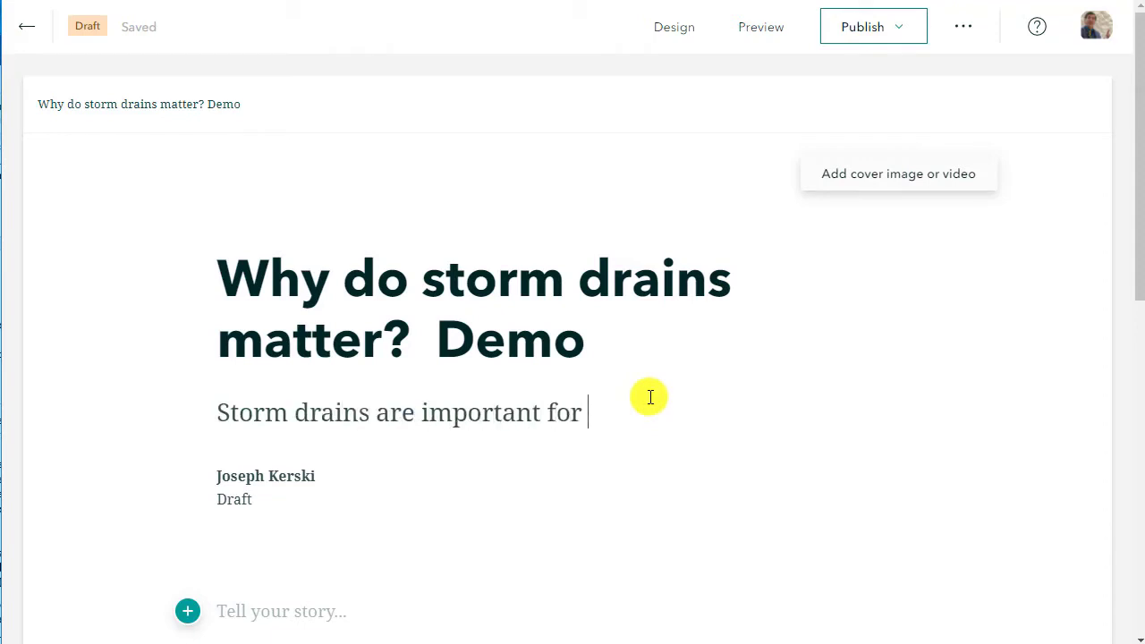
type("health and safety and many other r")
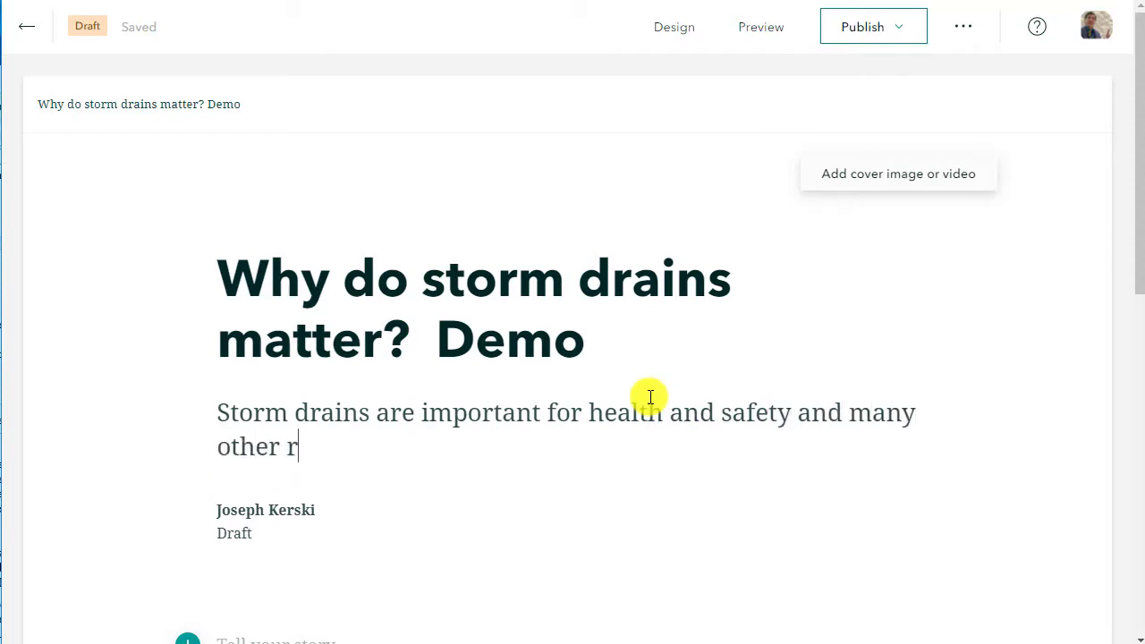
type("easons to")
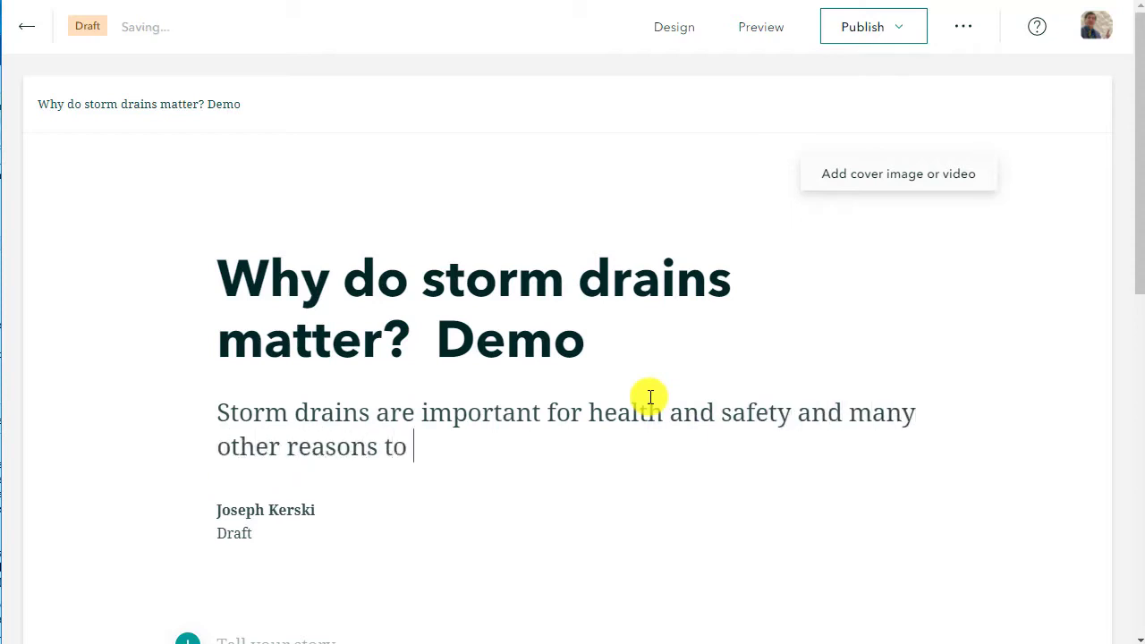
type("our communiti")
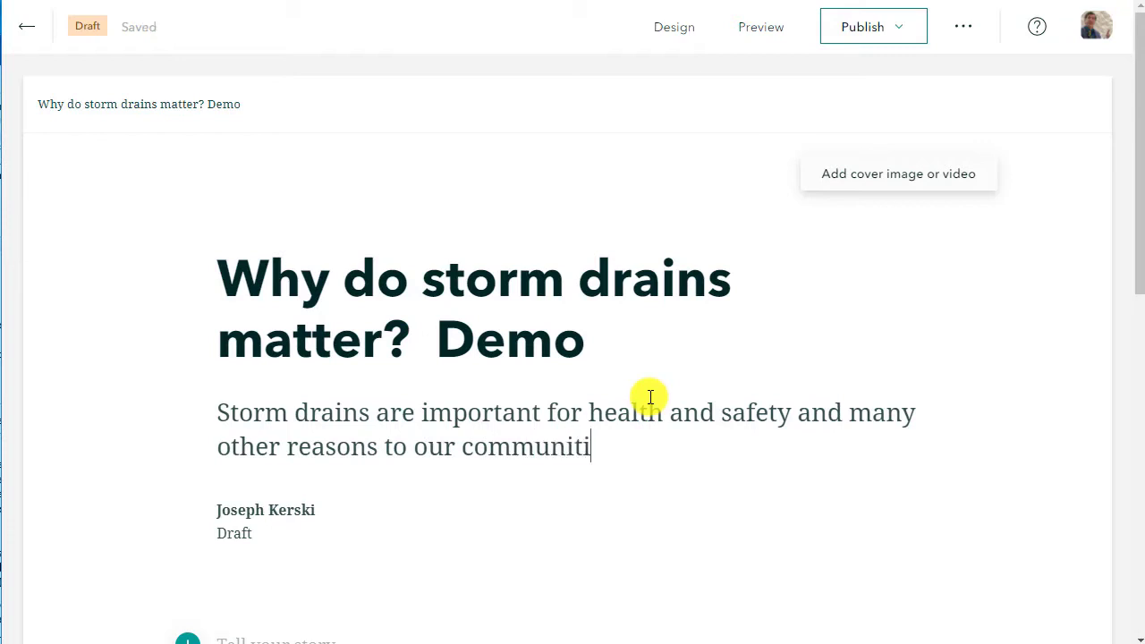
type("es.")
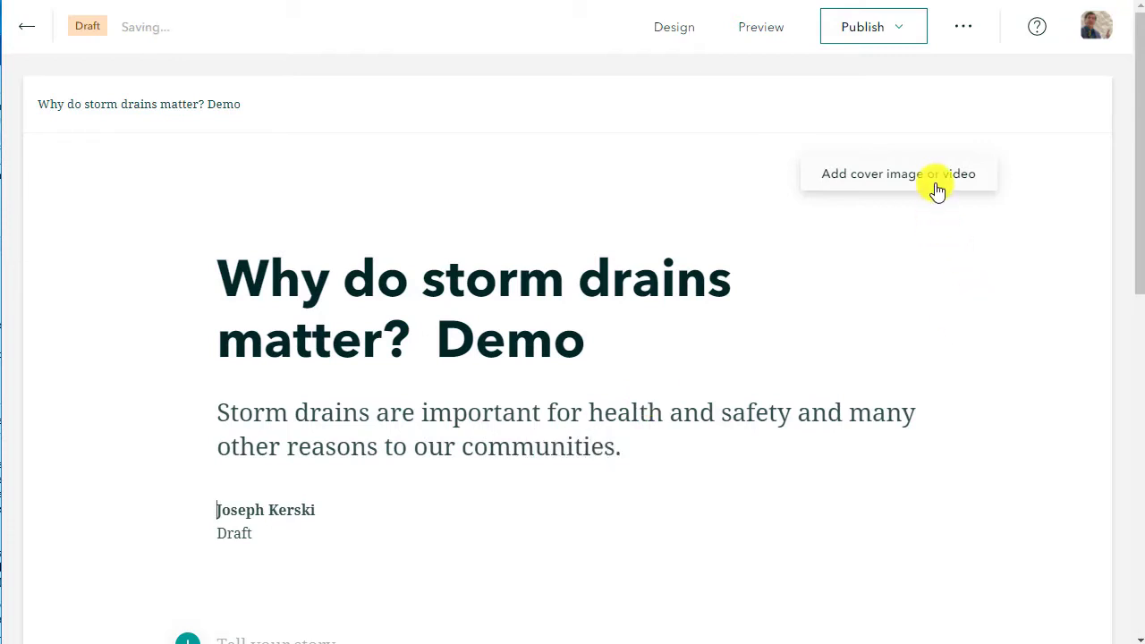
Step: Upload the grassy field JPG as the cover image, then begin replacing it
left_click(899, 174)
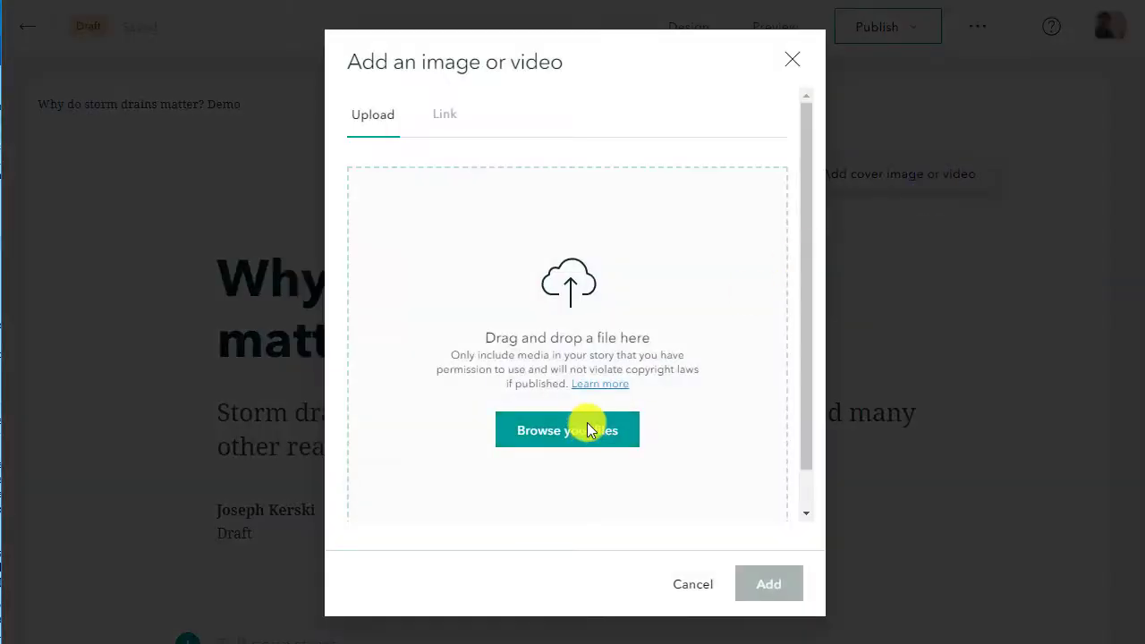
left_click(567, 430)
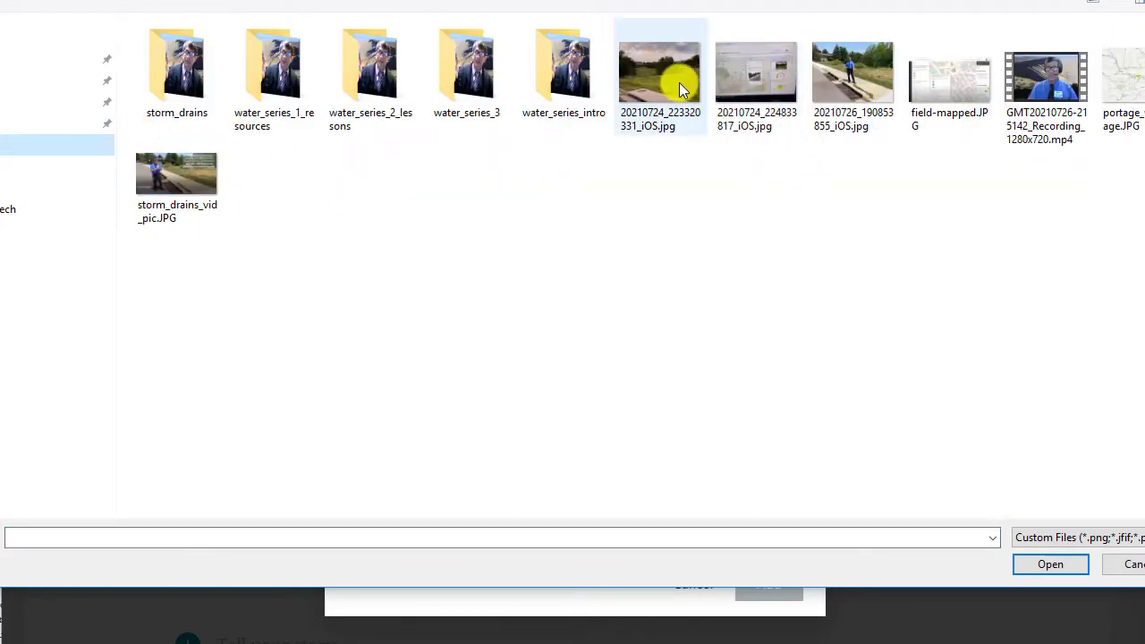
left_click(1051, 564)
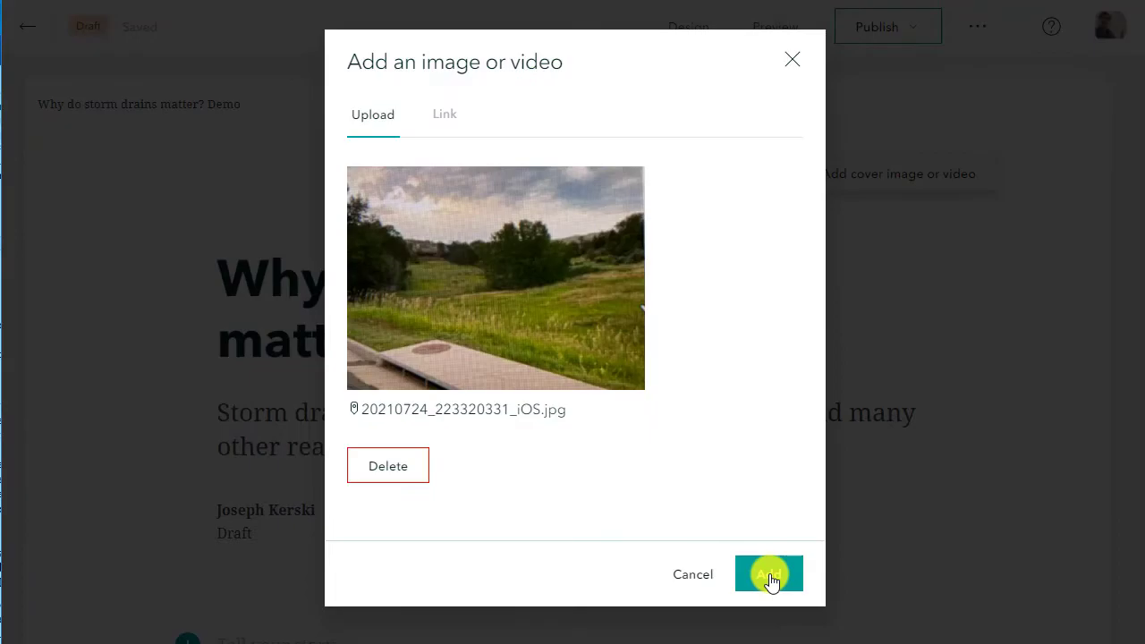
left_click(769, 573)
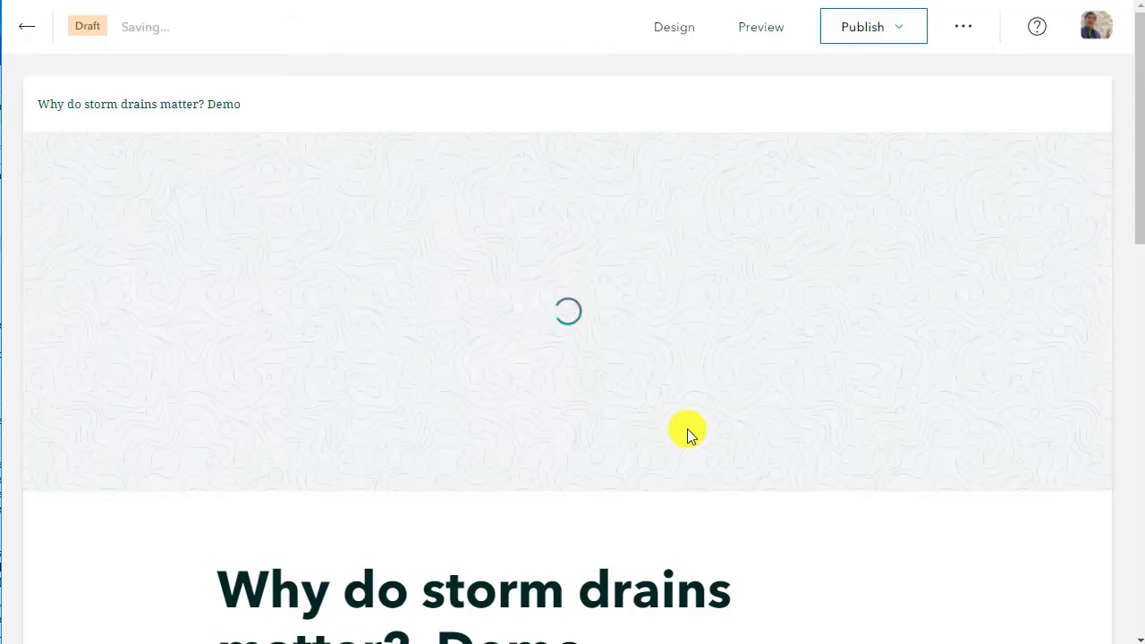
mouse_move(523, 305)
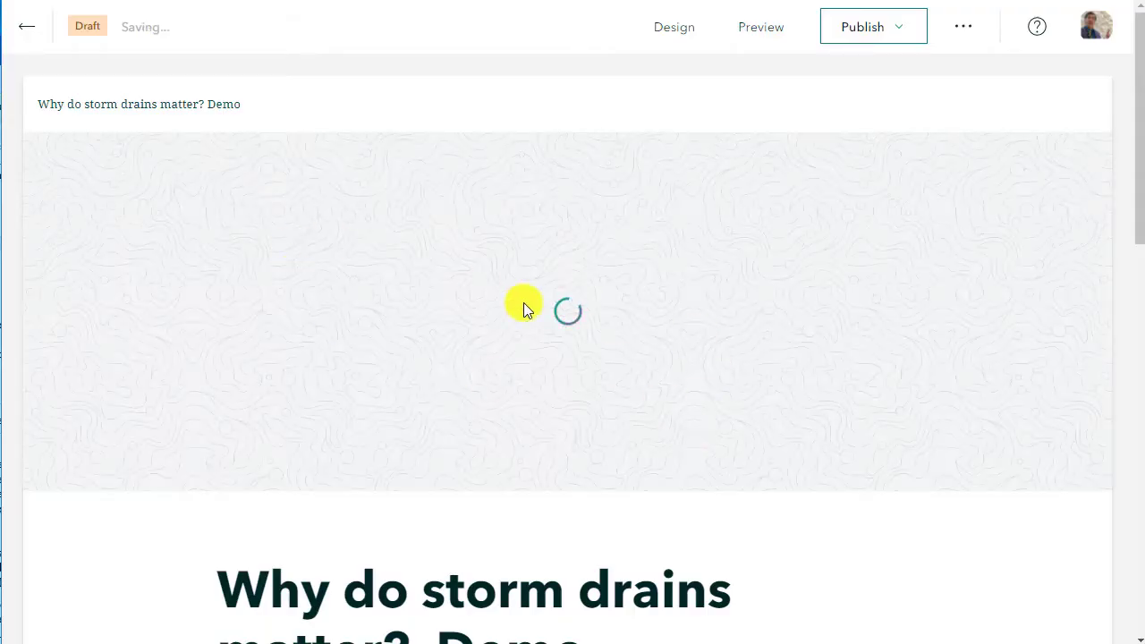
mouse_move(645, 188)
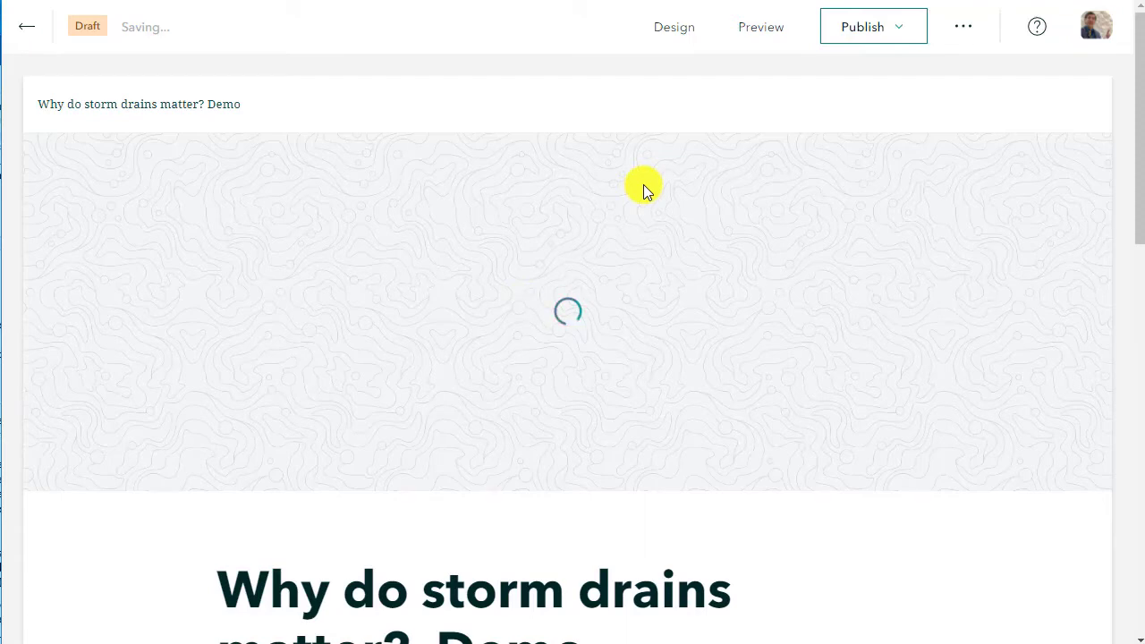
mouse_move(689, 224)
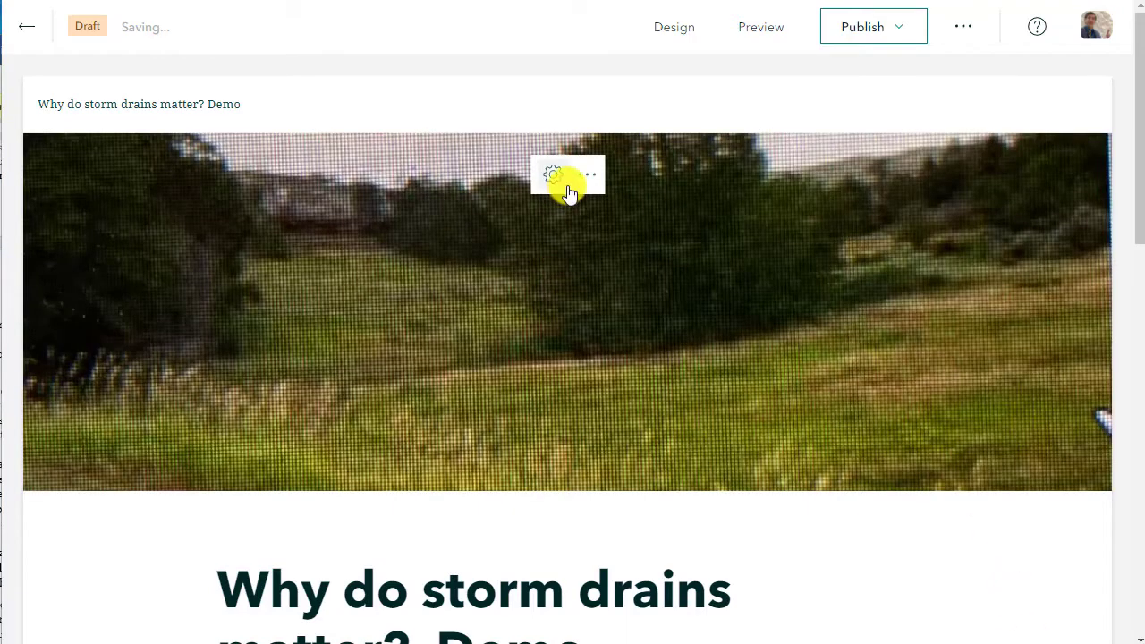
left_click(551, 176)
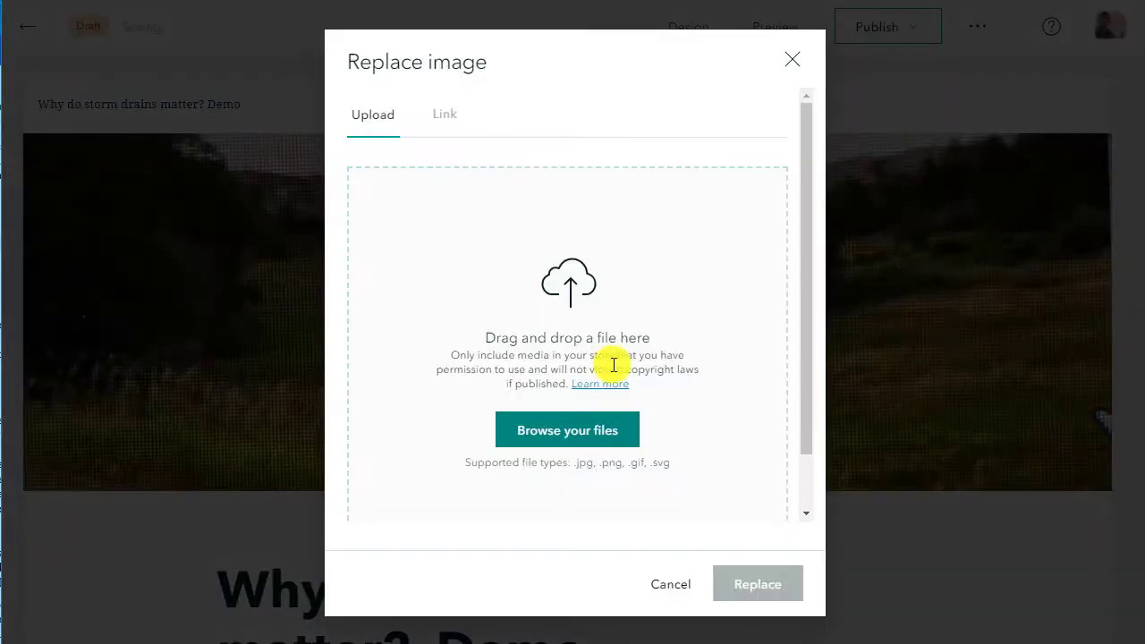
Step: Replace the cover image with the storm drain photo 20210726_190853855_iOS.jpg
left_click(567, 429)
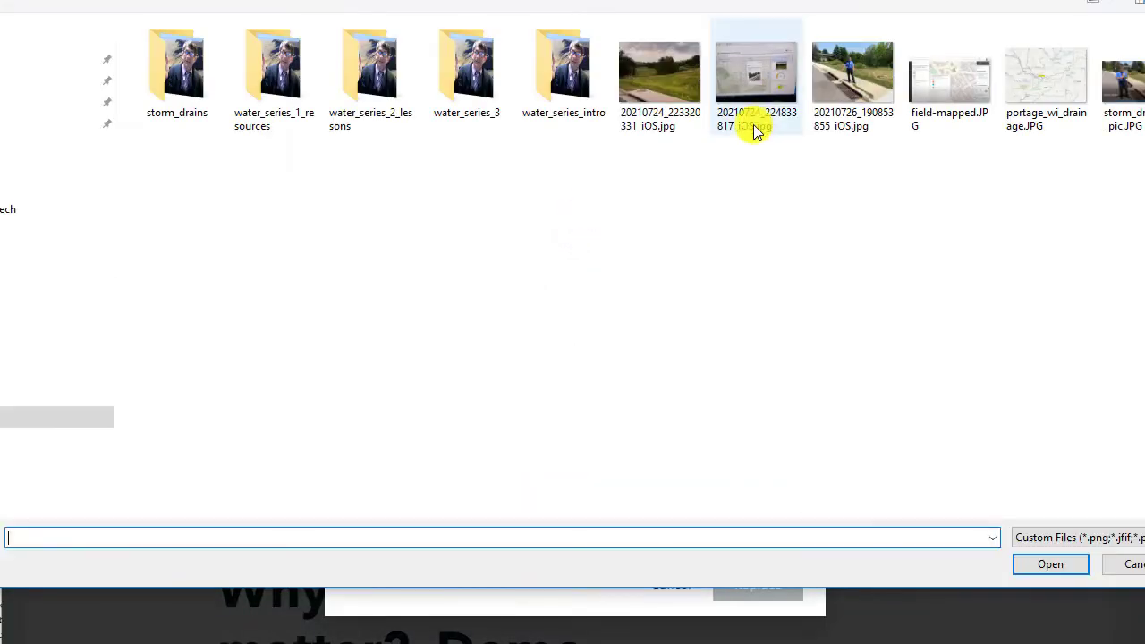
left_click(852, 75)
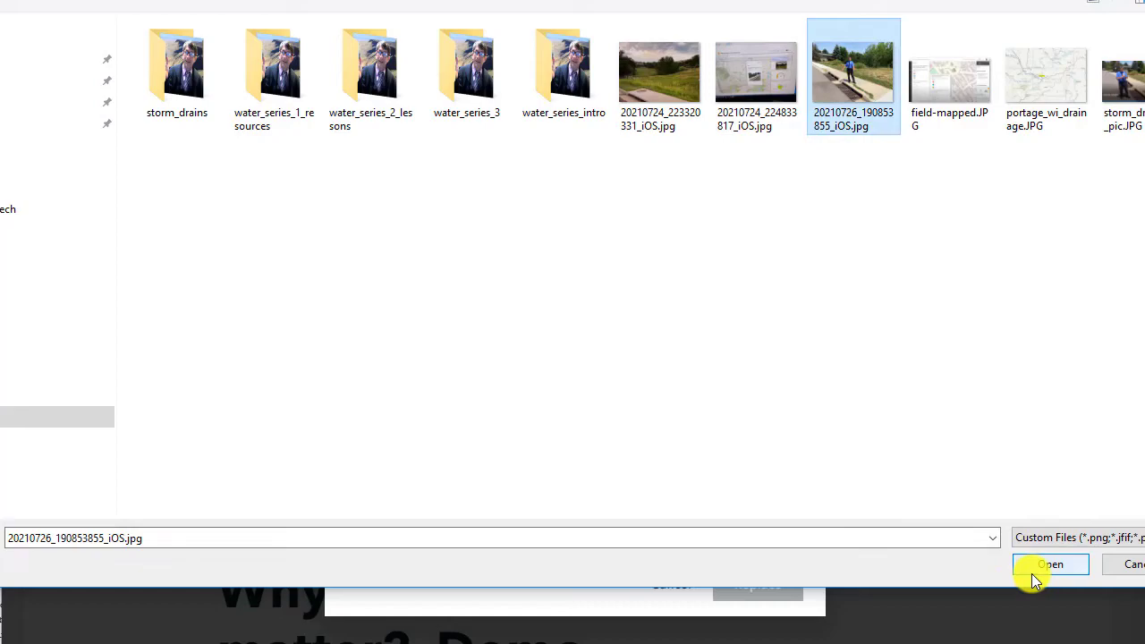
left_click(1049, 566)
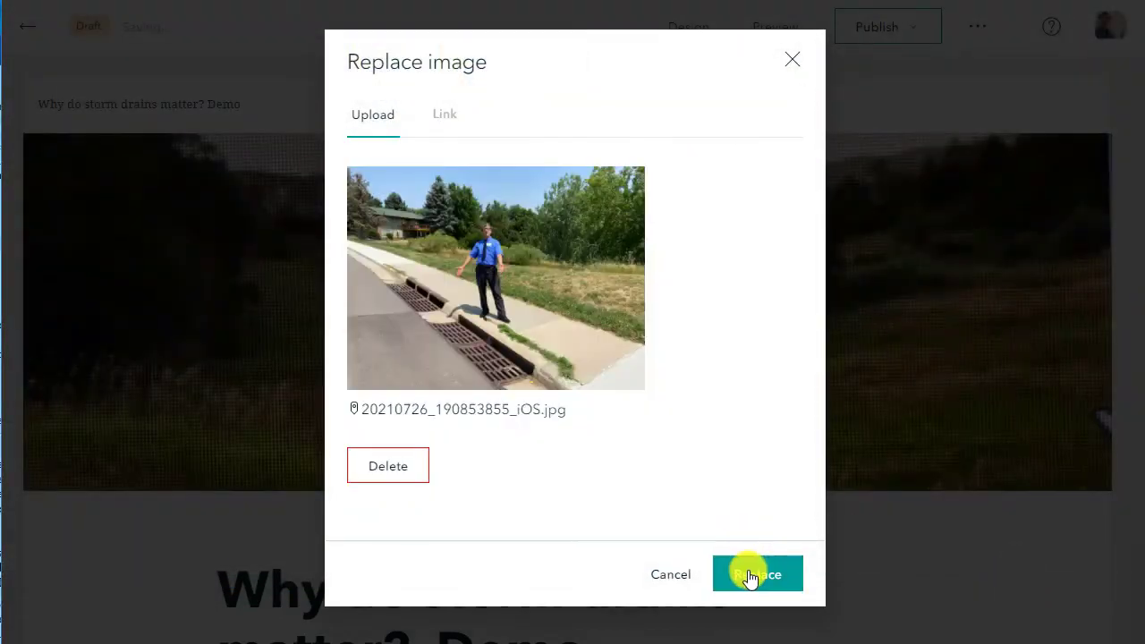
left_click(759, 575)
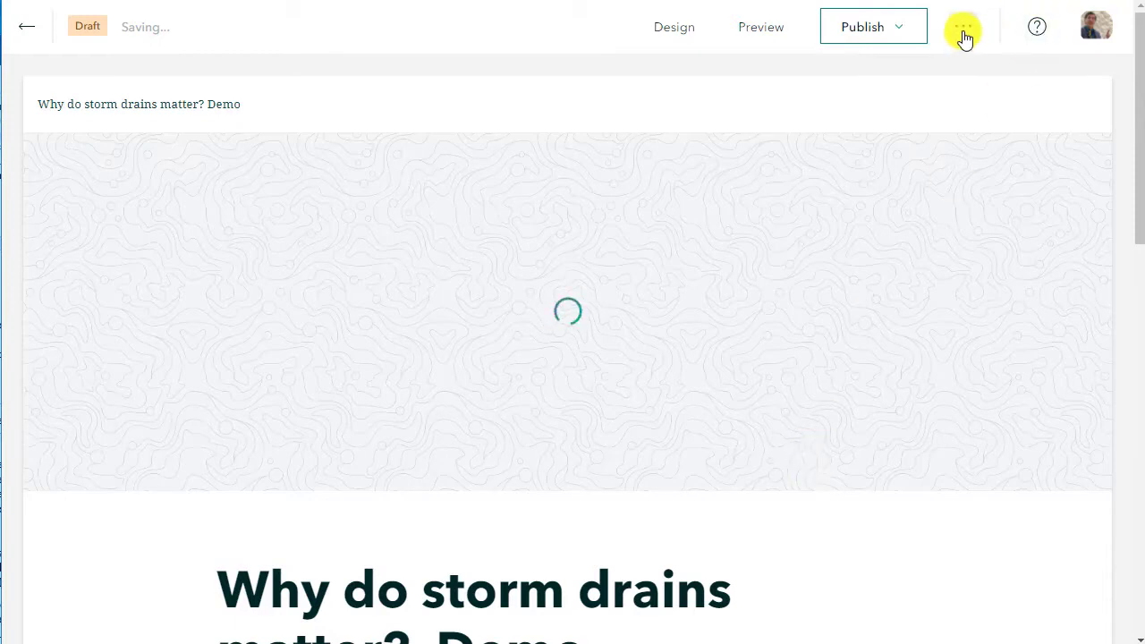
mouse_move(947, 129)
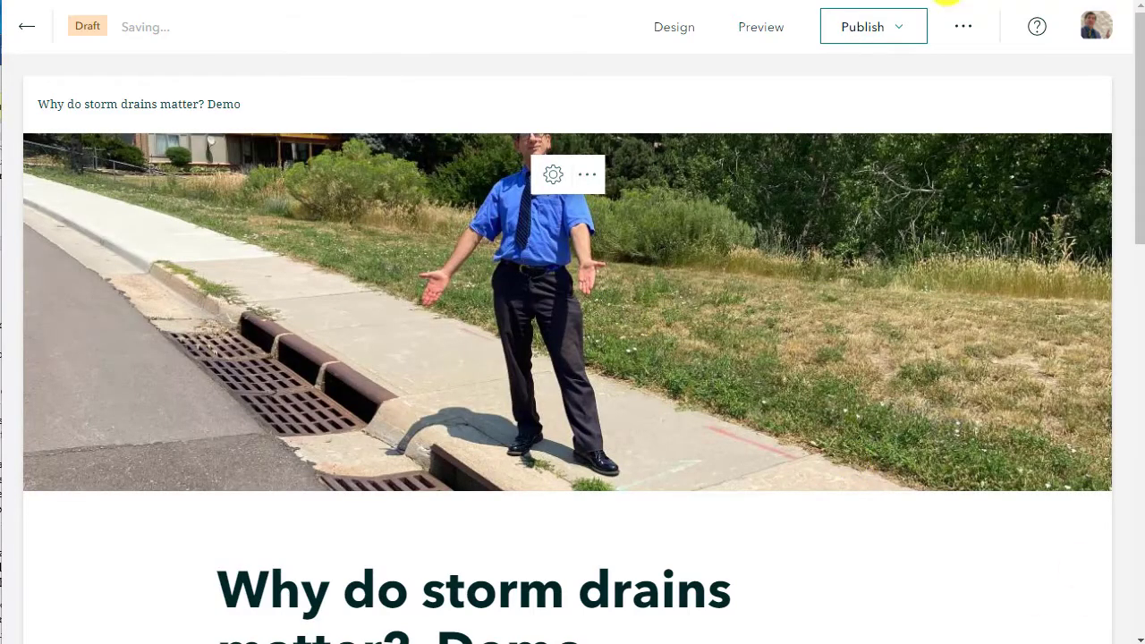
Step: Review the story settings and cancel without changes
left_click(963, 27)
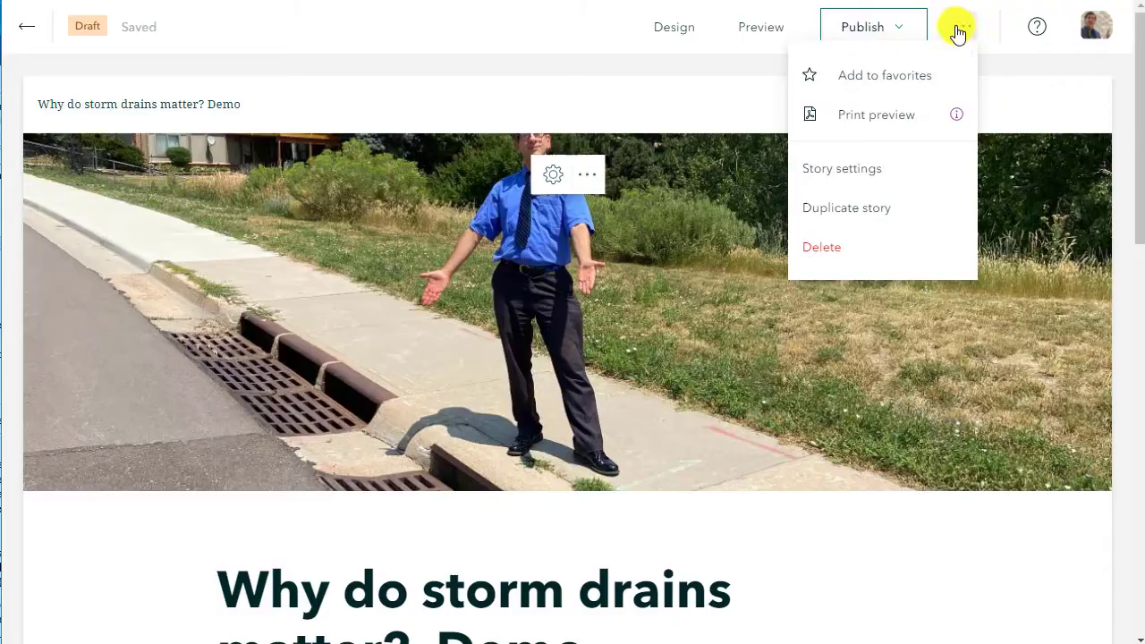
left_click(841, 168)
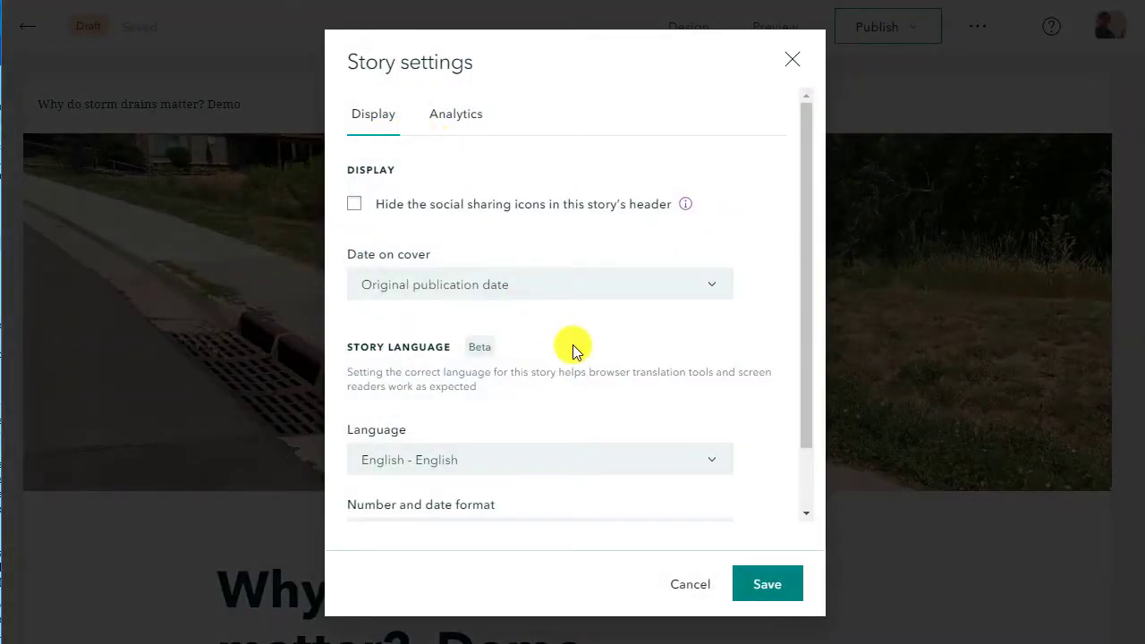
mouse_move(465, 270)
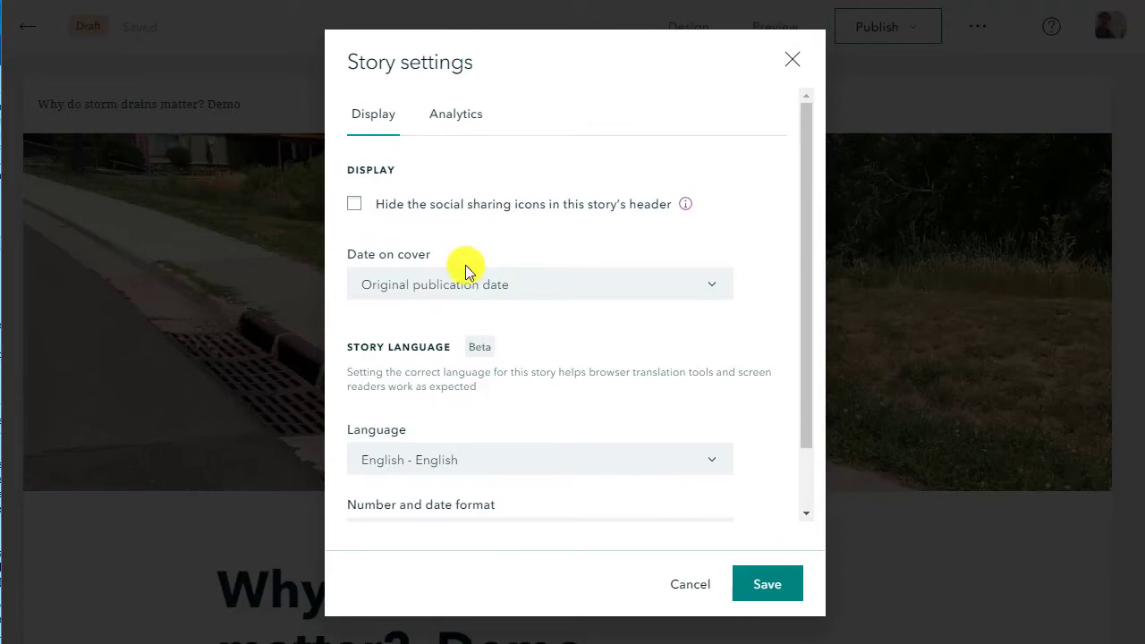
mouse_move(687, 584)
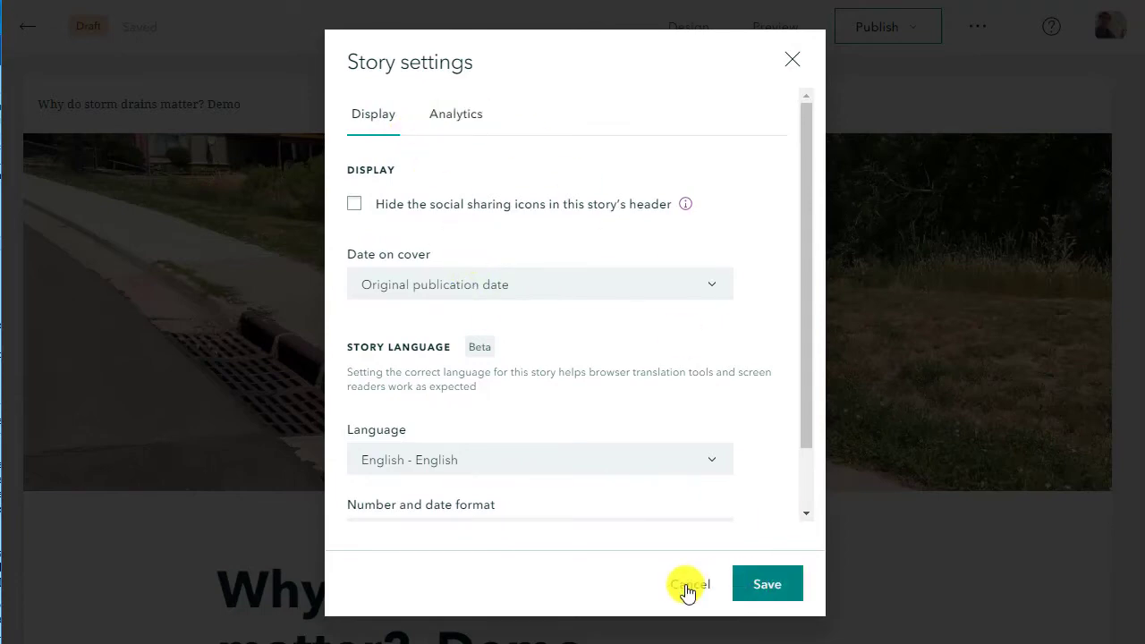
left_click(687, 583)
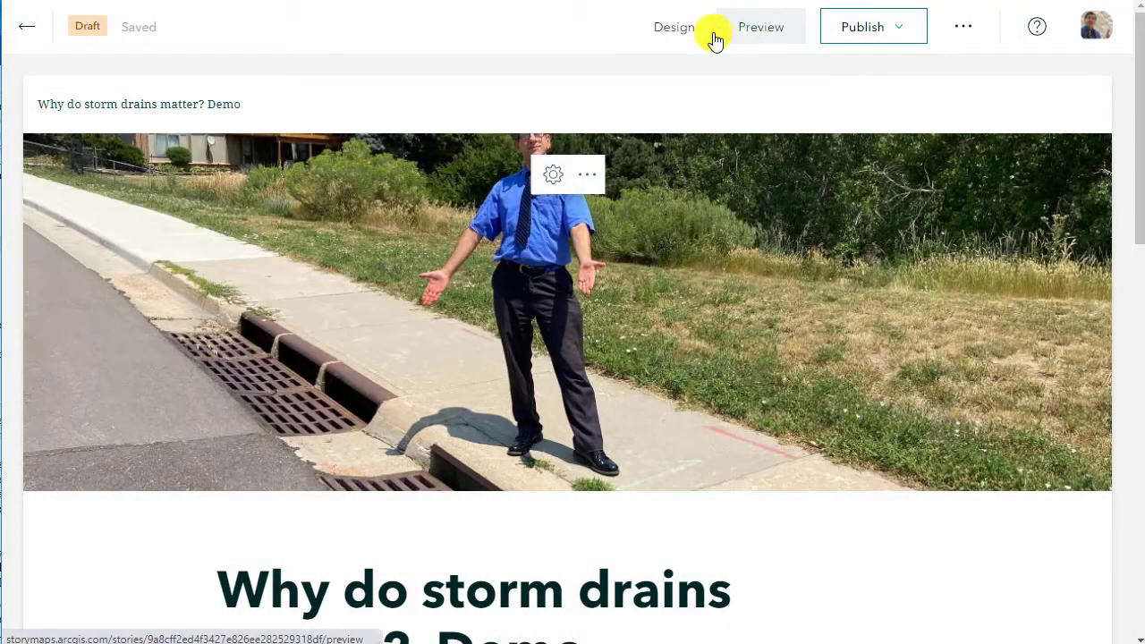
Step: In Design, switch the cover to the Side by side layout
left_click(673, 26)
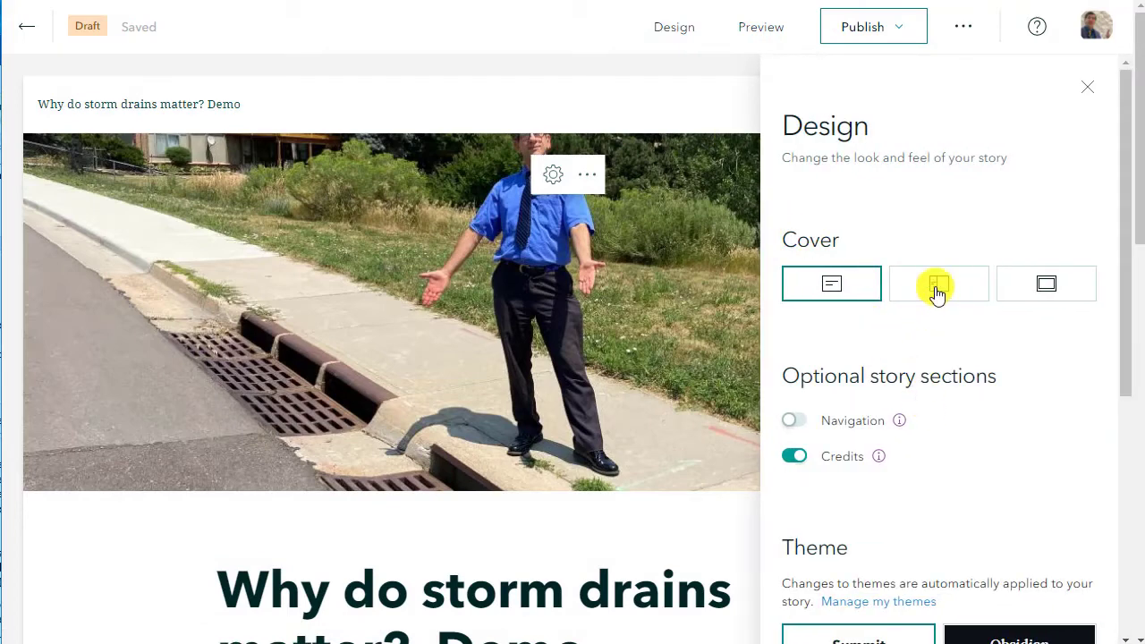
mouse_move(938, 282)
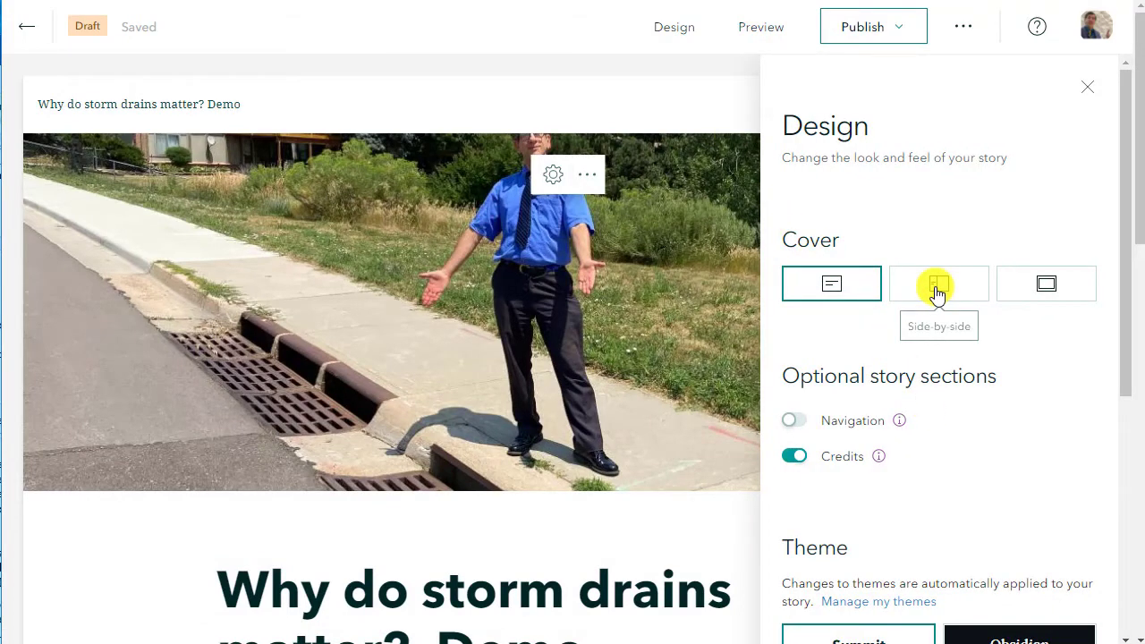
left_click(937, 283)
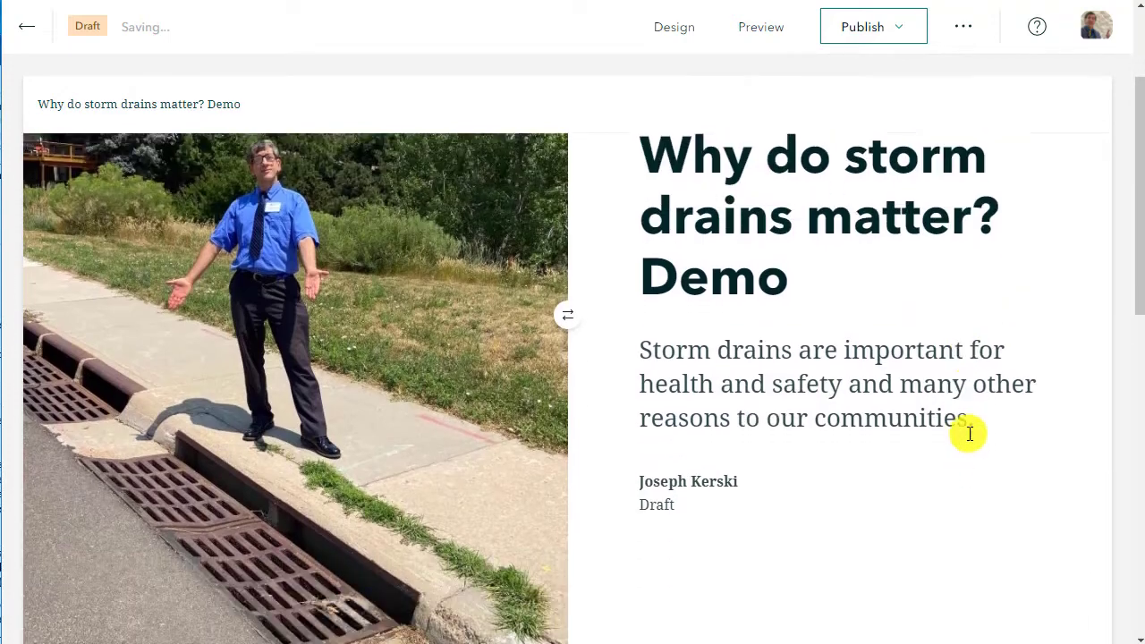
scroll("down", 3)
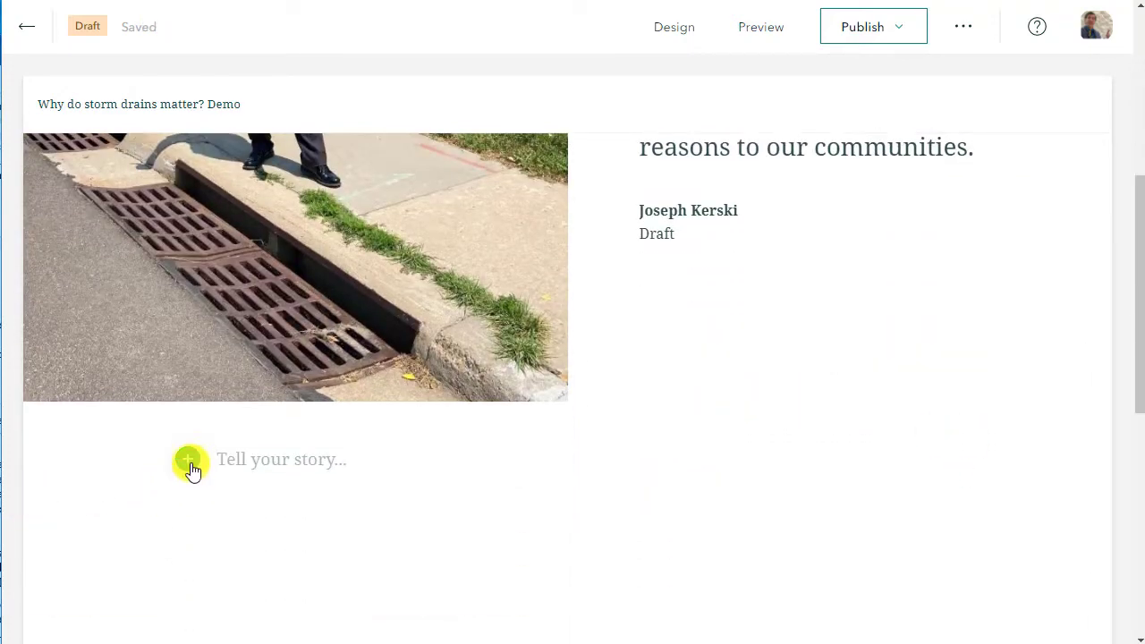
Step: Insert the Esri World Hydro Watersheds map from My Maps as the first story block
left_click(189, 458)
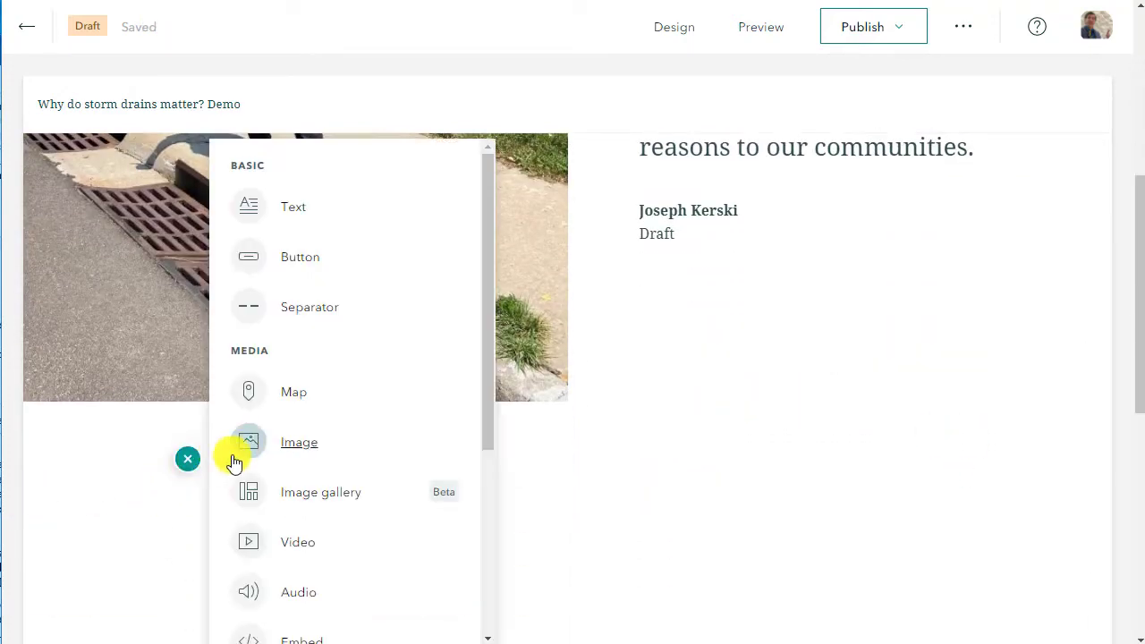
mouse_move(287, 442)
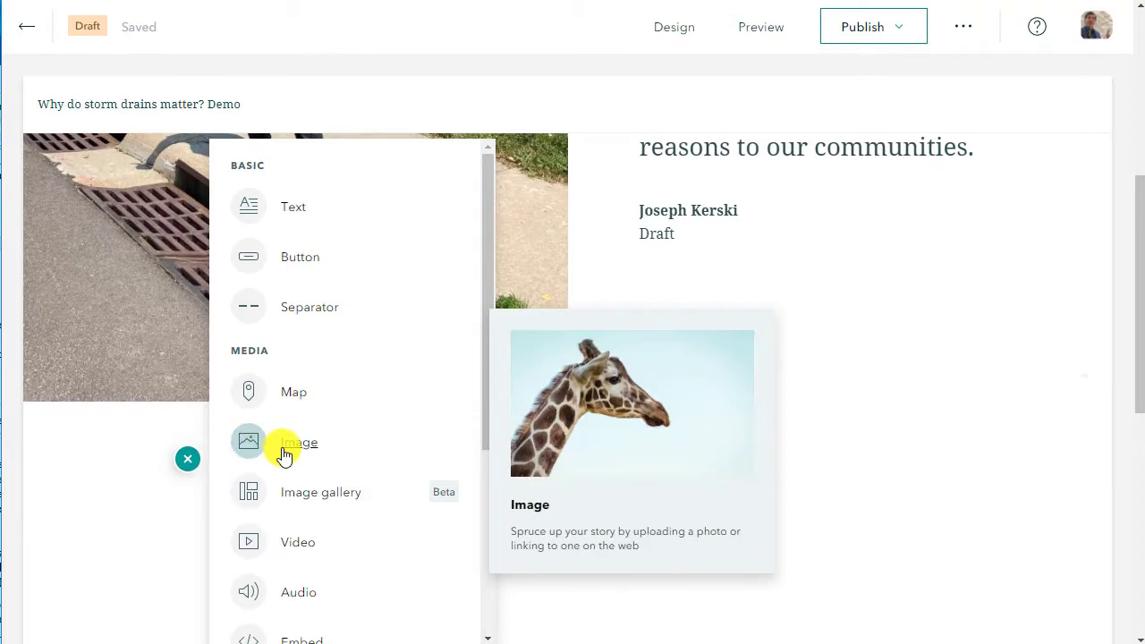
left_click(294, 392)
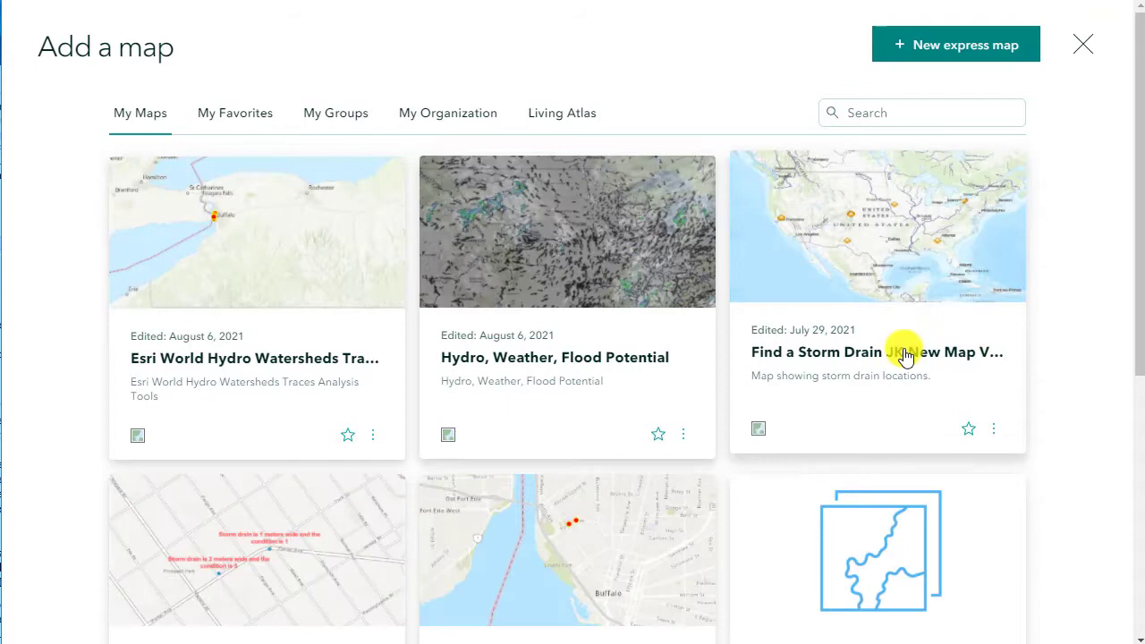
scroll("down", 3)
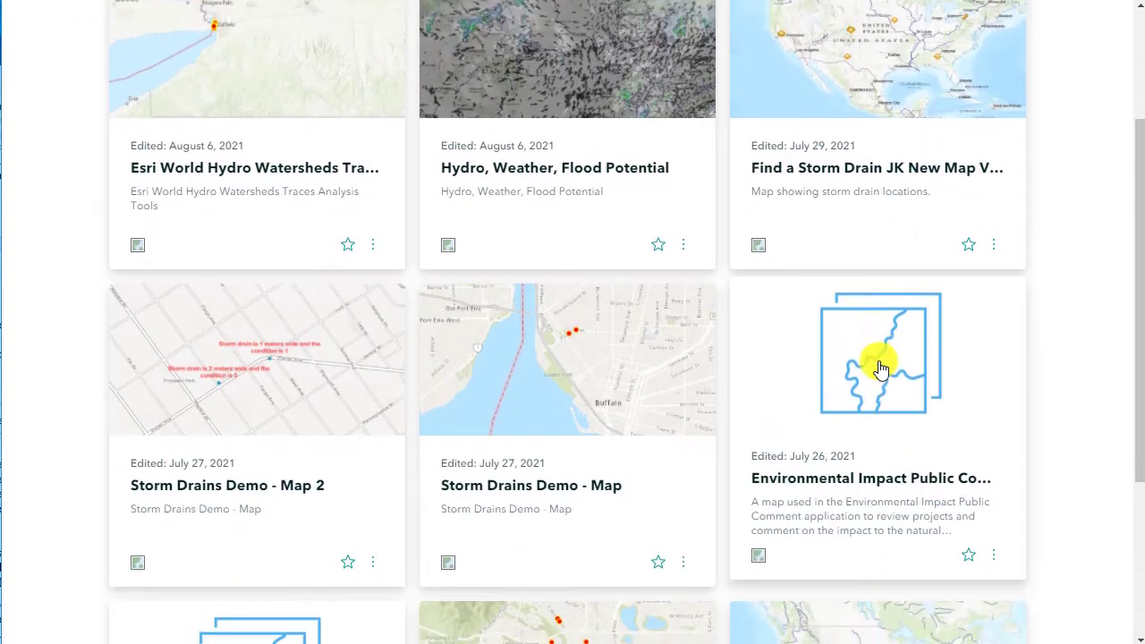
scroll("down", 3)
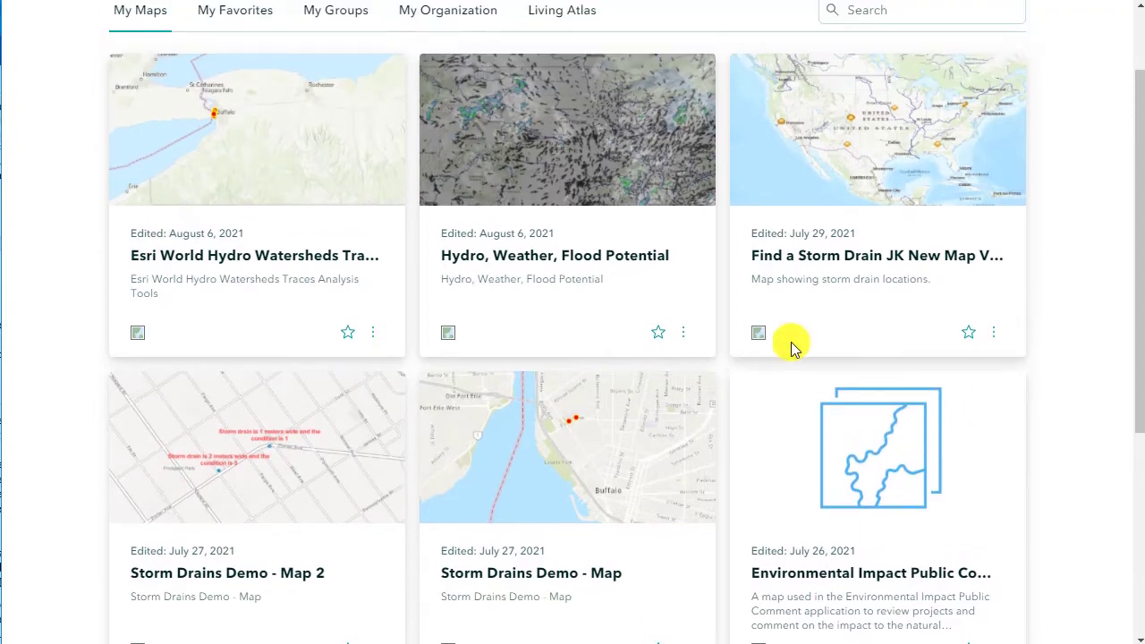
left_click(759, 331)
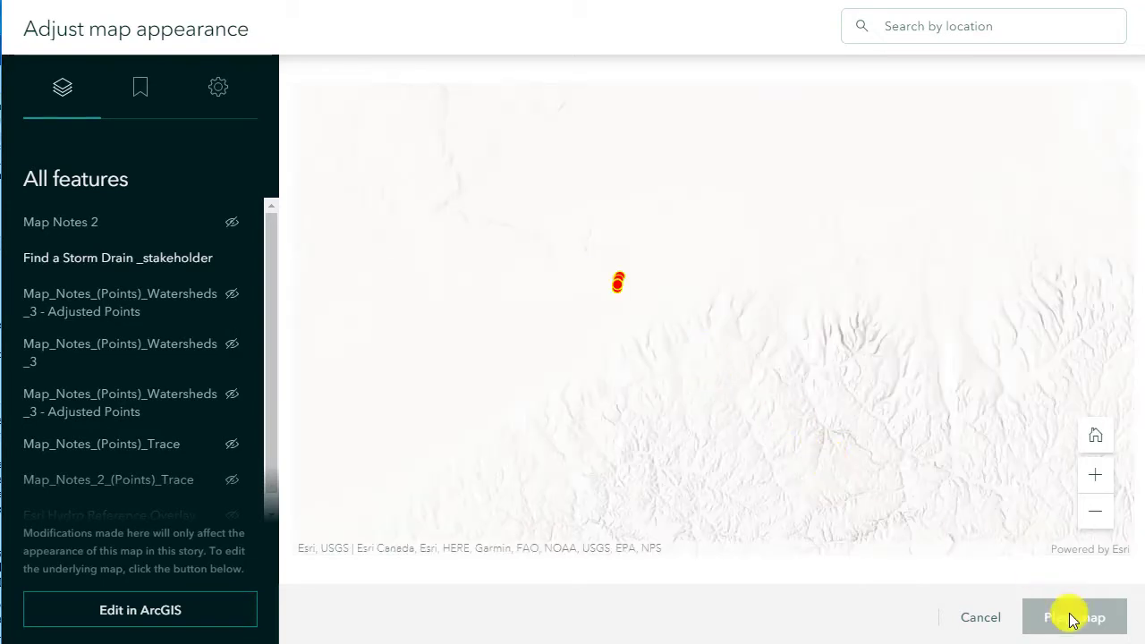
left_click(1074, 618)
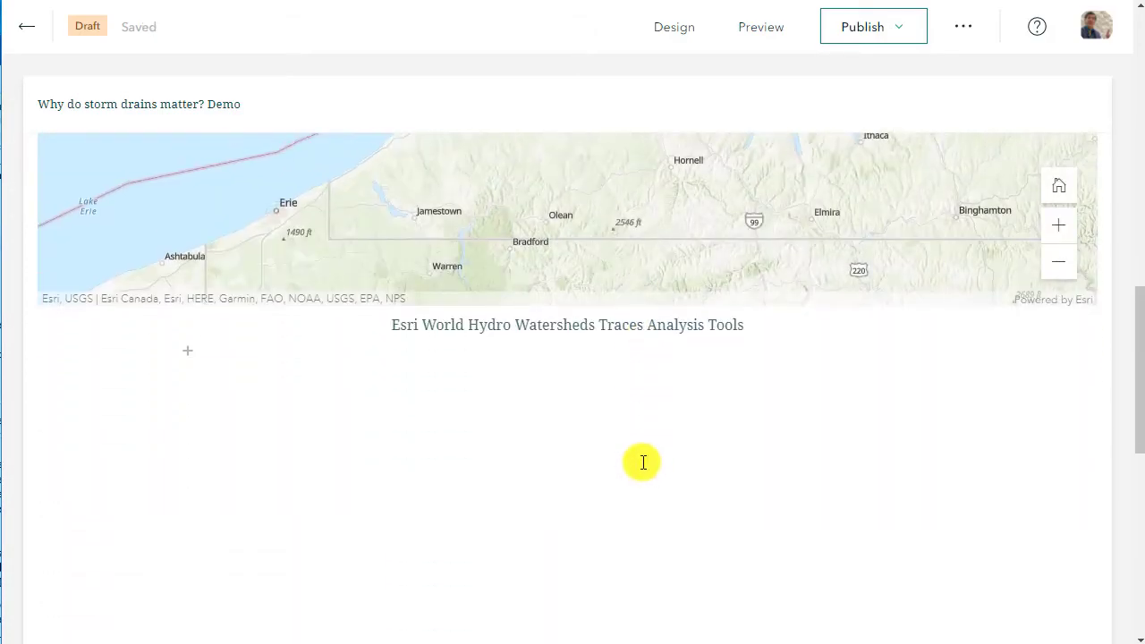
Step: Add an 'Add a storm drain!' button below the map and reopen the block menu beneath it
left_click(188, 351)
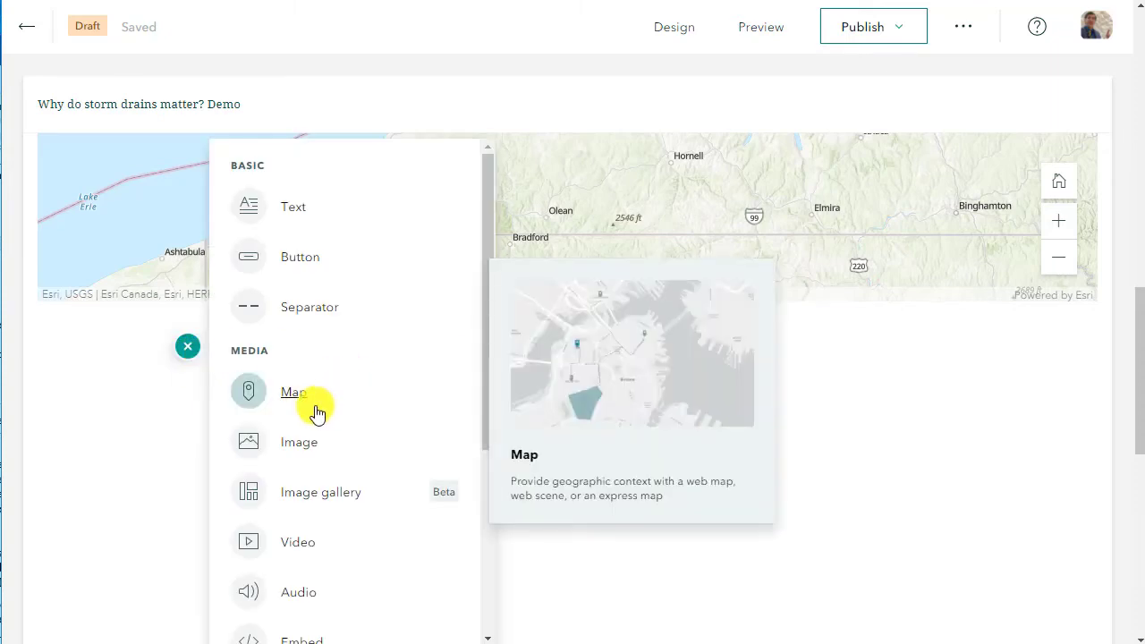
mouse_move(326, 401)
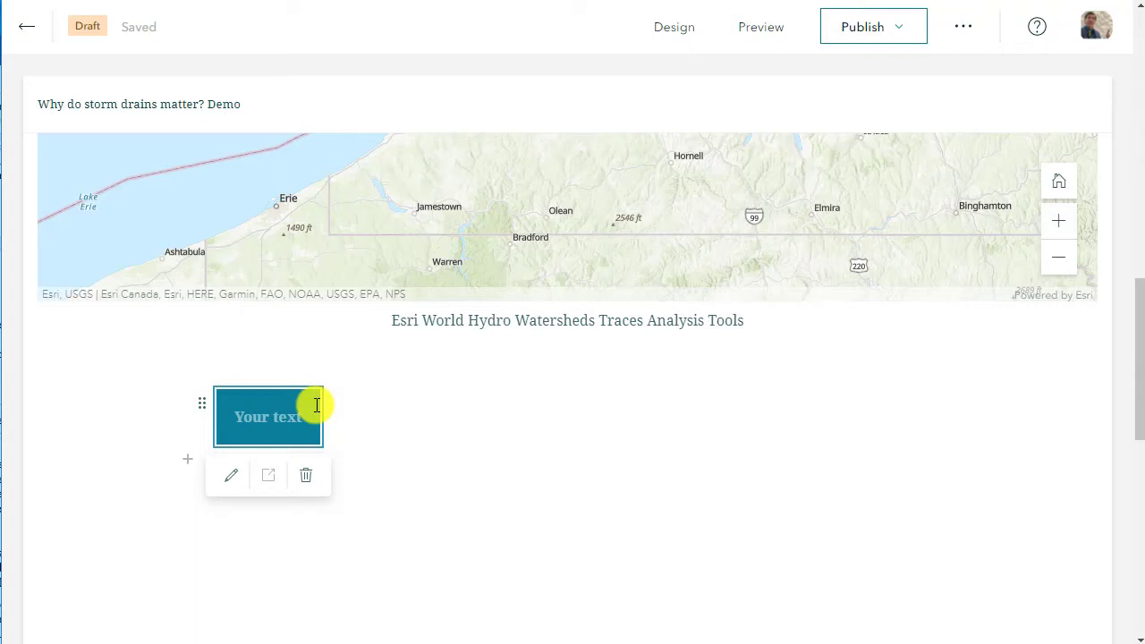
type("Add a storm drain!")
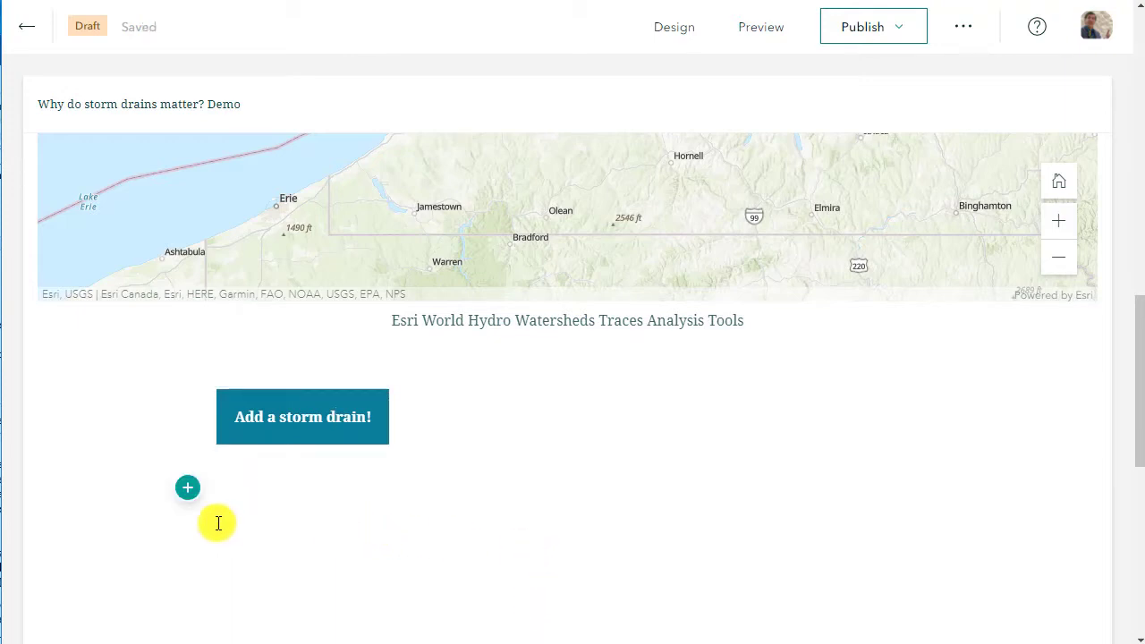
left_click(187, 487)
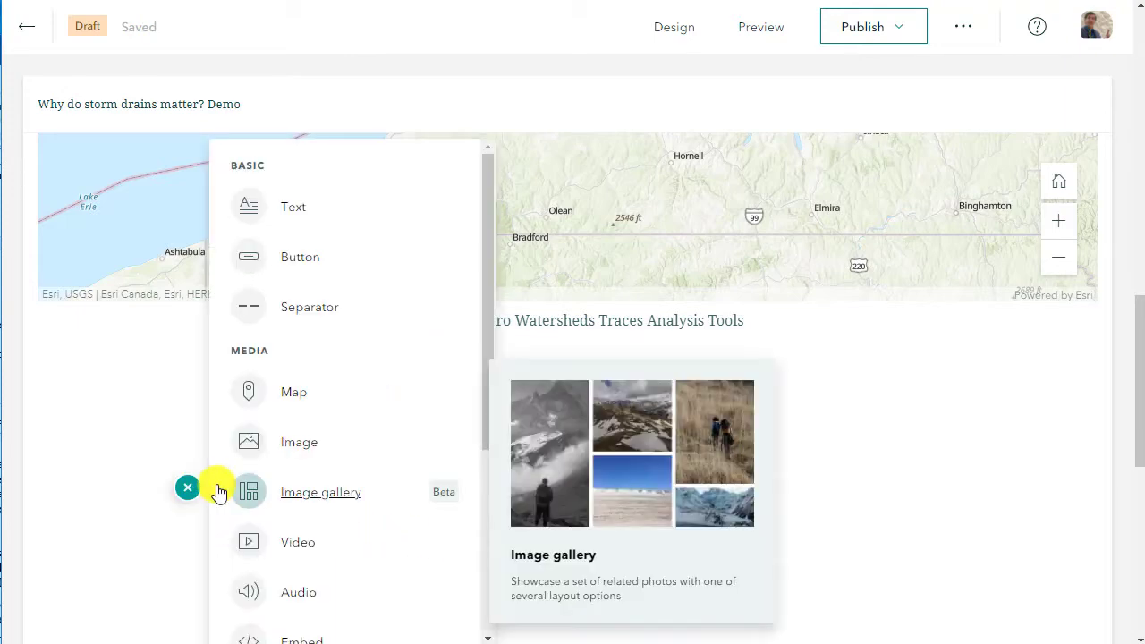
Step: Insert a Video block and switch its Add a video dialog to the Link option
left_click(186, 486)
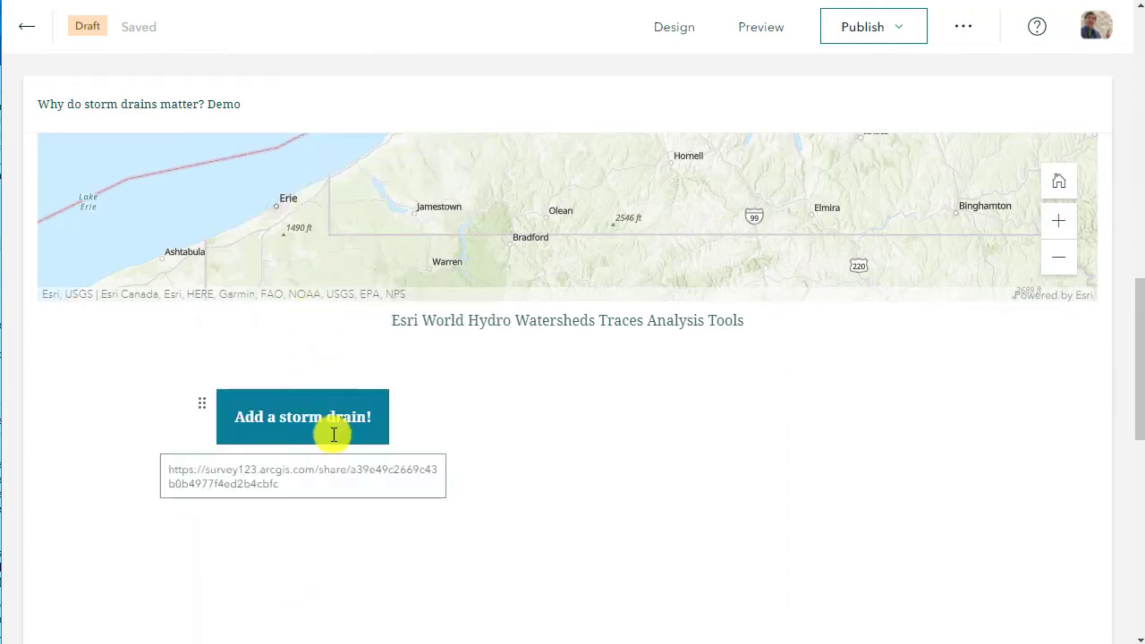
left_click(195, 546)
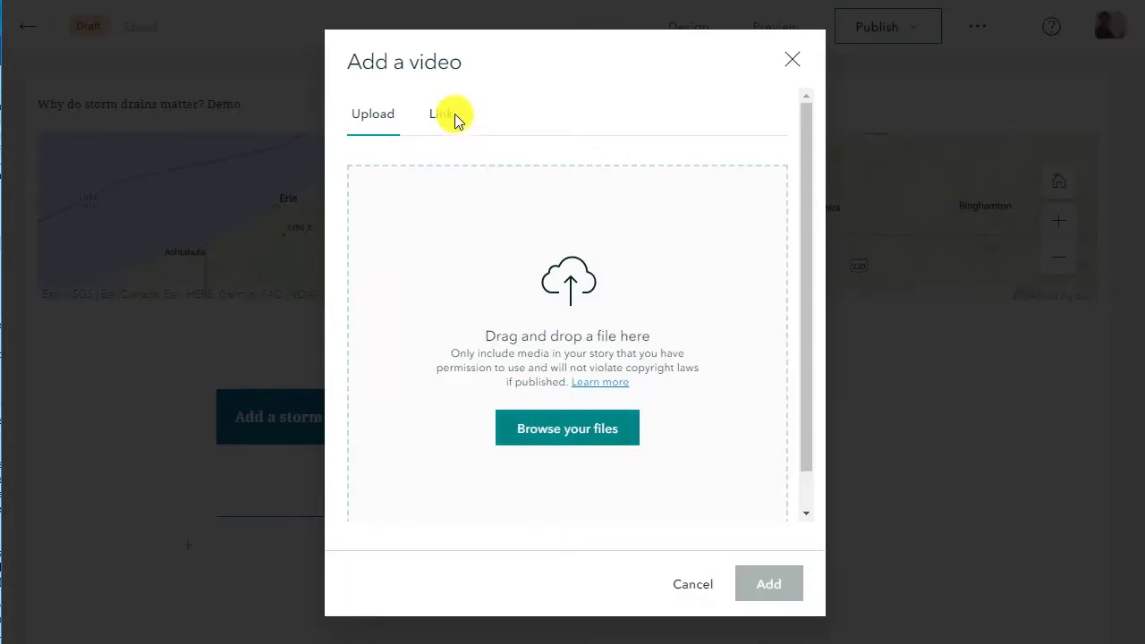
left_click(440, 114)
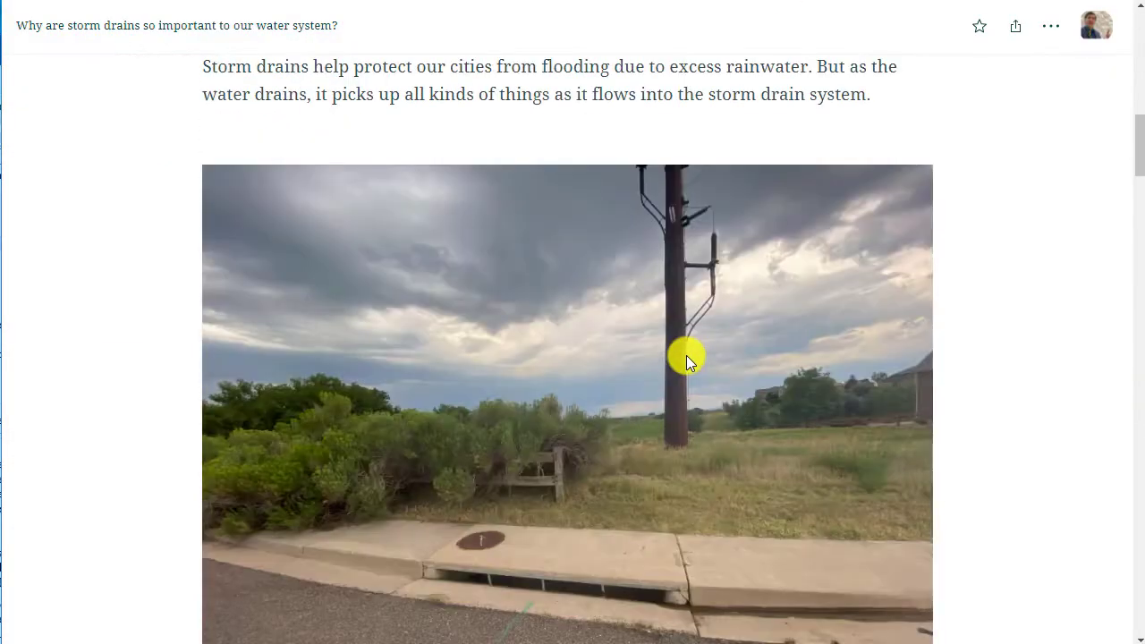
Step: Scroll the published story to the Storm Drain Dashboard and copy its video's link
scroll("down", 3)
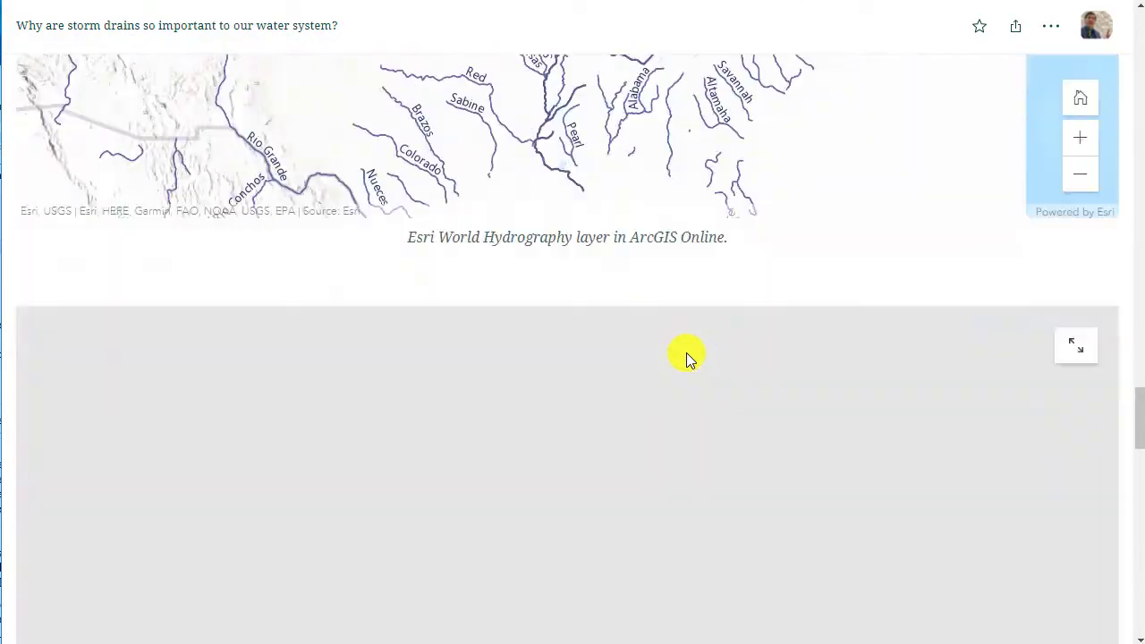
scroll("down", 3)
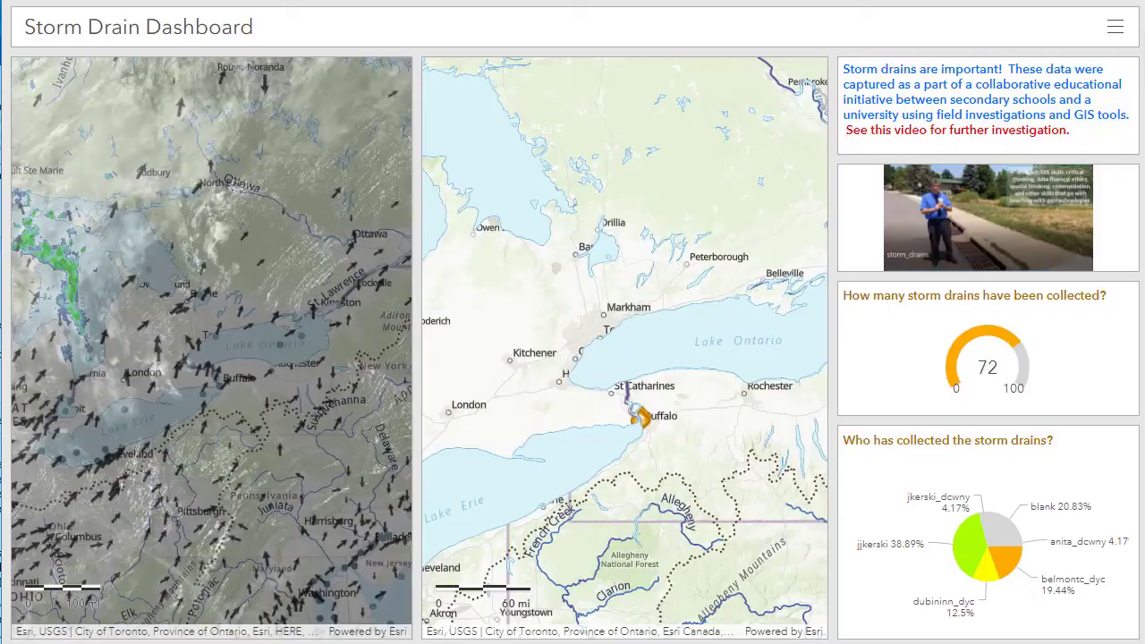
right_click(888, 128)
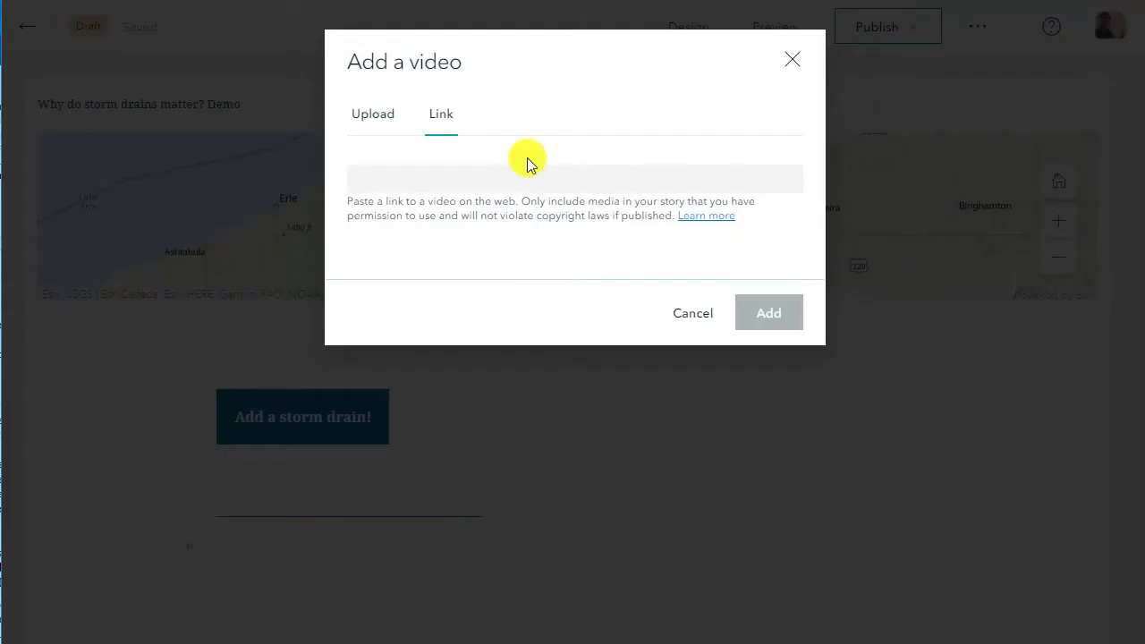
type("https://youtu.be/7e3P1MCfaMA")
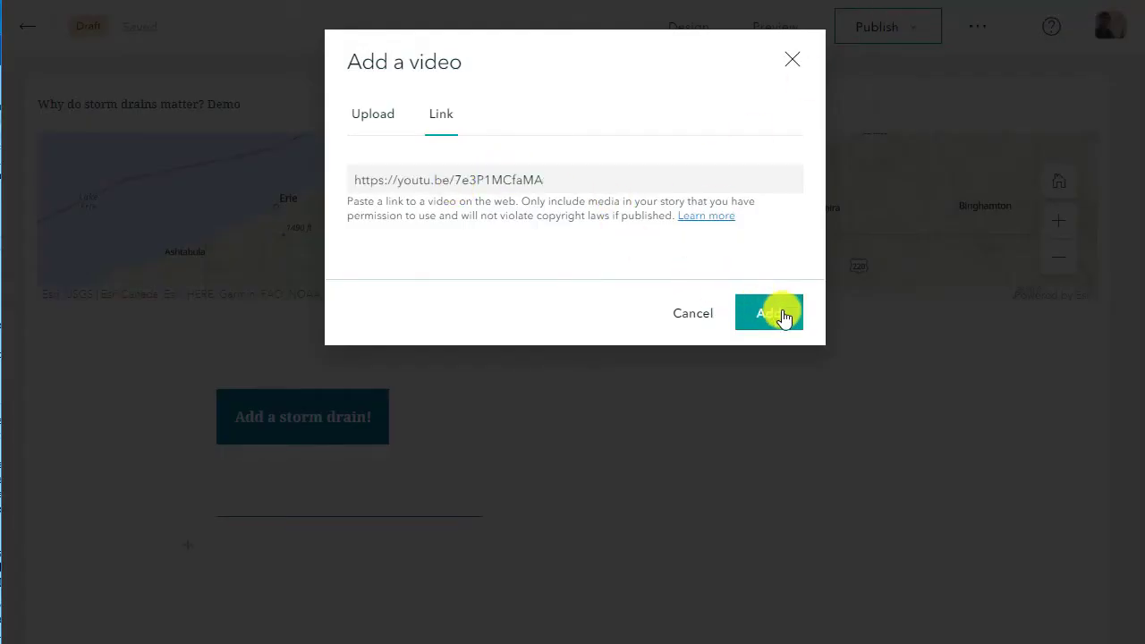
left_click(770, 311)
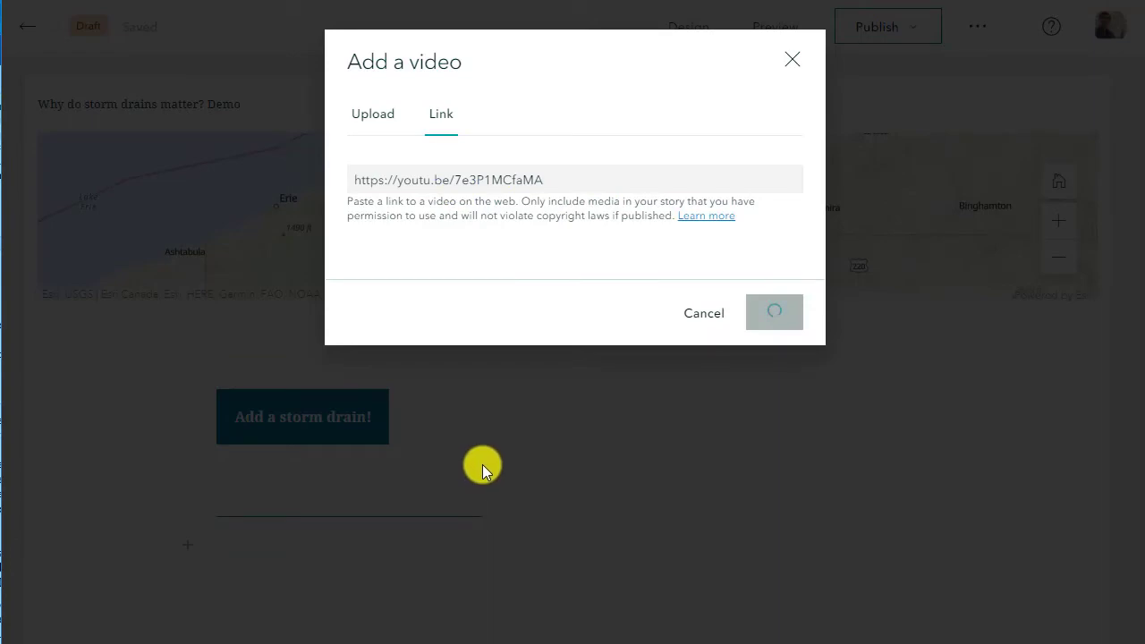
left_click(773, 311)
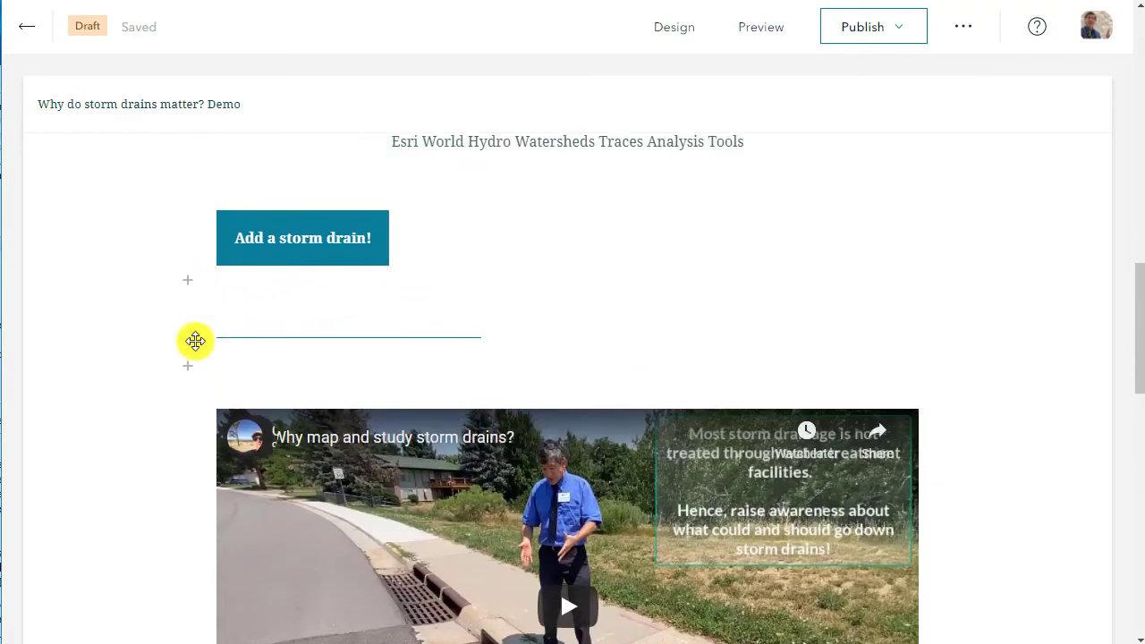
scroll("down", 3)
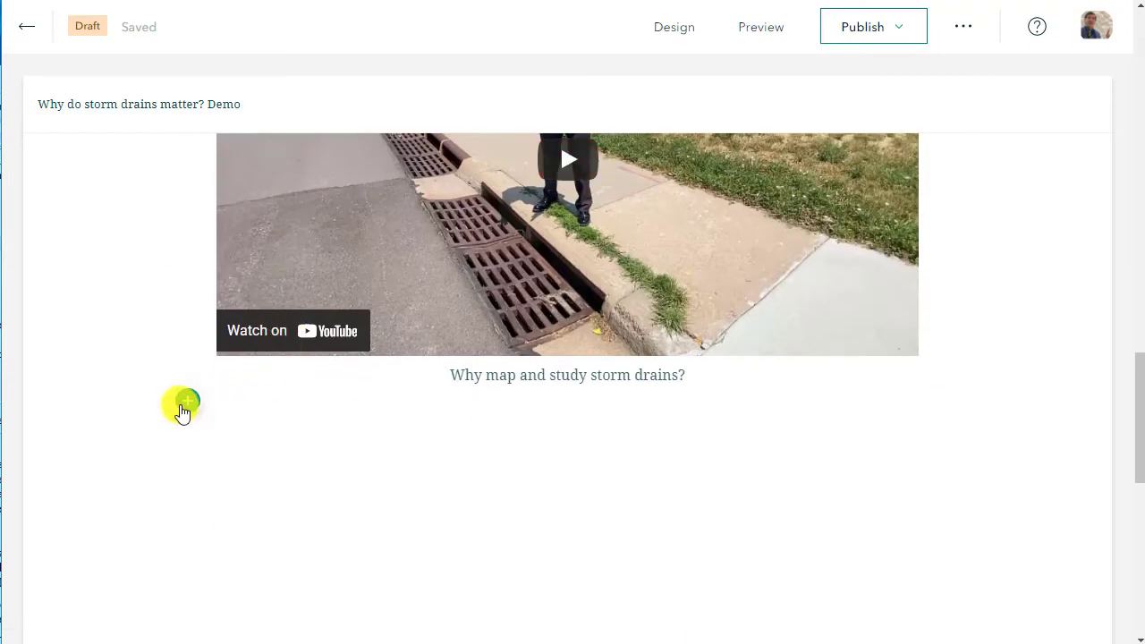
Step: Embed the Storm Drain Dashboard URL as web content below the video
left_click(182, 401)
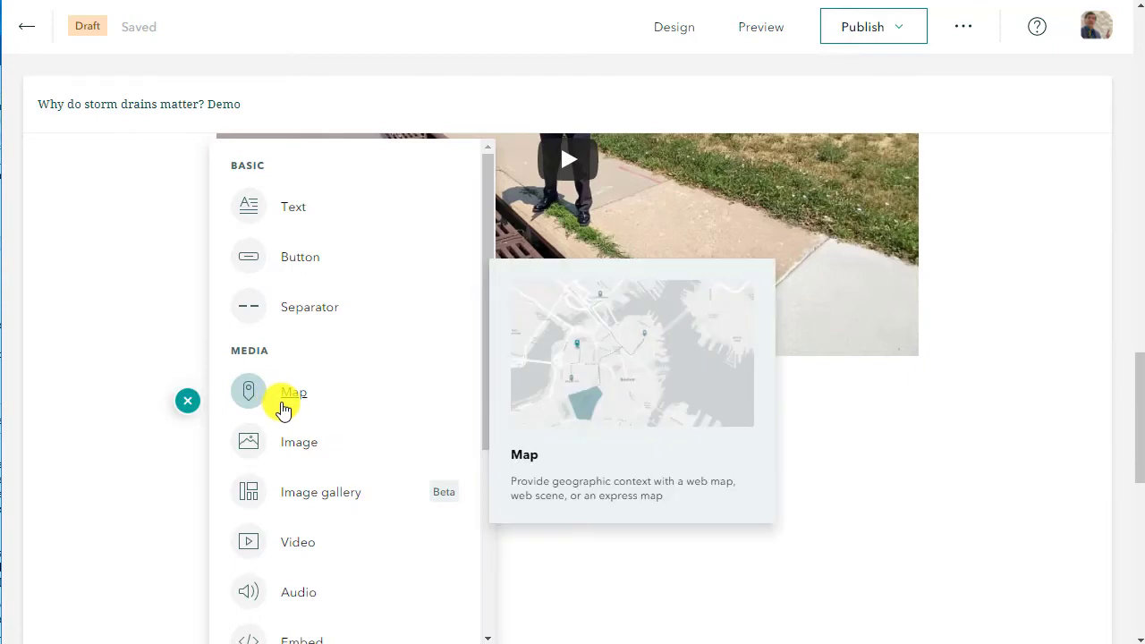
mouse_move(331, 440)
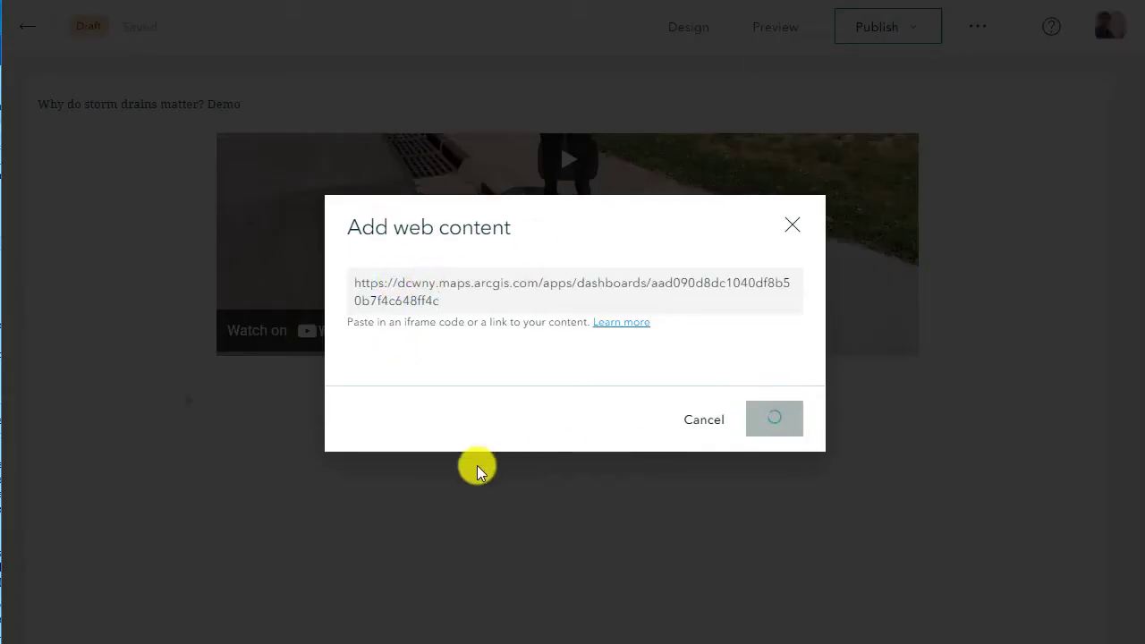
left_click(773, 419)
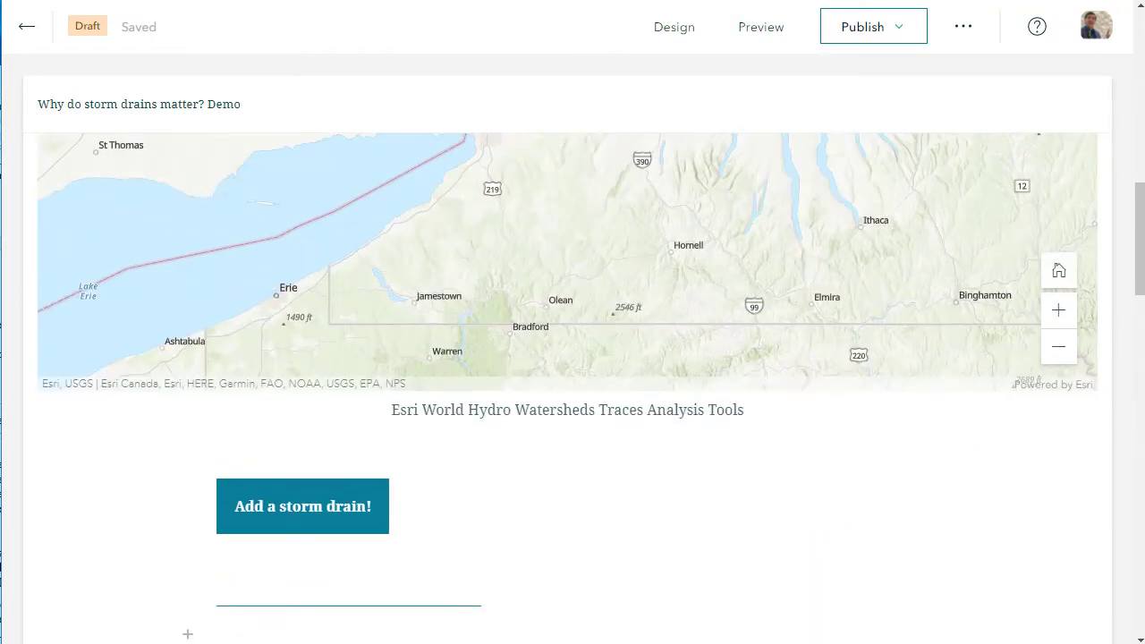
left_click(27, 25)
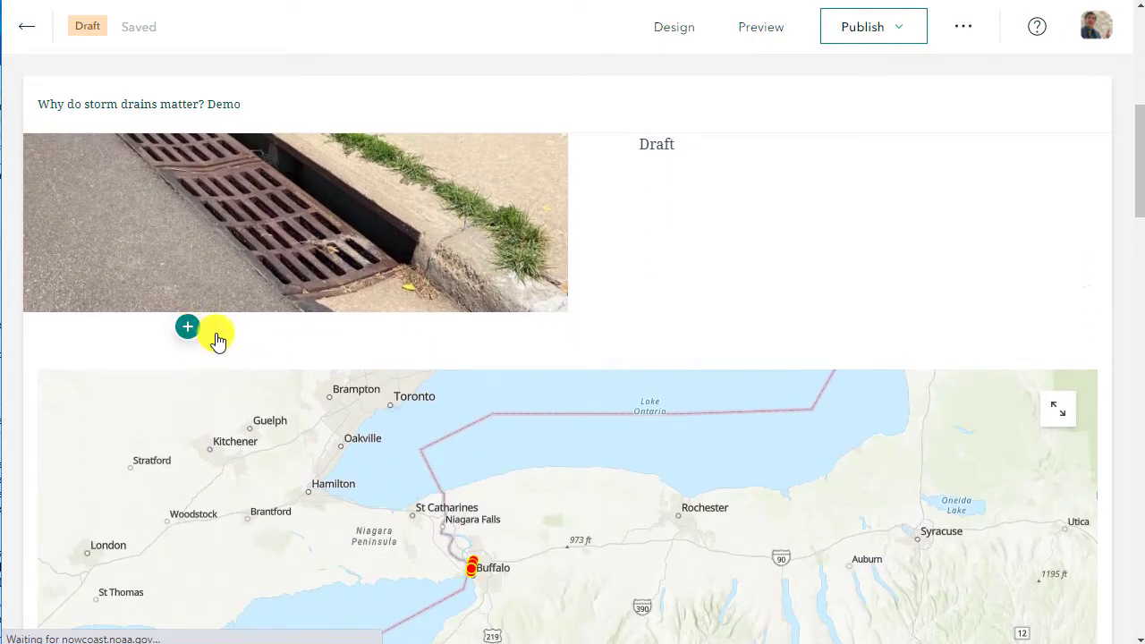
Step: Add an empty text paragraph below the embedded Storm Drains Dashboard
left_click(188, 326)
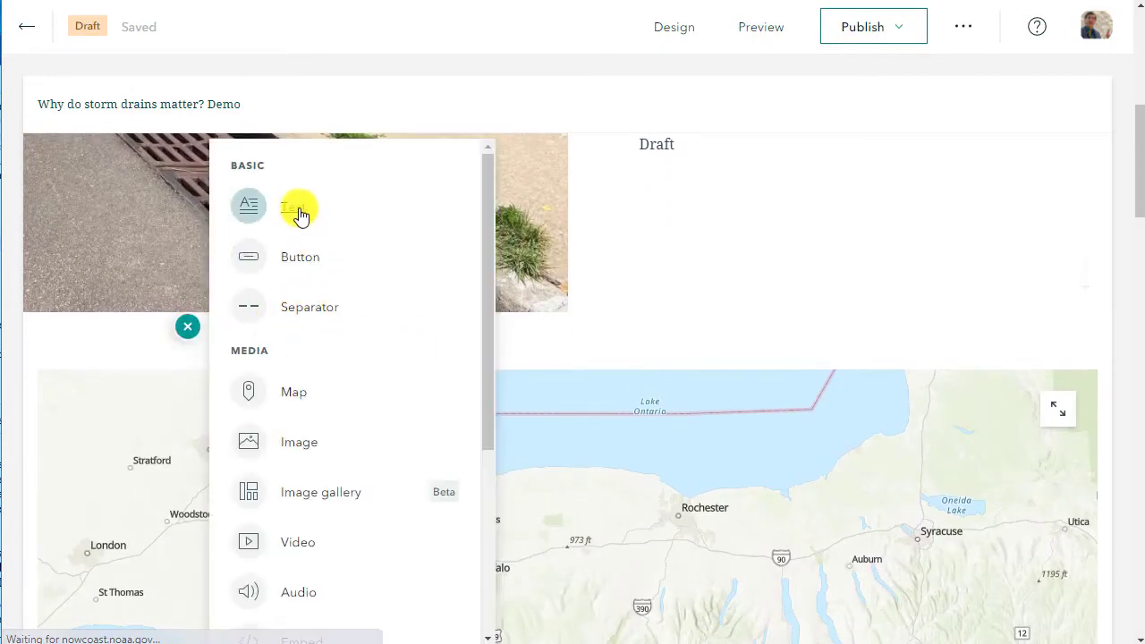
left_click(301, 205)
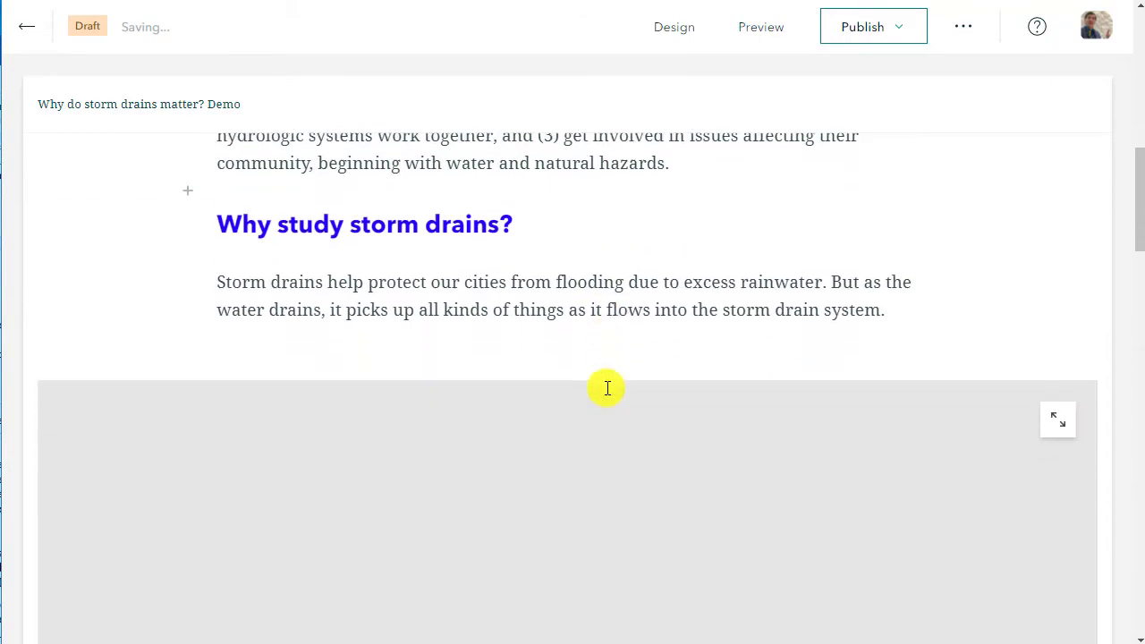
scroll("down", 3)
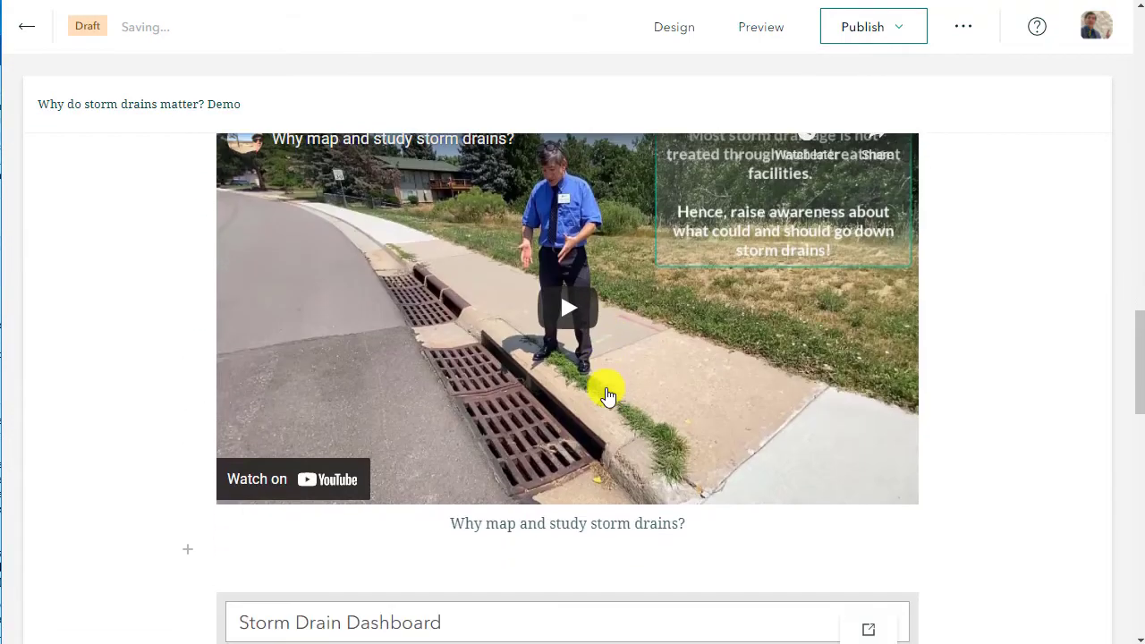
scroll("down", 3)
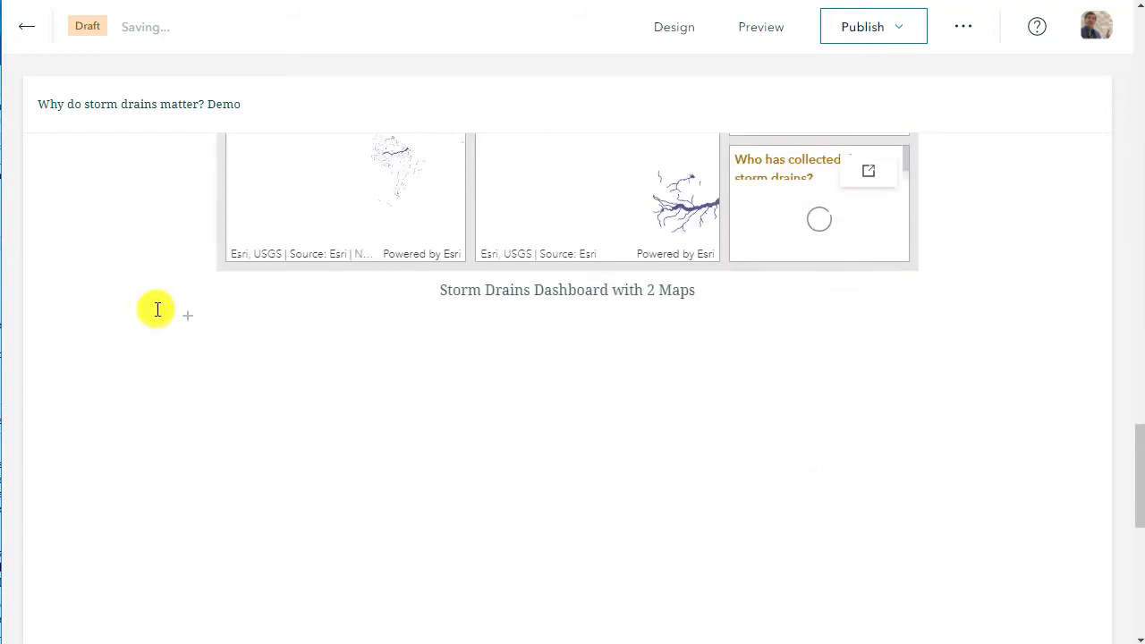
left_click(186, 315)
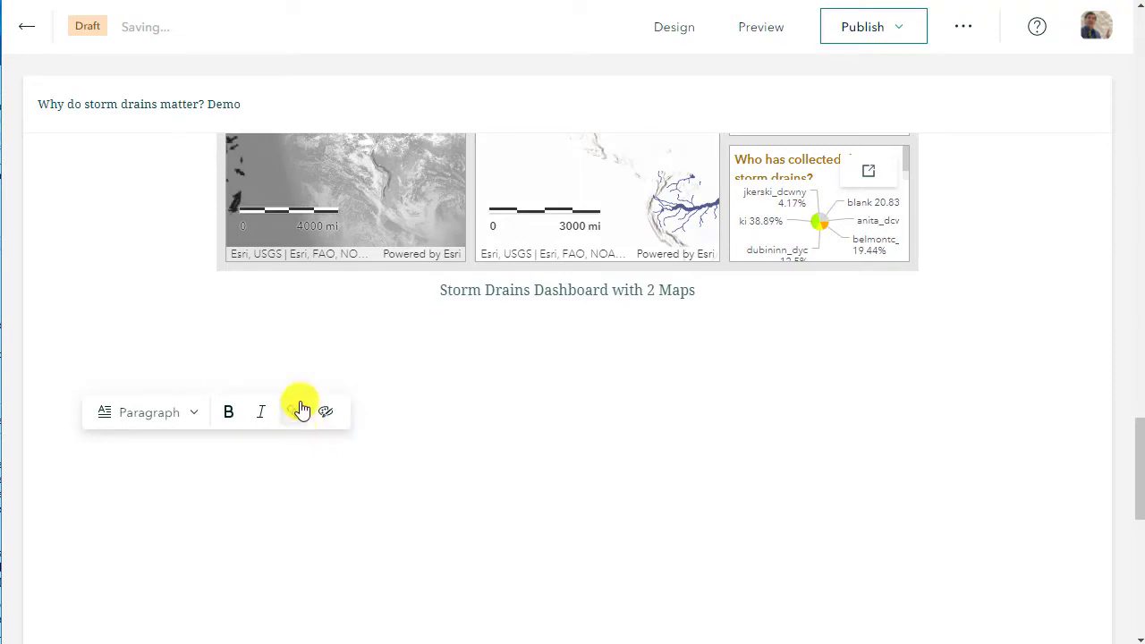
Step: Write the sentence crediting the Data Citizens Western New York Project
type("This story map was made in conjunction with the Data")
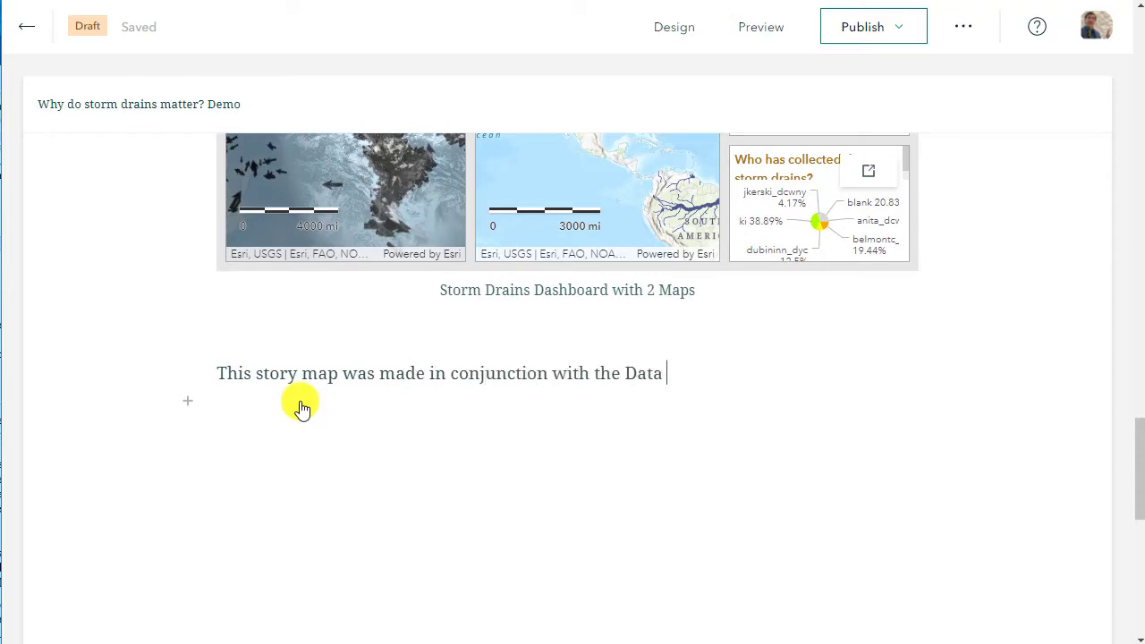
type("Citizens Wes")
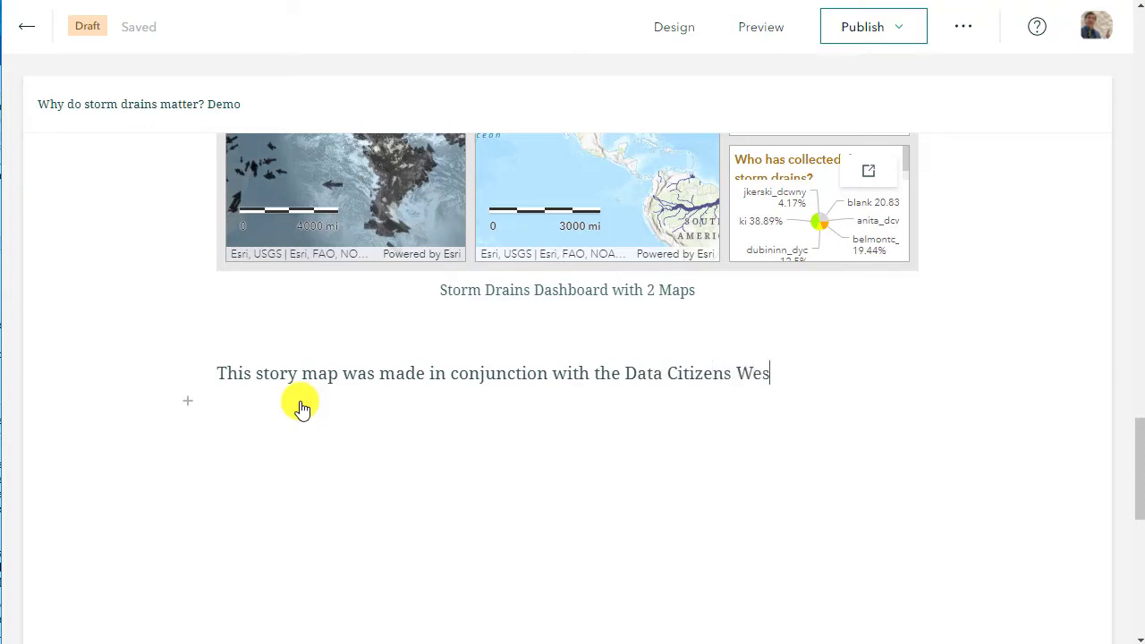
type("tern New York Project.")
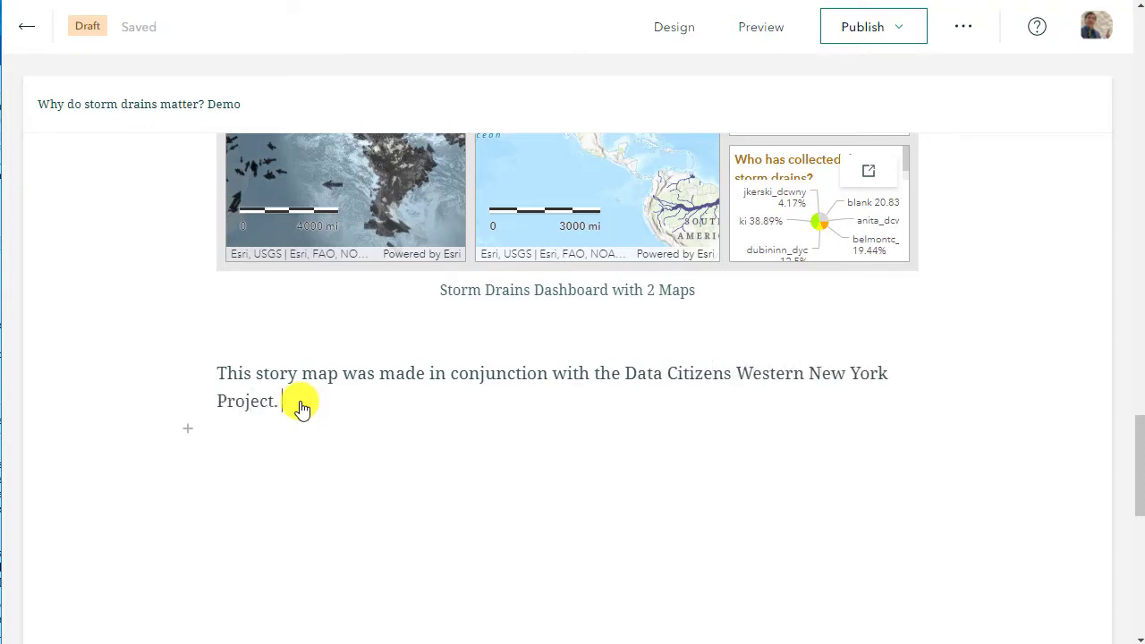
left_click(287, 401)
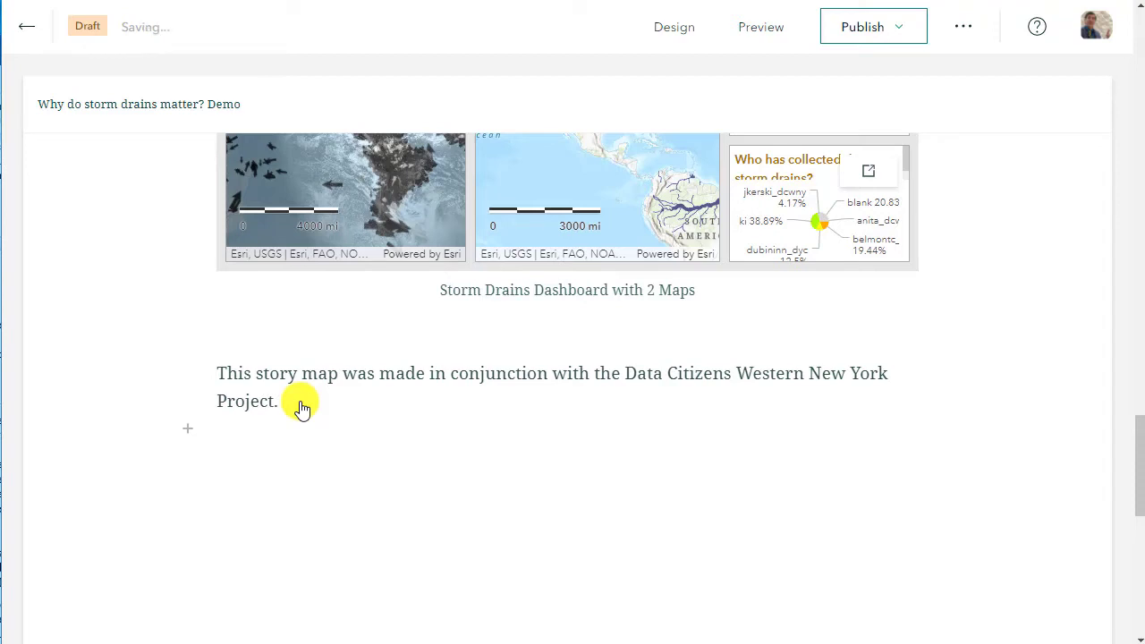
Step: Add the sentence about connecting universities, K-12 teachers, students, and community organizations
type("Connecting universi")
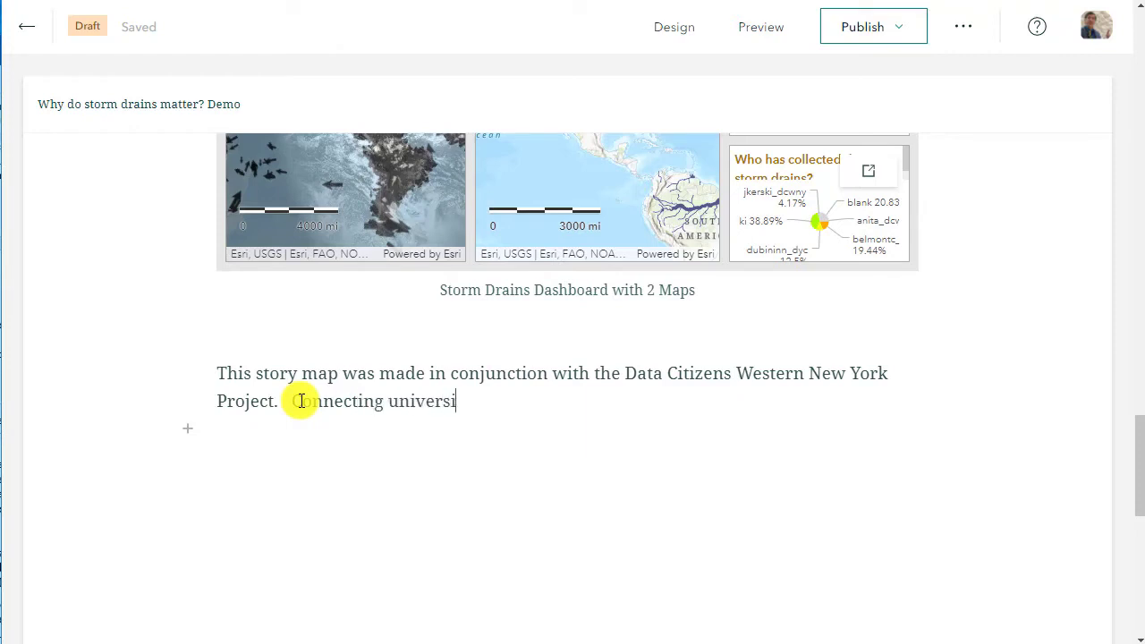
type("ties, K-12 t")
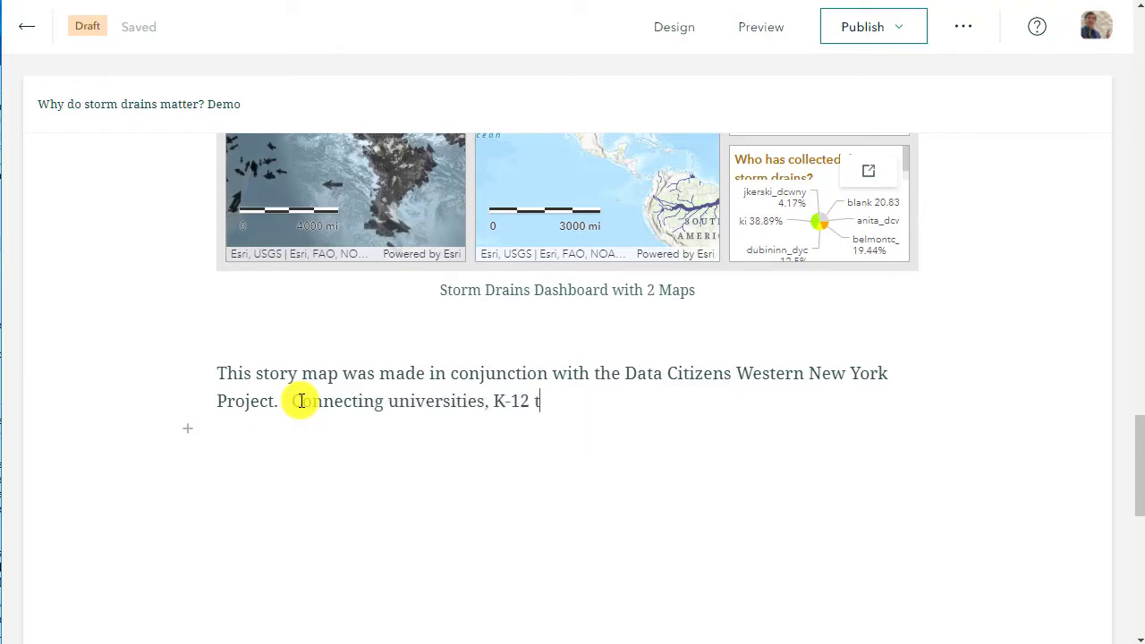
type("eachers, students, an")
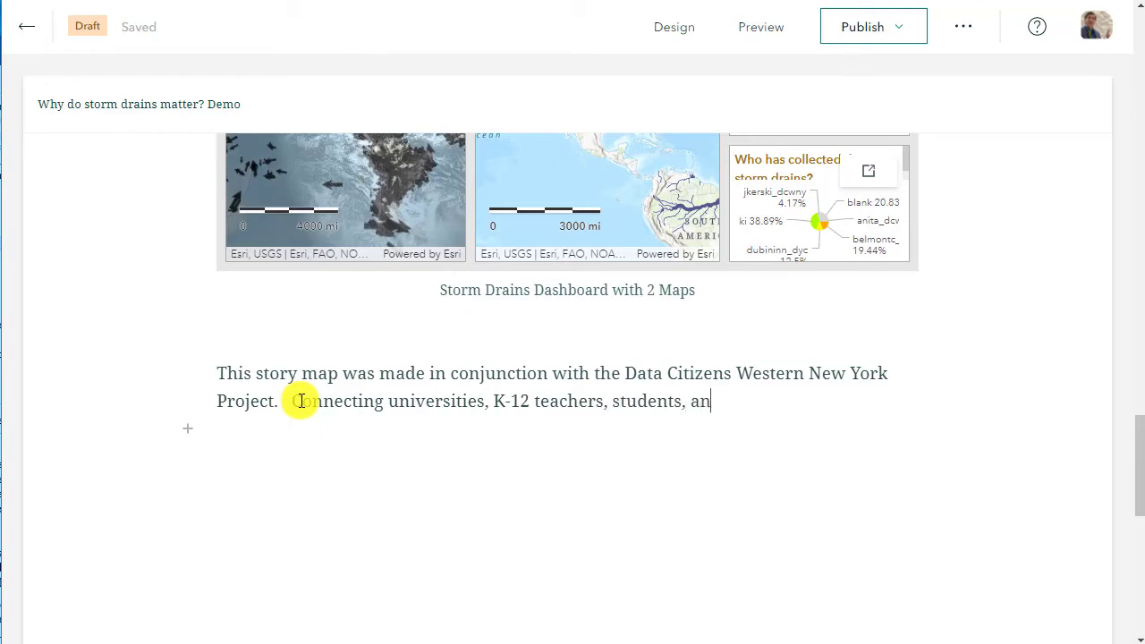
type("d community organ")
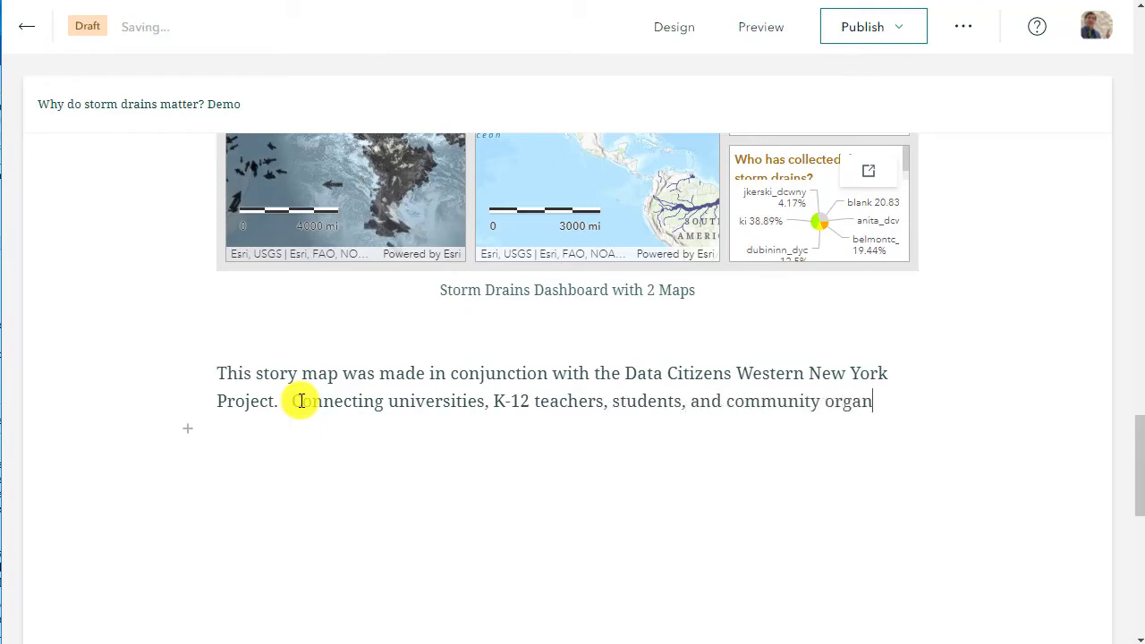
type("izationsS")
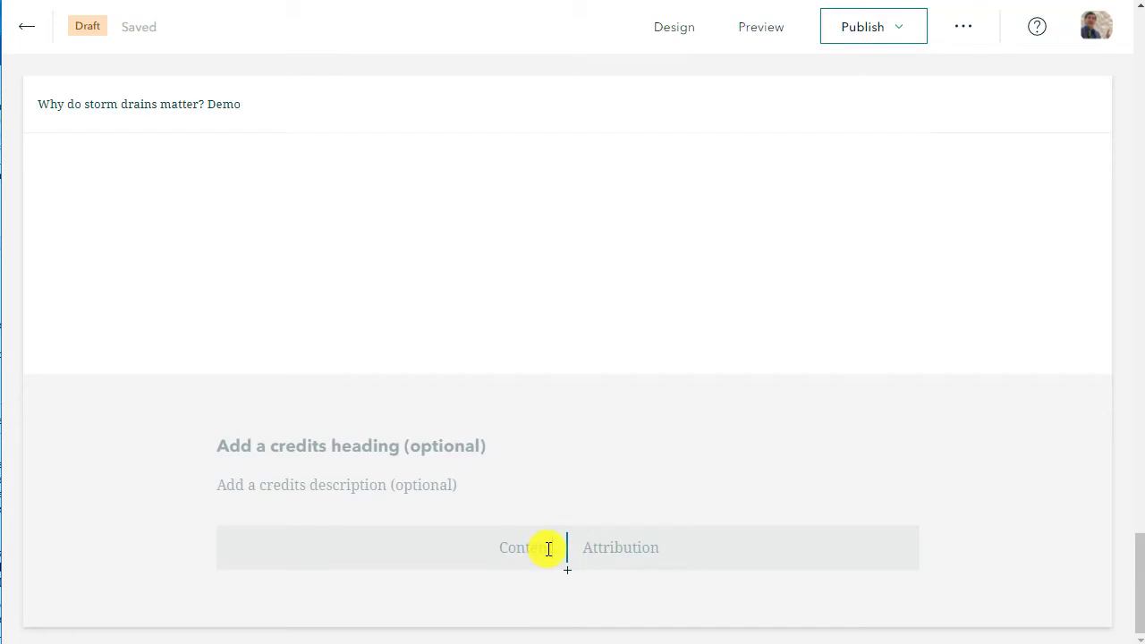
Step: Enter the attribution: Joseph Kerski and Data Citizens Project, Western New York, Dyouville University
type("Joseph K")
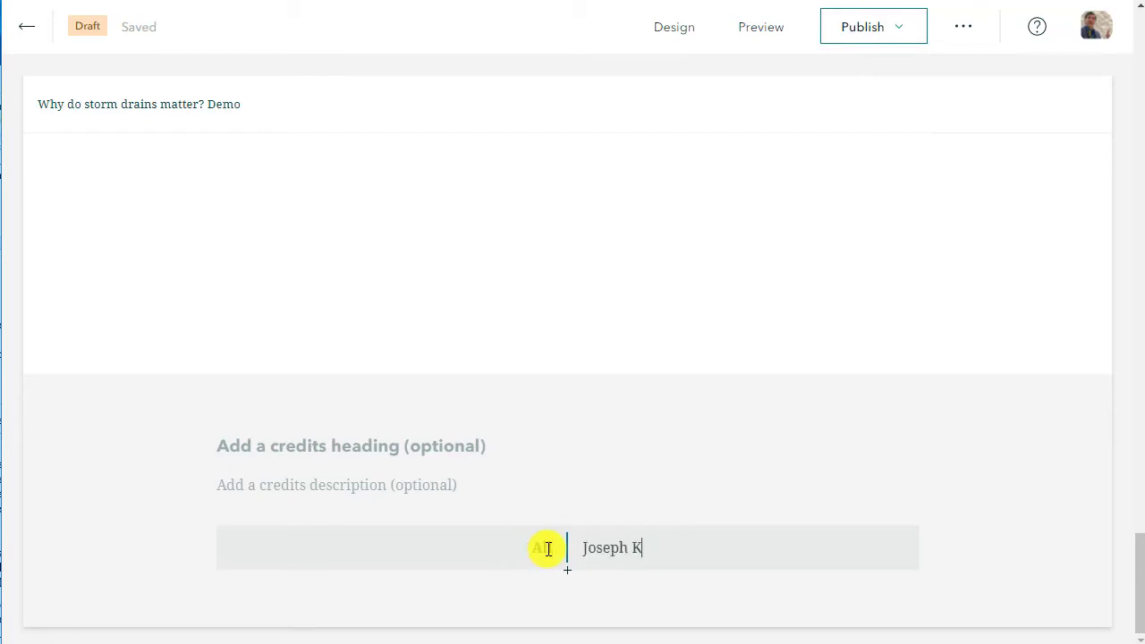
type("erski and Data S")
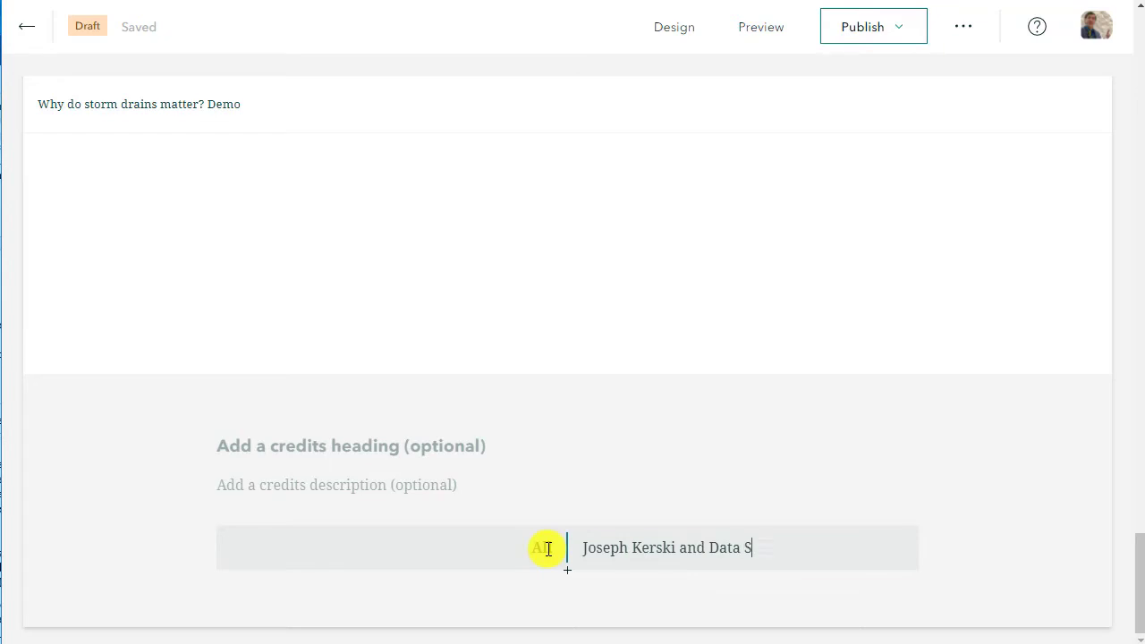
type("itizens P")
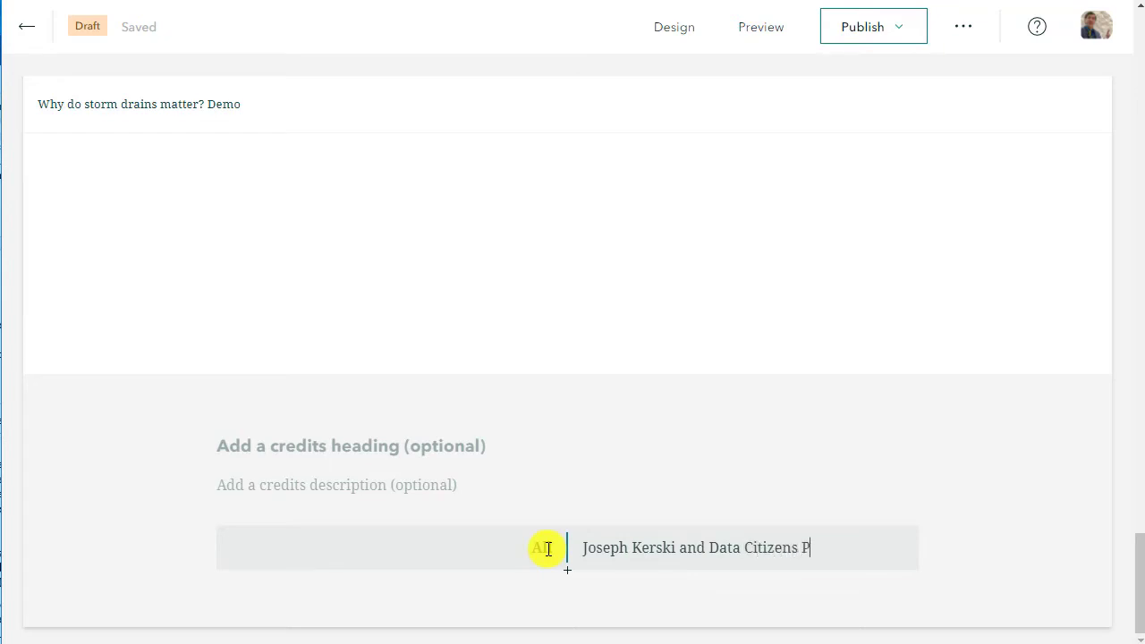
type("roject,")
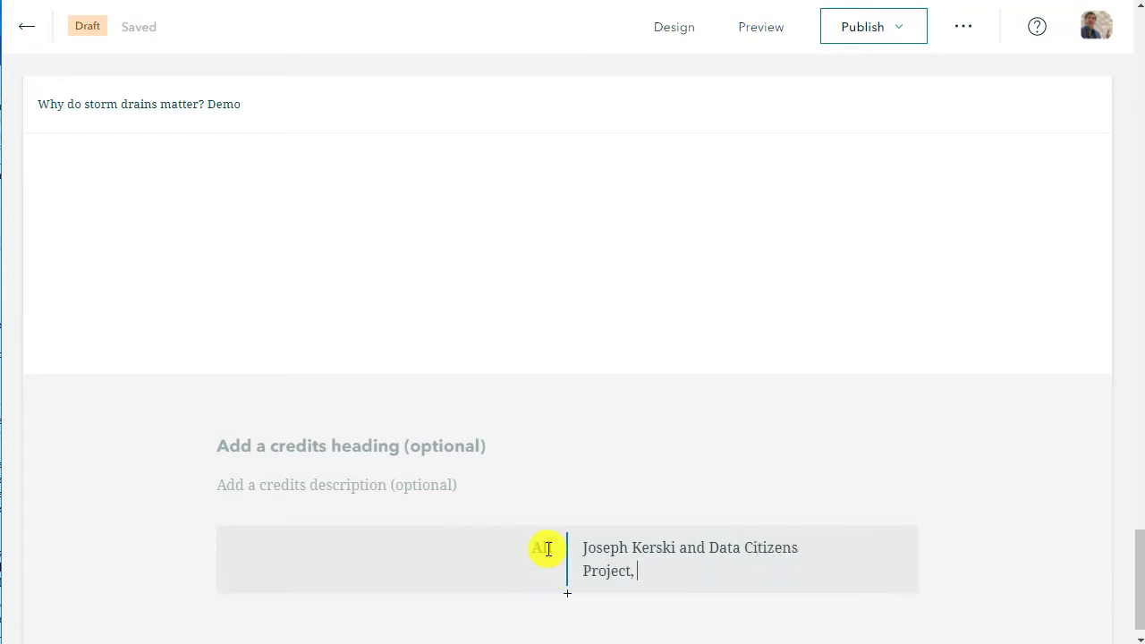
type("Western New York")
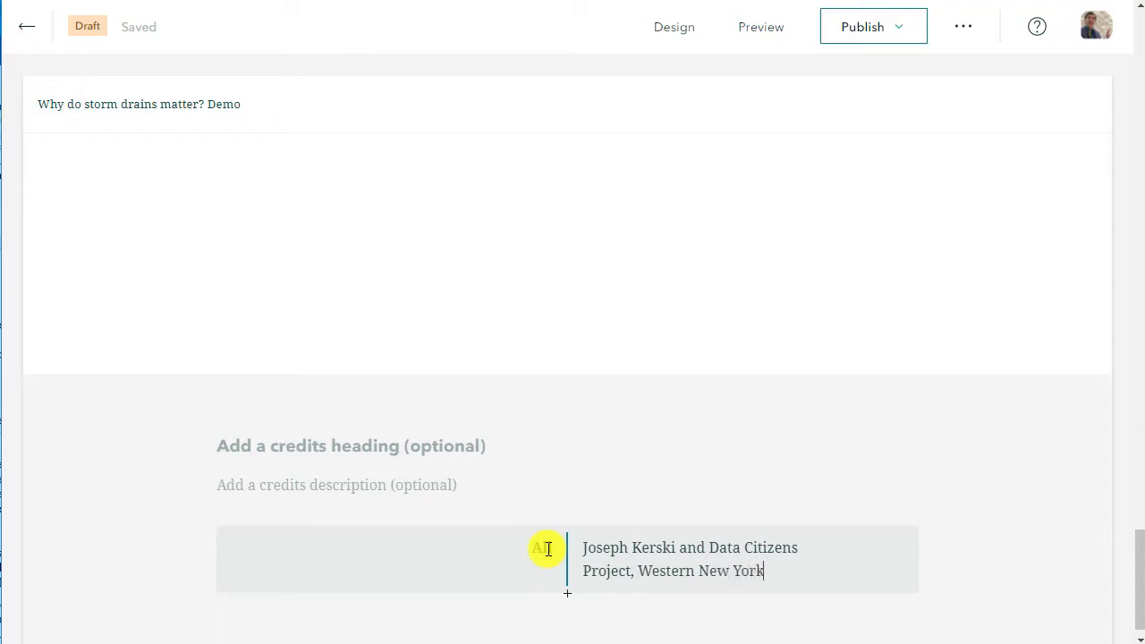
type(", Dyouville University")
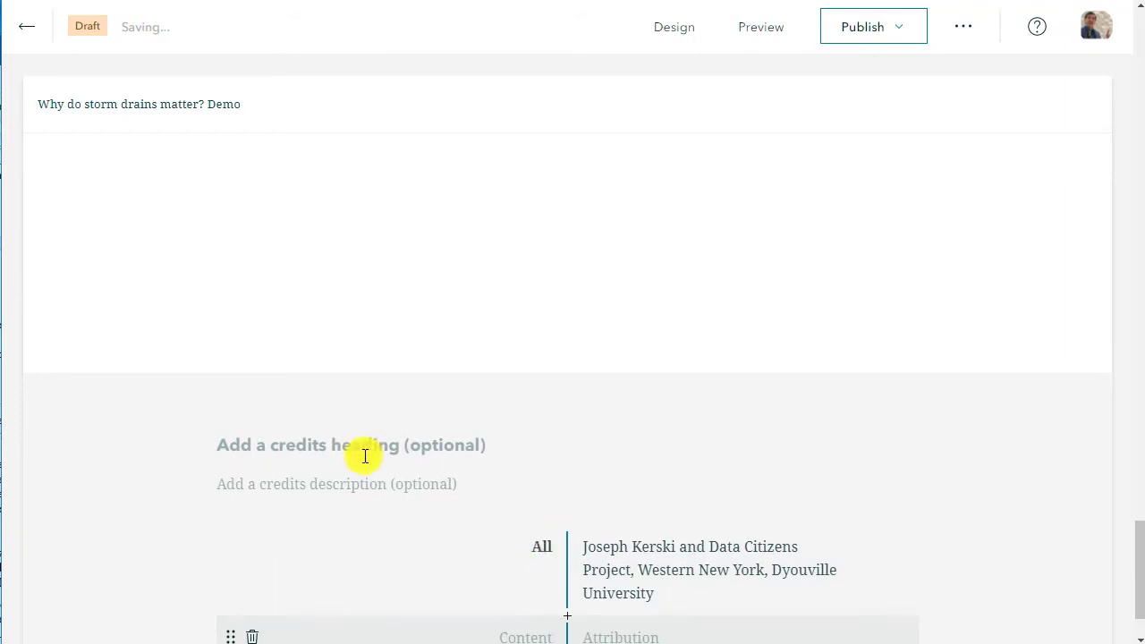
Step: Title the credits section 'Credits'
type("reCdi")
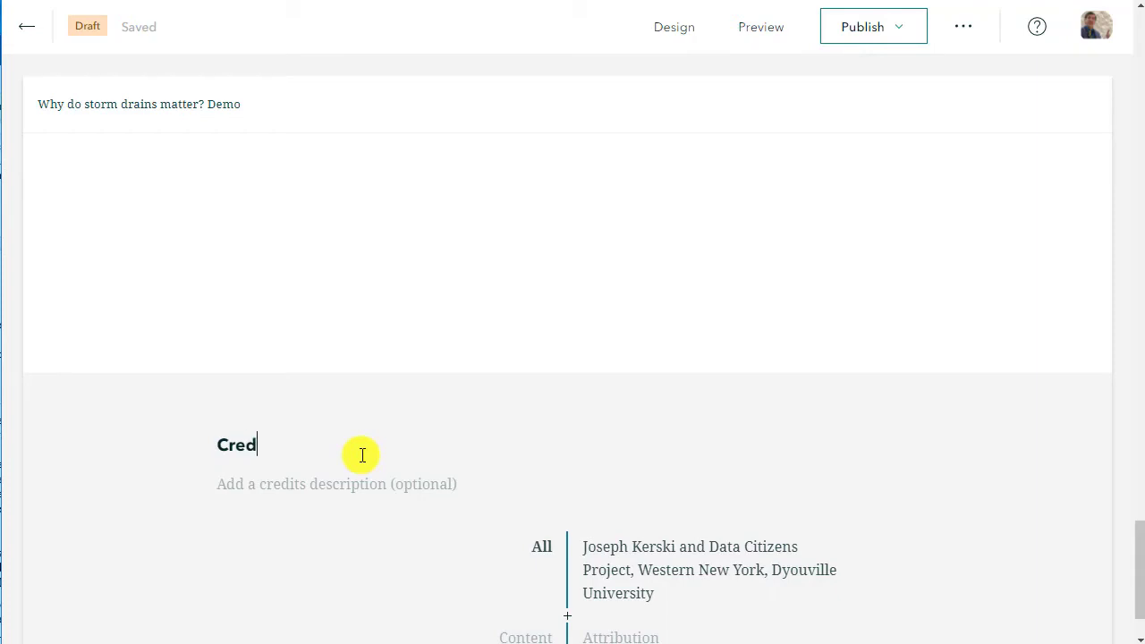
type("its")
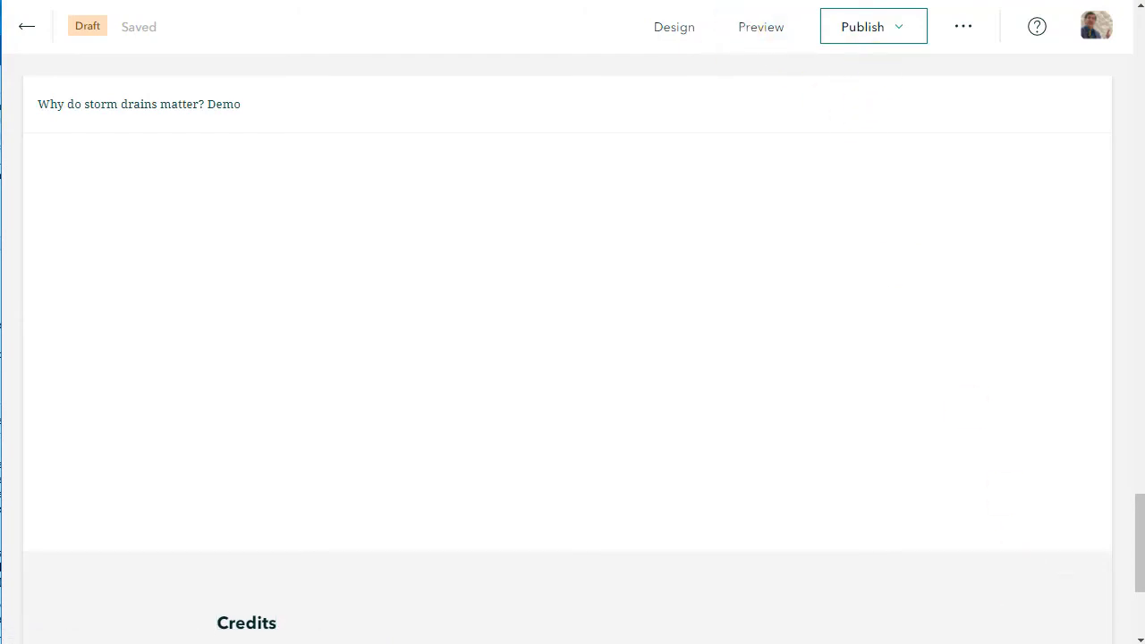
Step: Preview the draft, load the embedded dashboard, and switch to the phone-size view
left_click(760, 27)
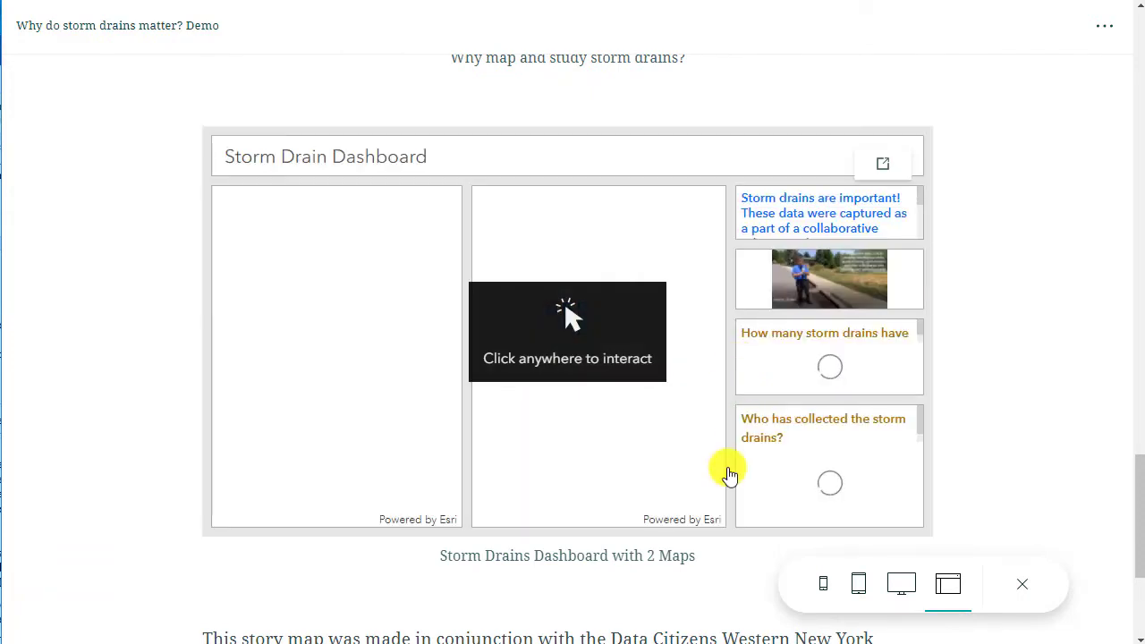
left_click(568, 331)
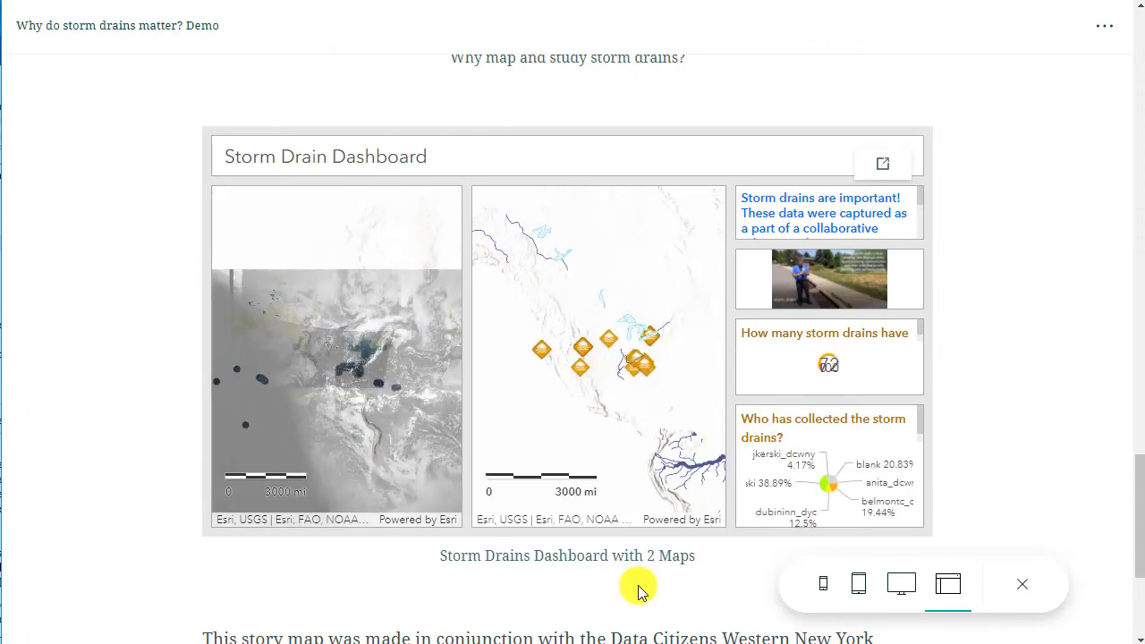
scroll("down", 3)
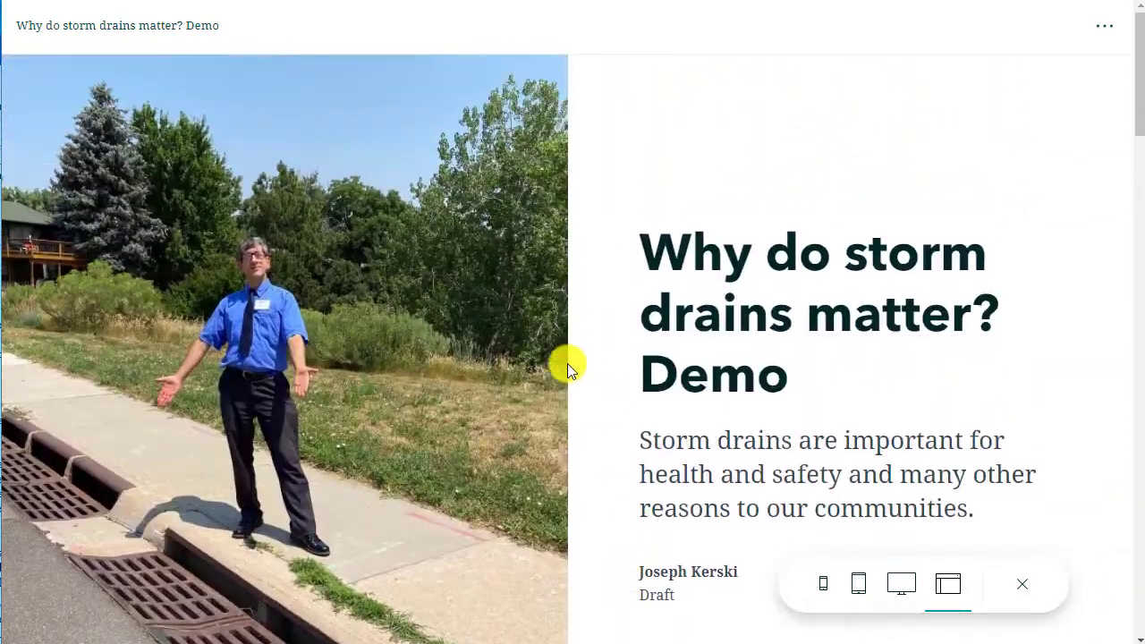
left_click(823, 583)
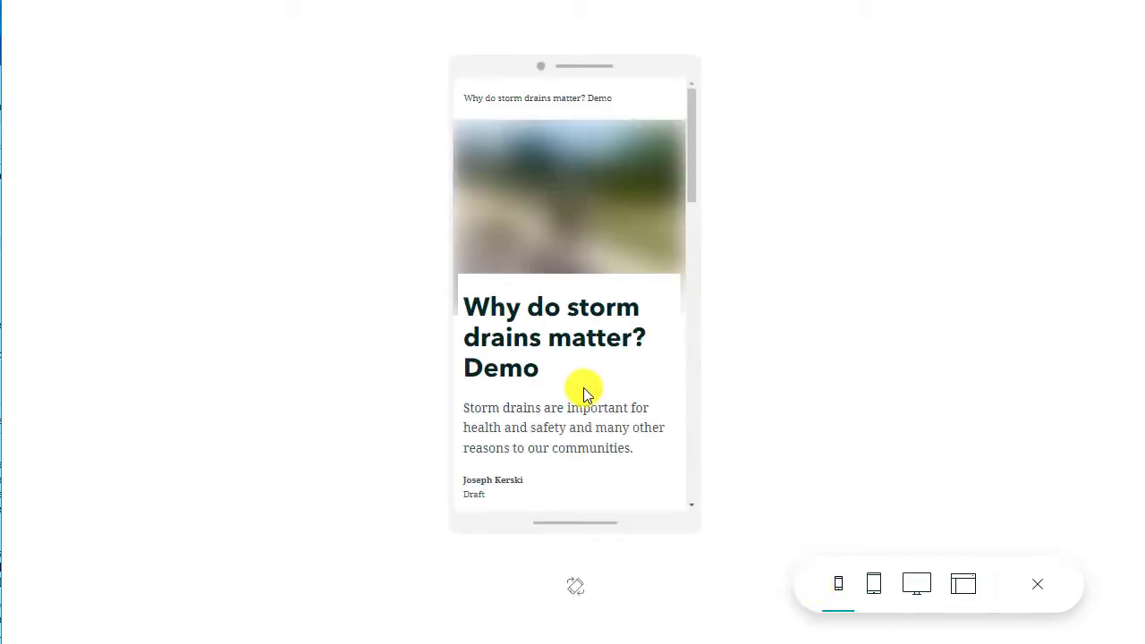
Step: Read through the phone preview and follow the Add a storm drain! survey button
scroll("down", 3)
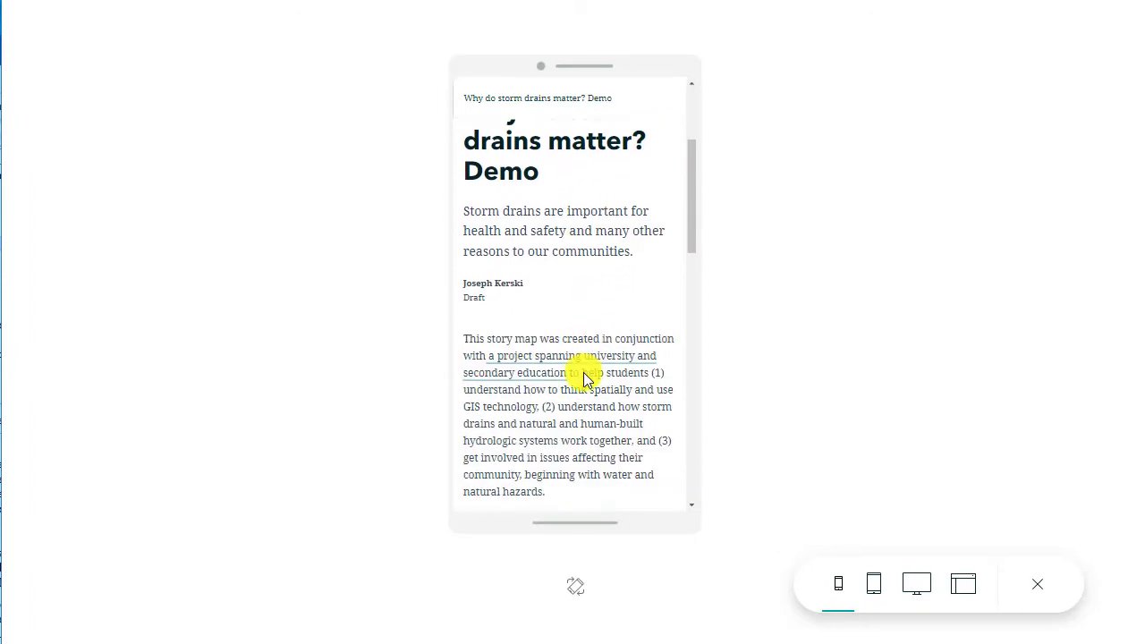
scroll("down", 3)
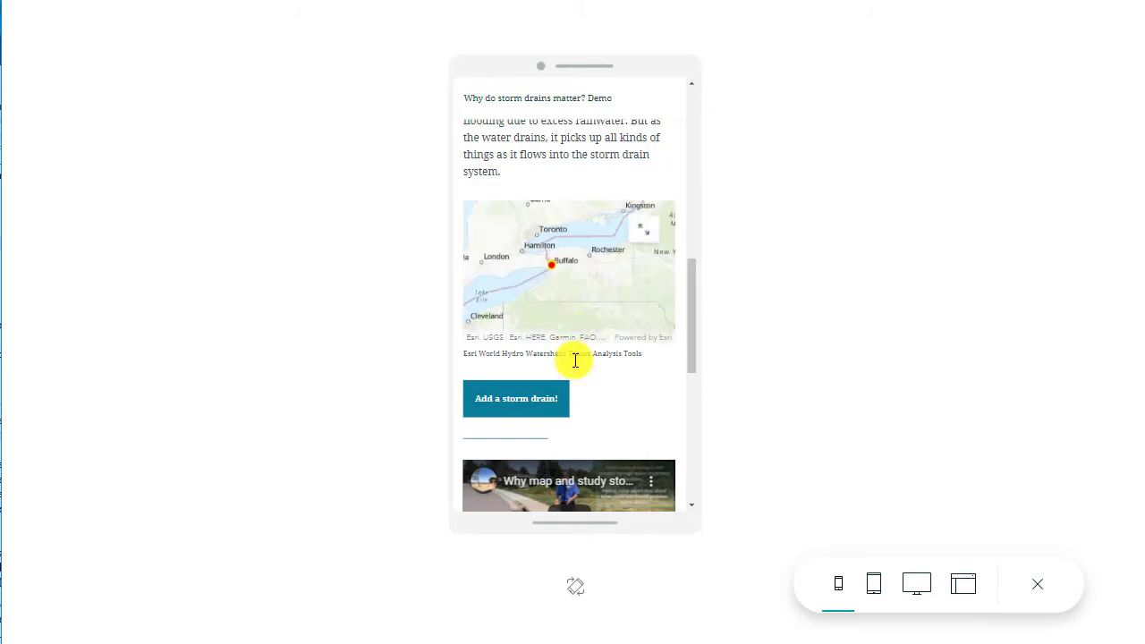
scroll("down", 3)
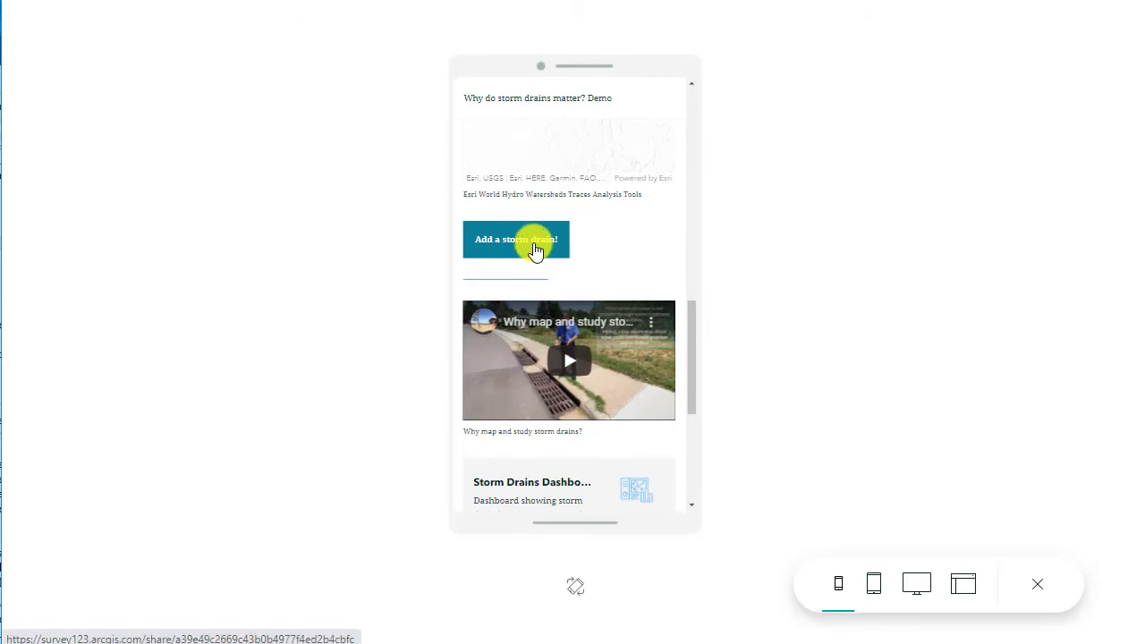
left_click(516, 240)
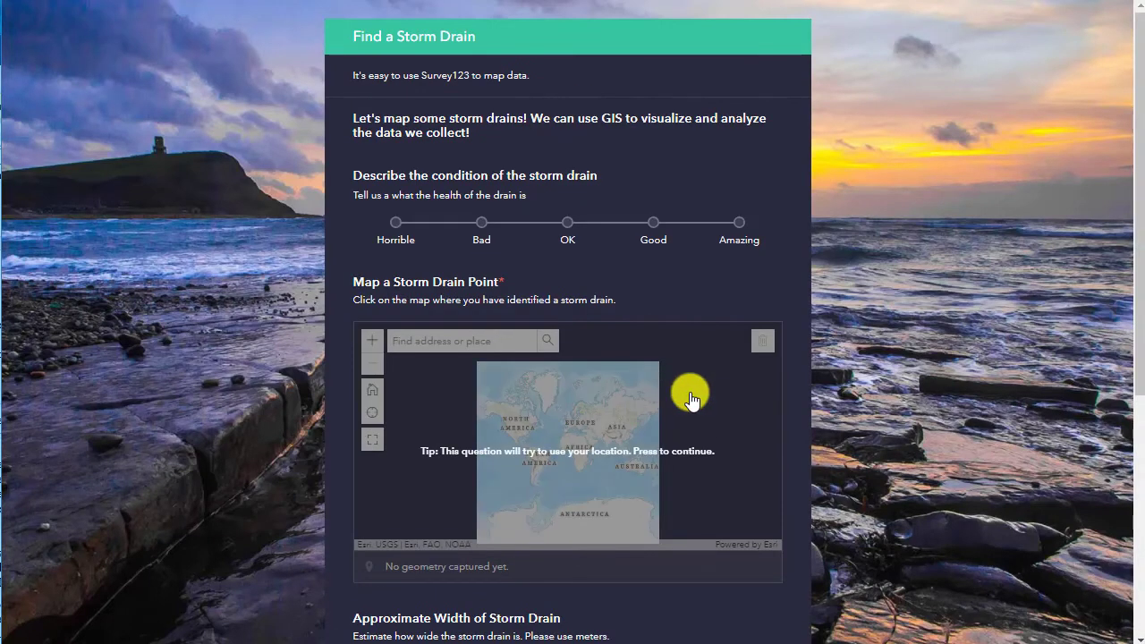
scroll("down", 3)
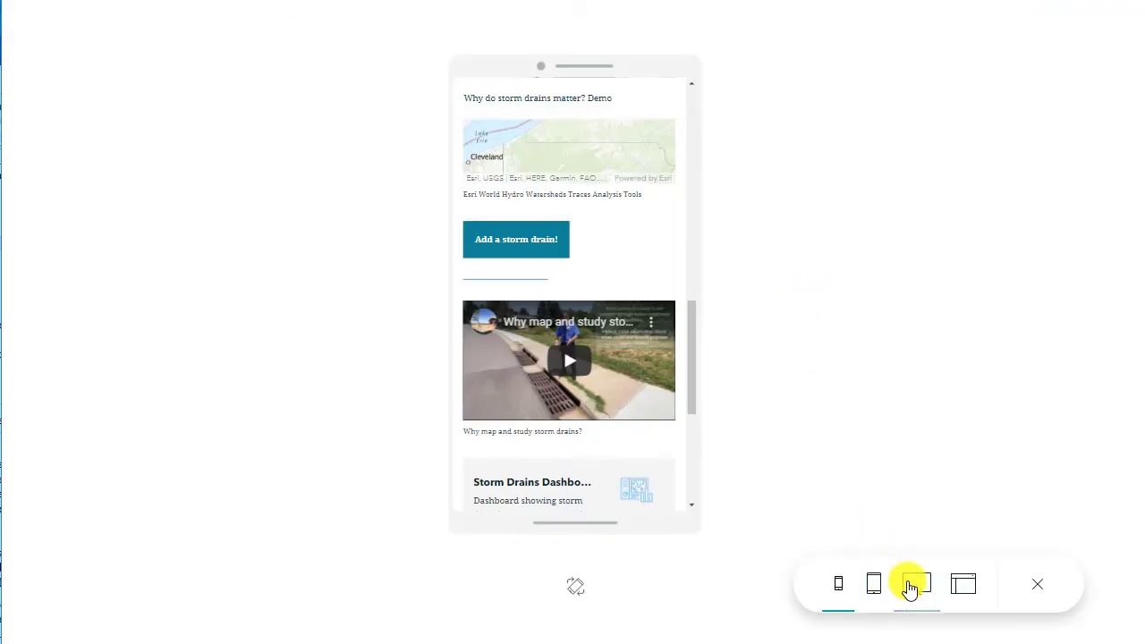
Step: Check the desktop and tablet previews, then return to the story editor
left_click(874, 583)
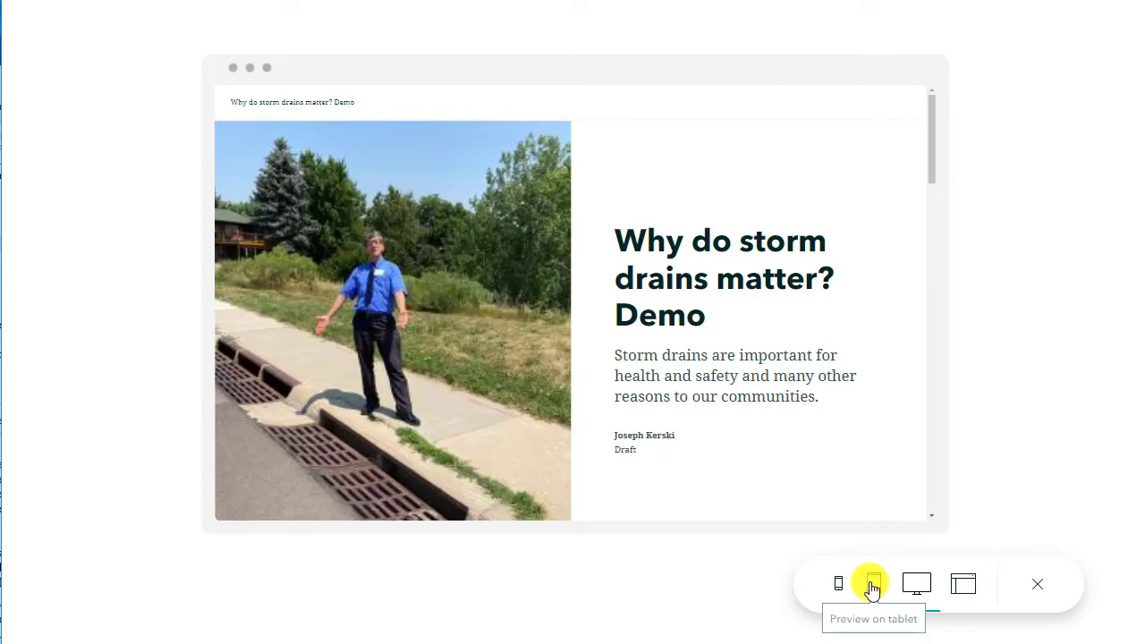
left_click(874, 584)
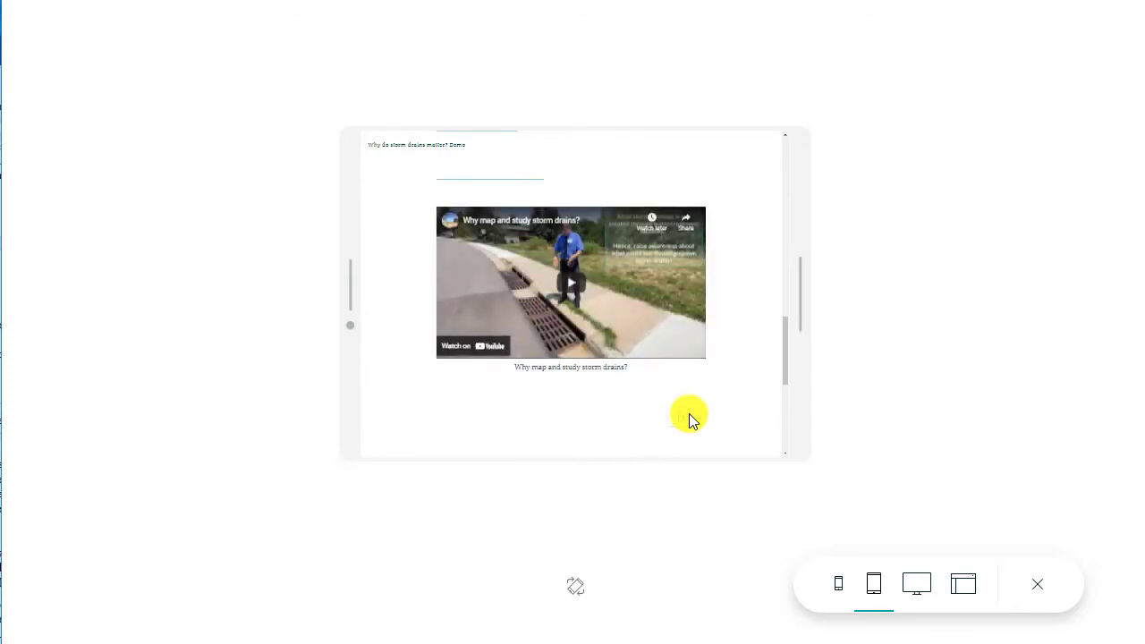
scroll("down", 3)
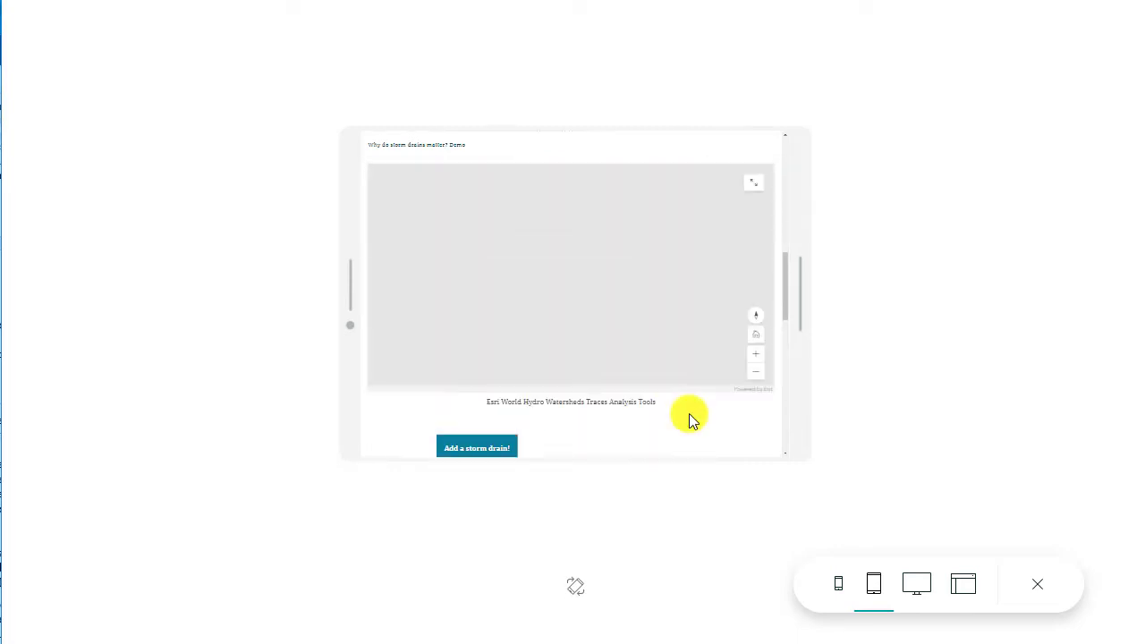
left_click(963, 583)
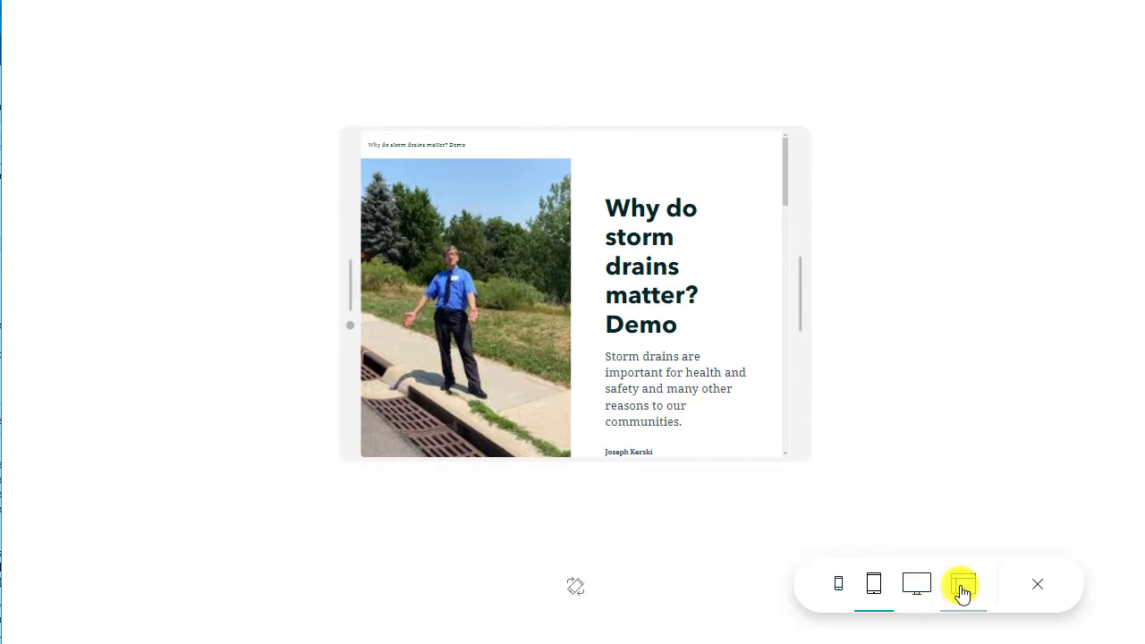
left_click(916, 583)
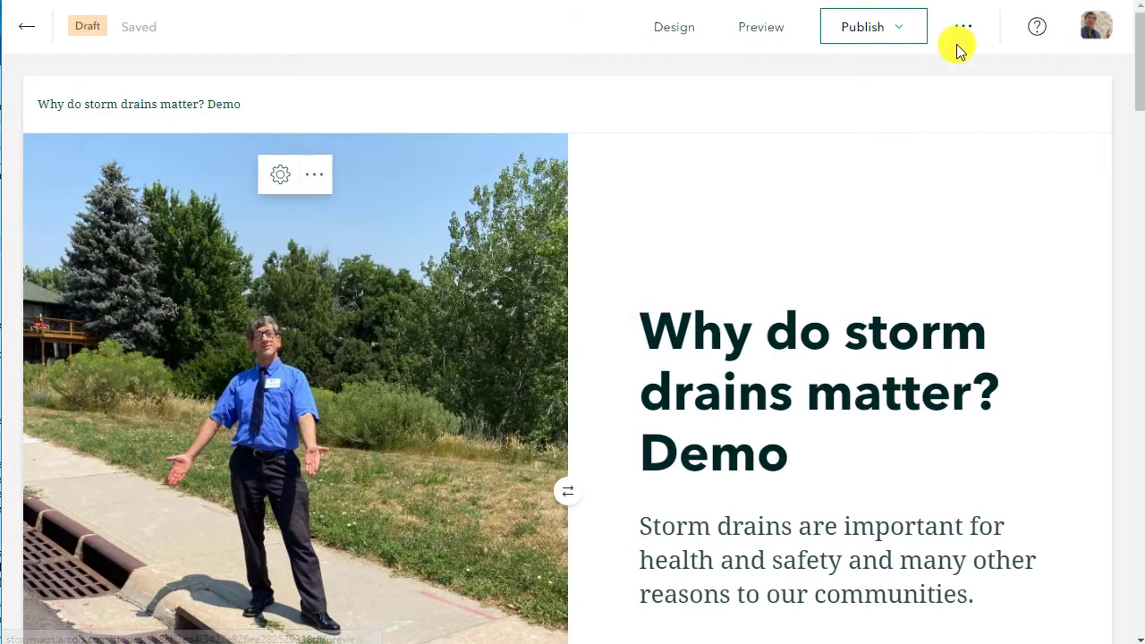
Step: Publish the story shared with My organization
left_click(863, 27)
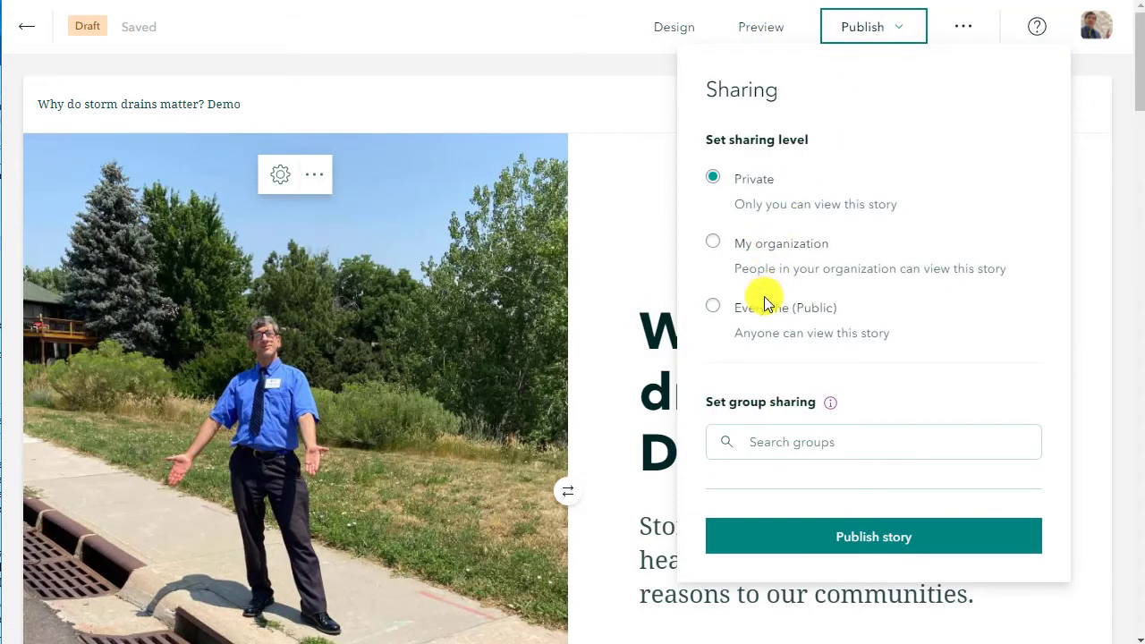
left_click(712, 240)
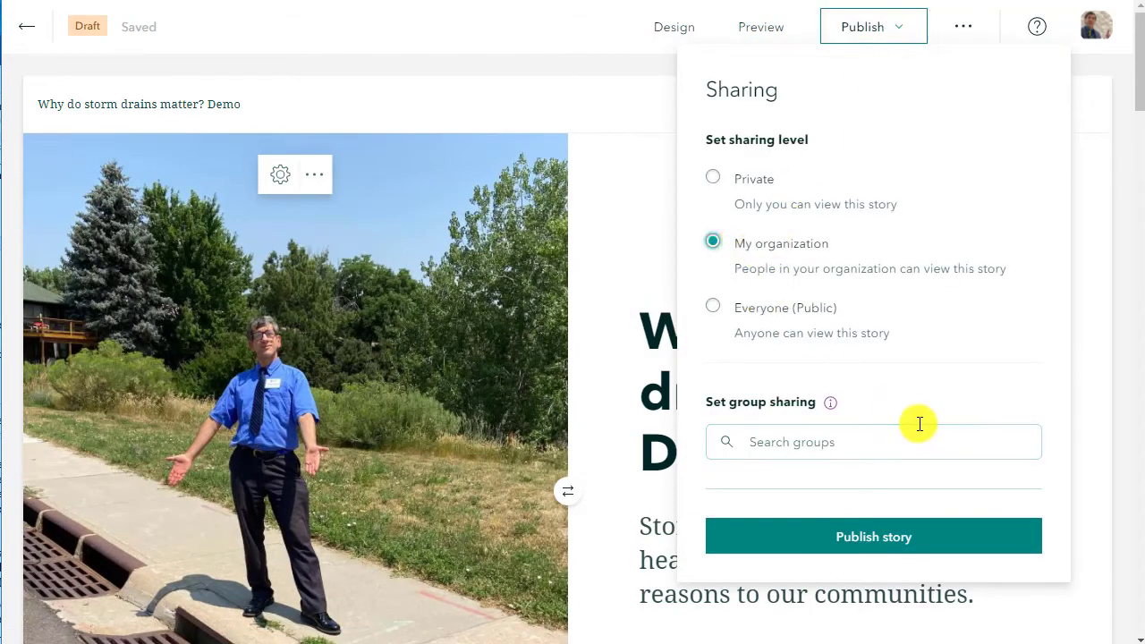
left_click(873, 537)
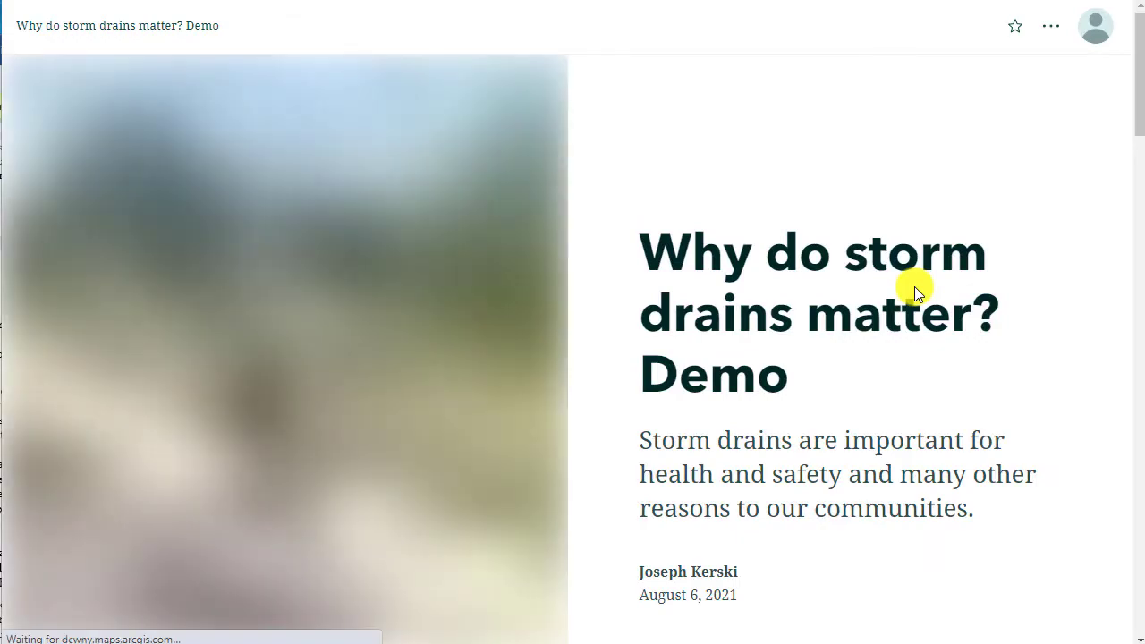
Step: Scroll through the published story's cover
scroll("down", 3)
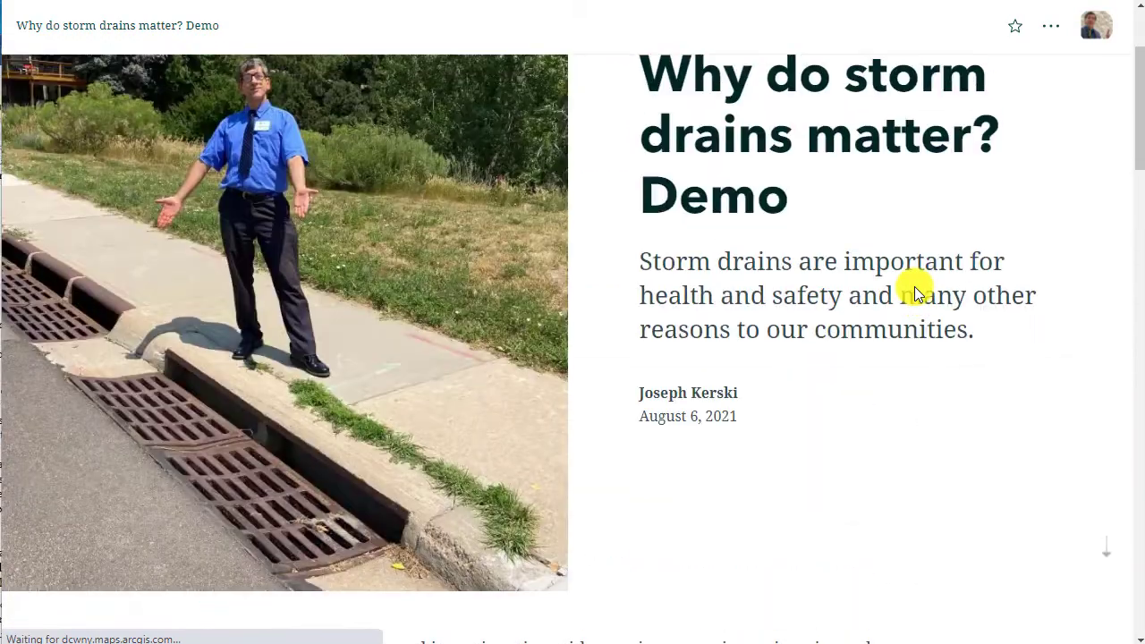
scroll("down", 3)
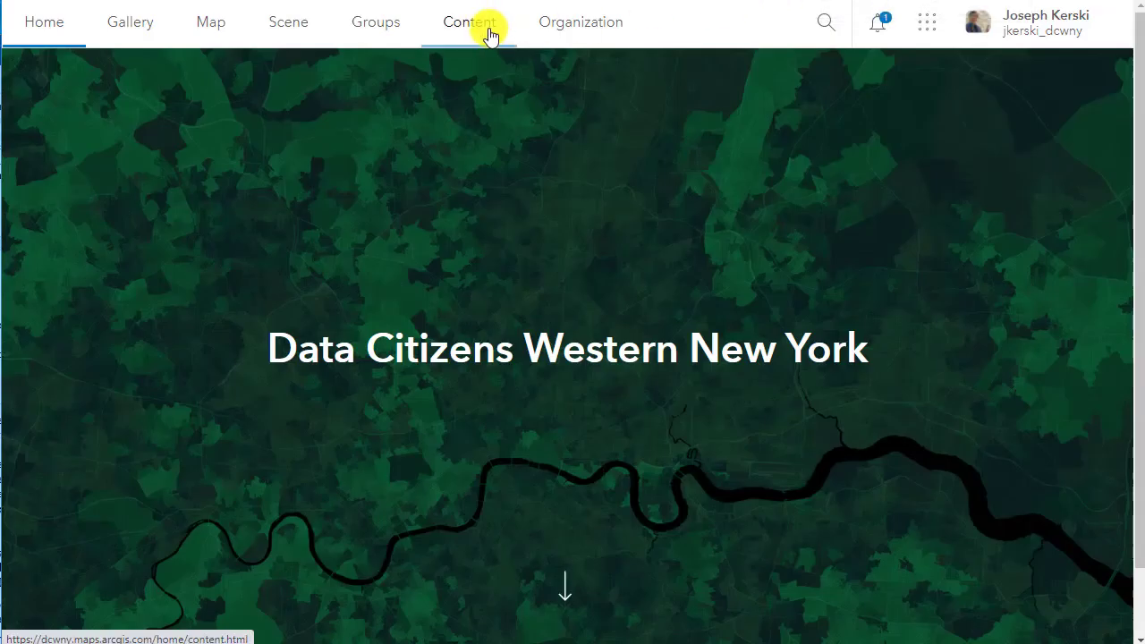
Step: Browse My Content, scrolling the 17-item list with the storm drain StoryMap, dashboards and web maps
left_click(469, 21)
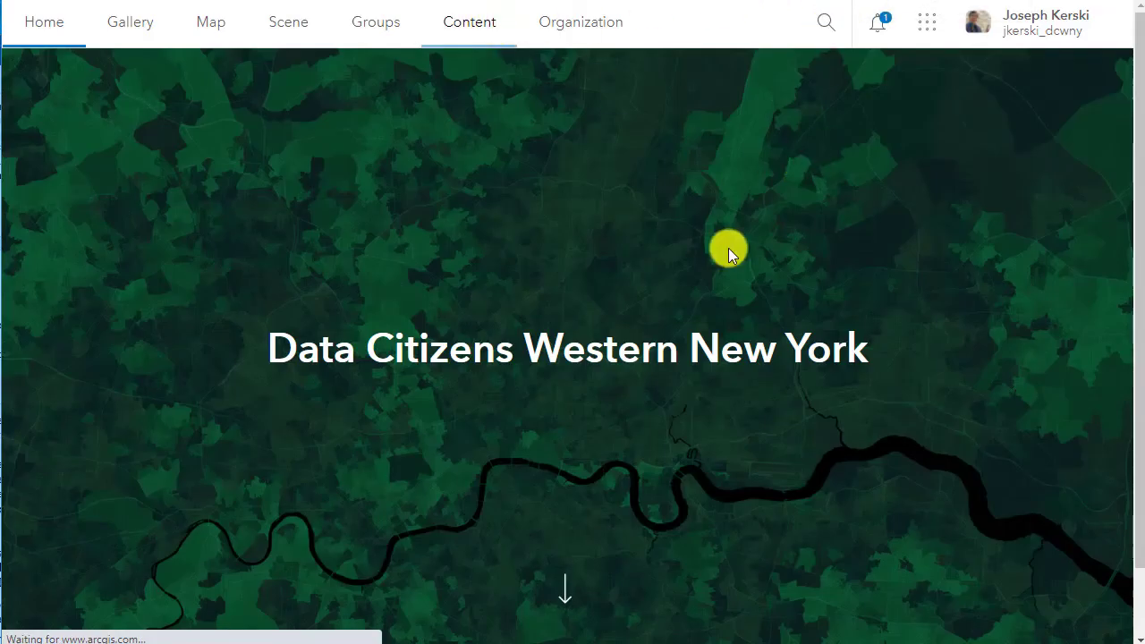
left_click(469, 21)
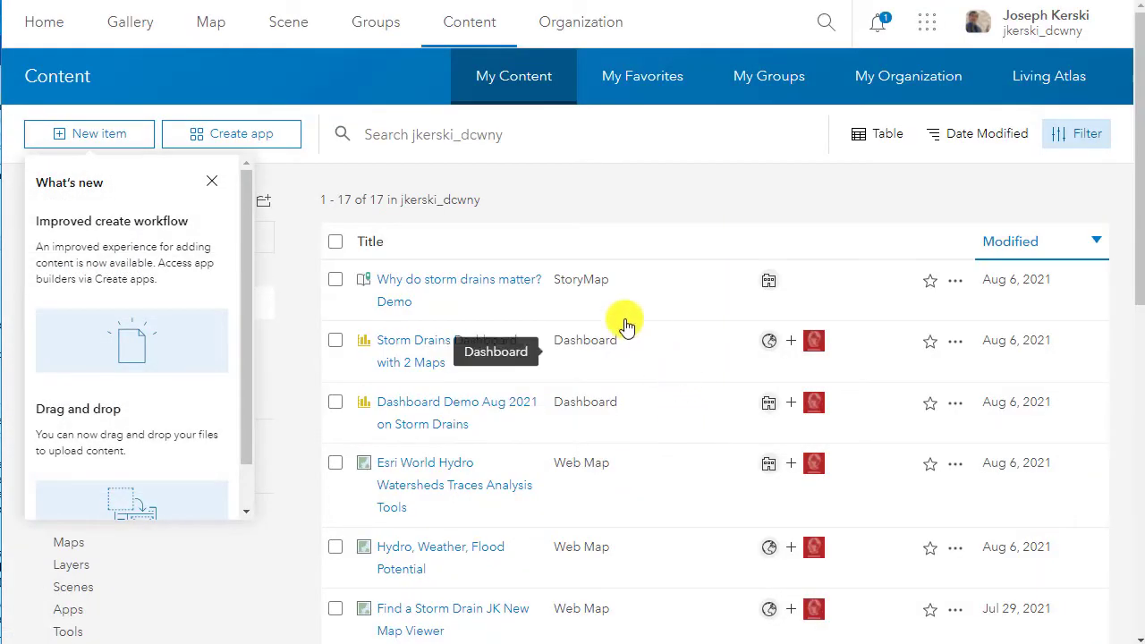
mouse_move(456, 301)
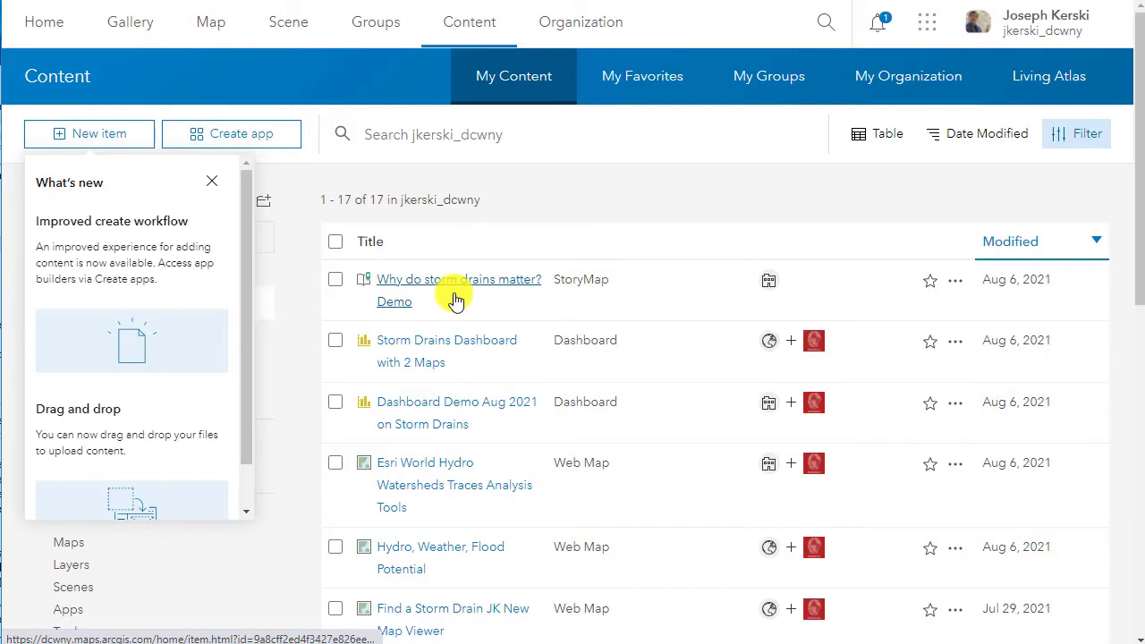
scroll("down", 3)
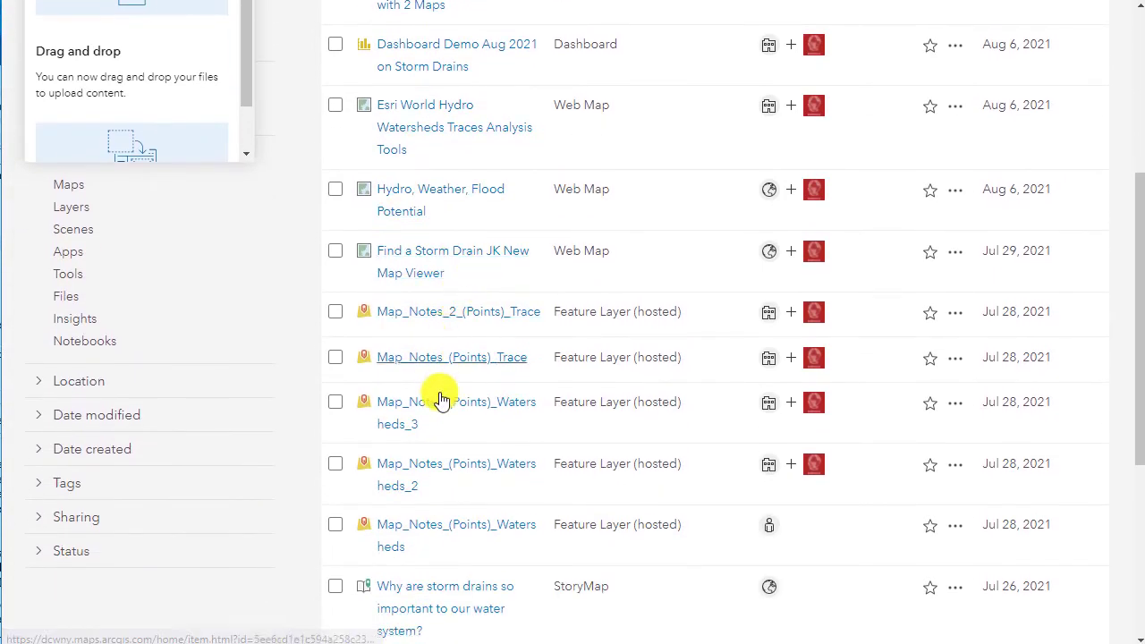
scroll("down", 3)
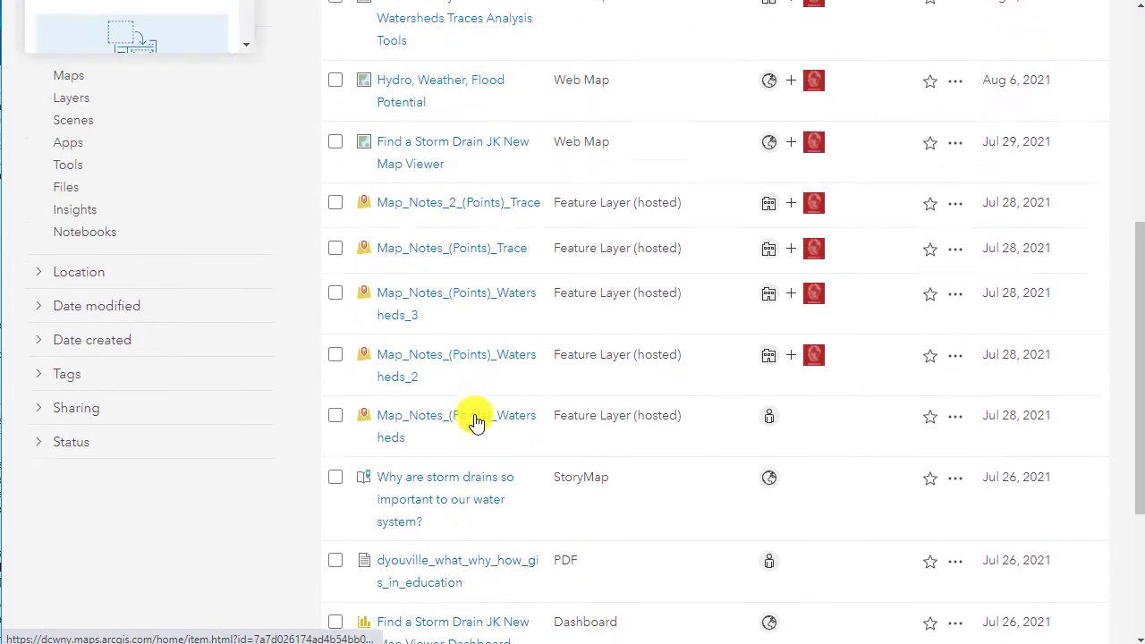
scroll("up", 3)
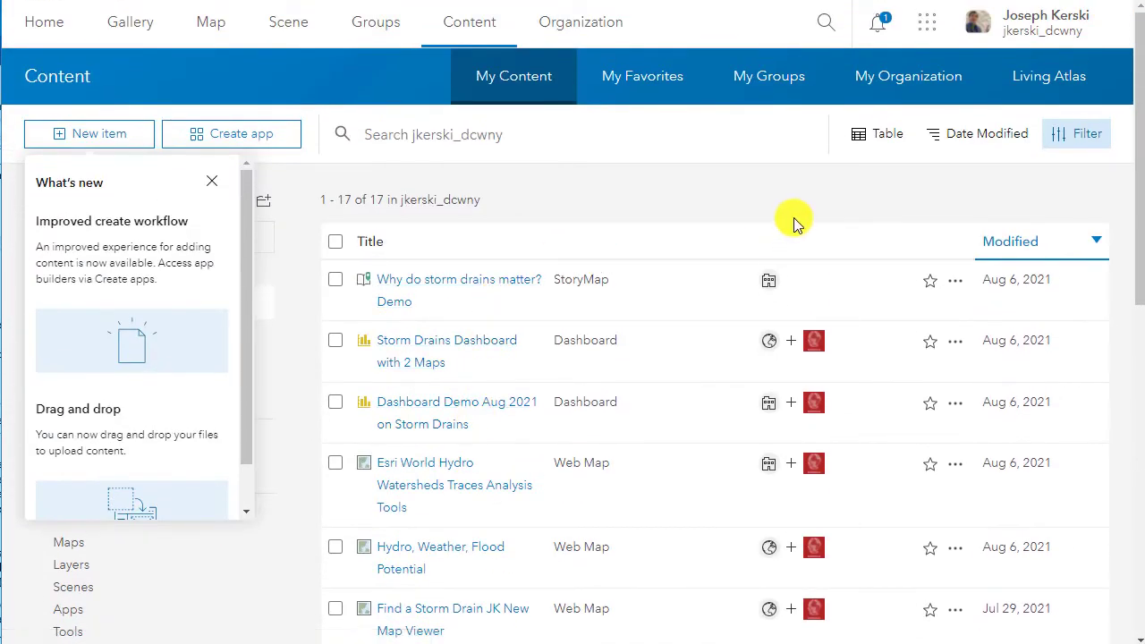
mouse_move(795, 218)
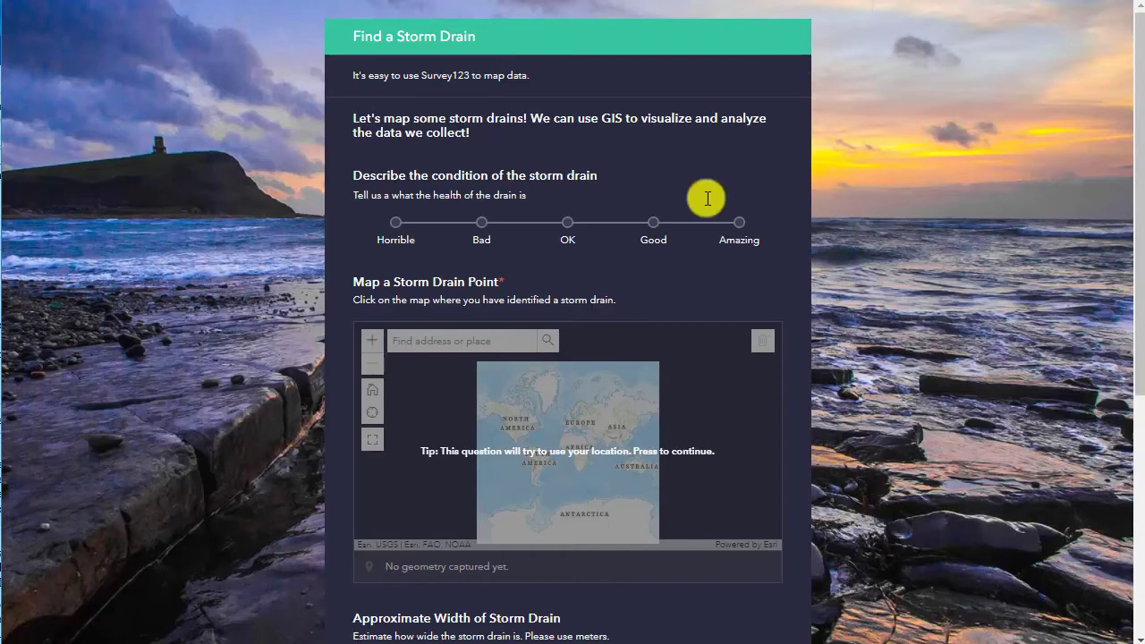
mouse_move(877, 526)
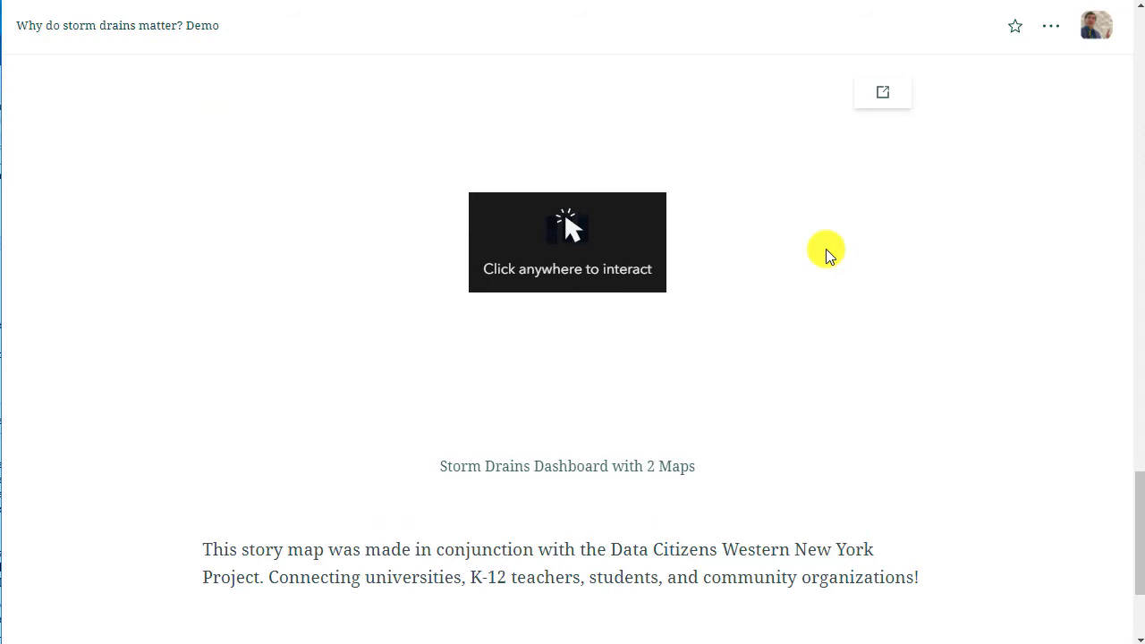
Step: Scroll the demo story down to its embedded storm drain dashboard
scroll("down", 3)
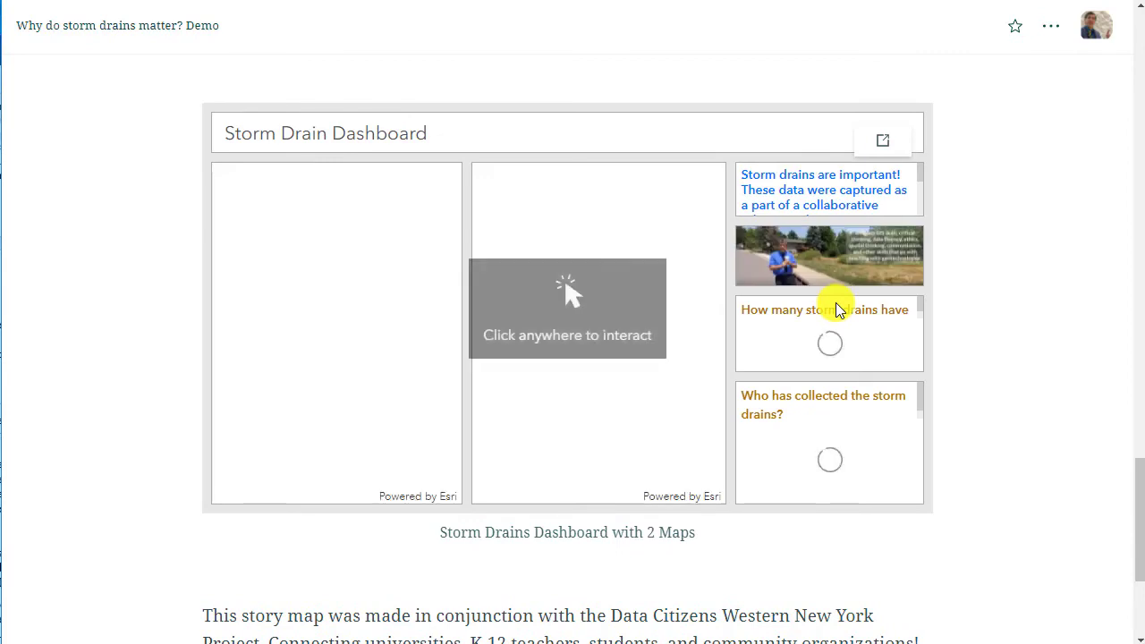
mouse_move(970, 278)
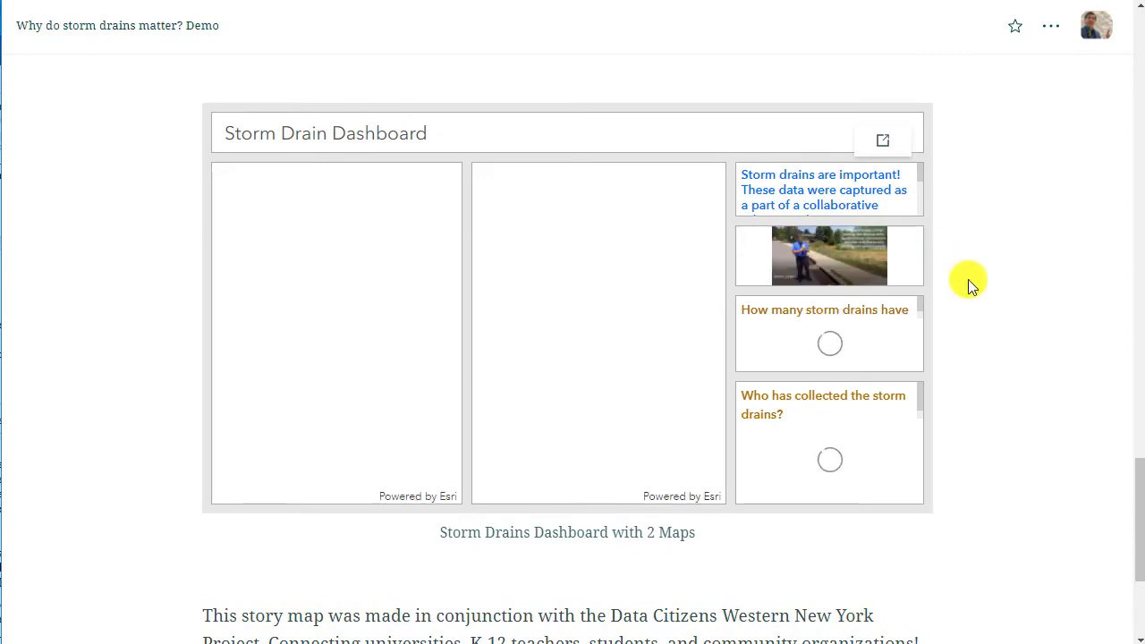
scroll("down", 3)
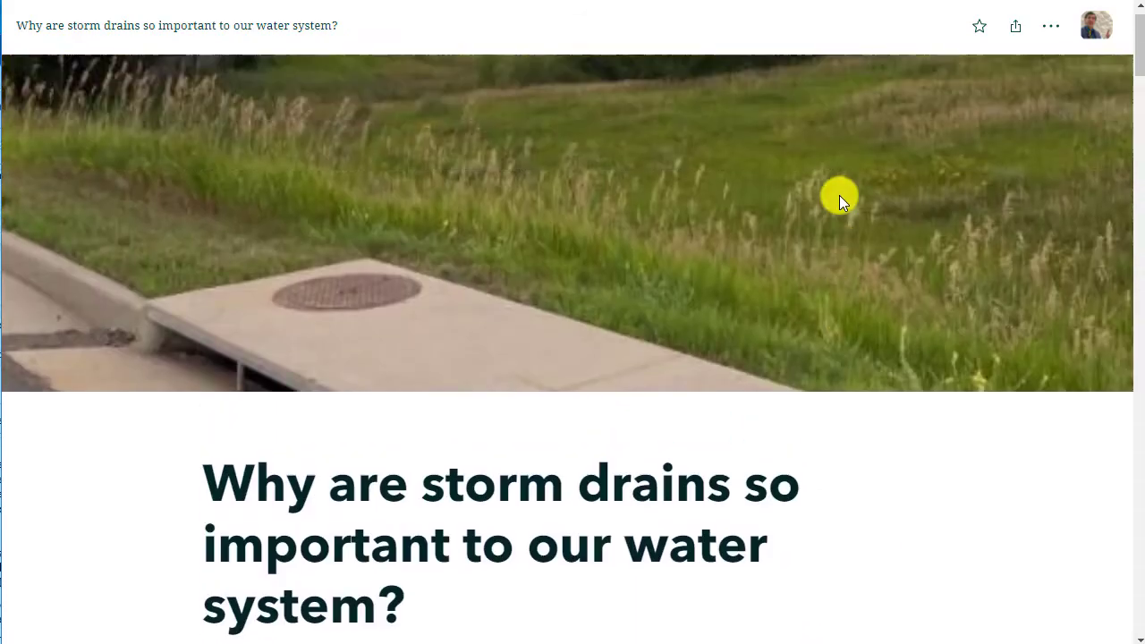
Step: Scroll the water-system story to its embedded storm drain dashboard and activate it
scroll("down", 3)
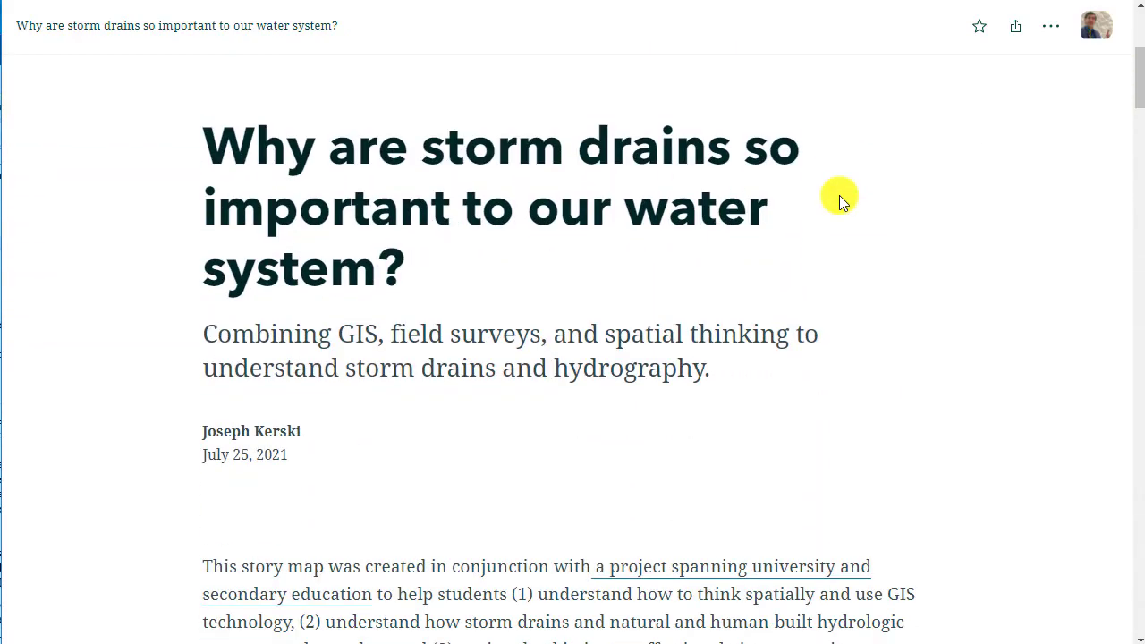
scroll("down", 3)
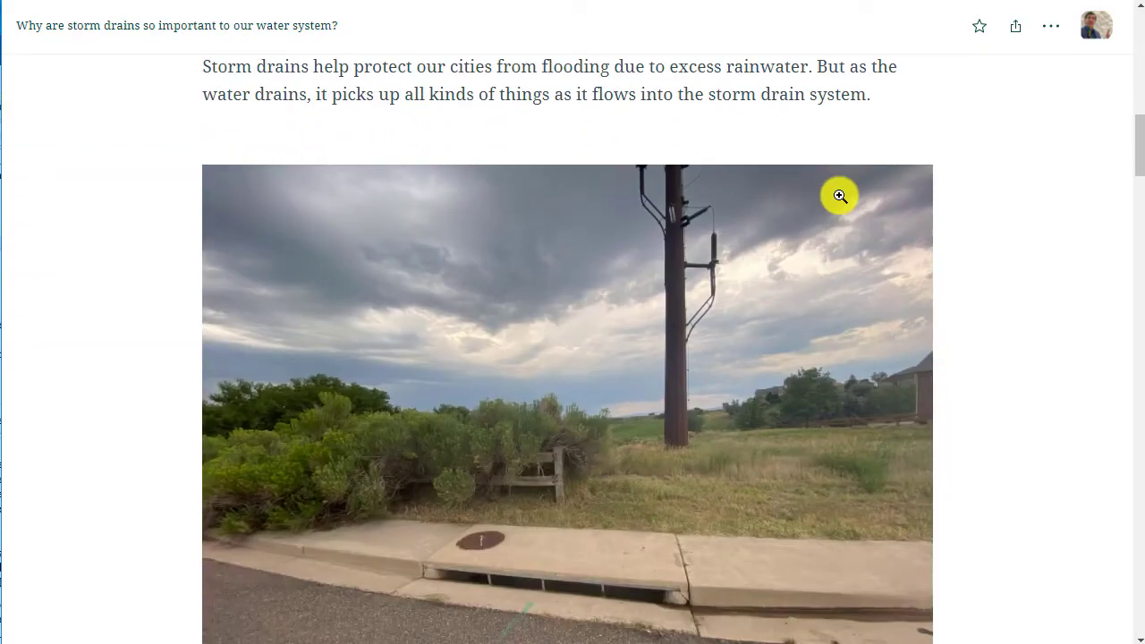
scroll("down", 3)
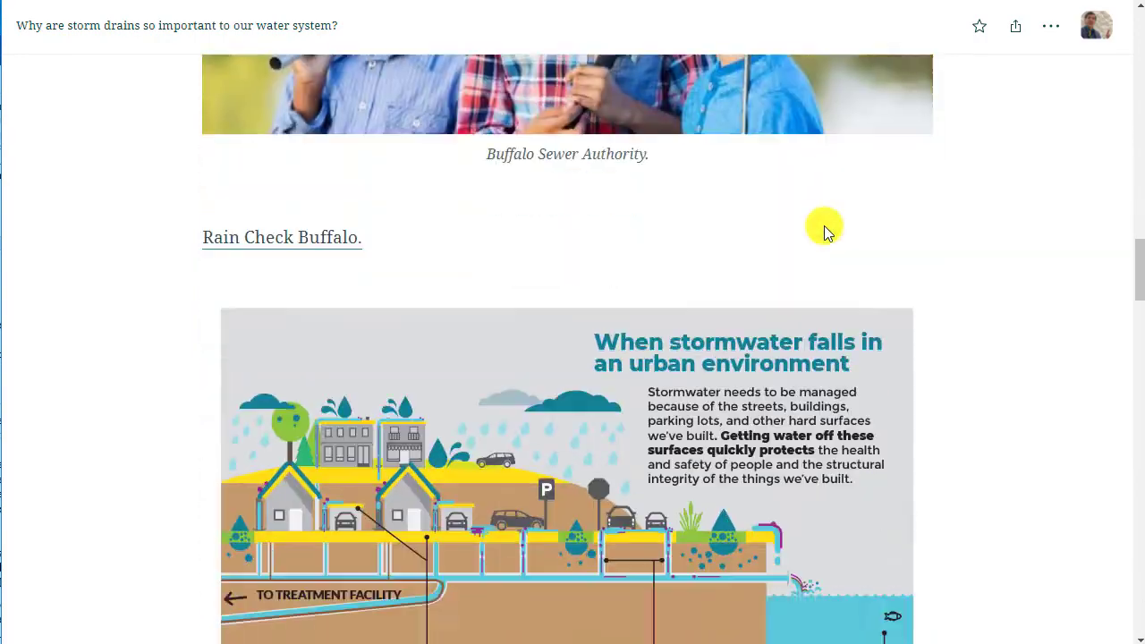
scroll("down", 3)
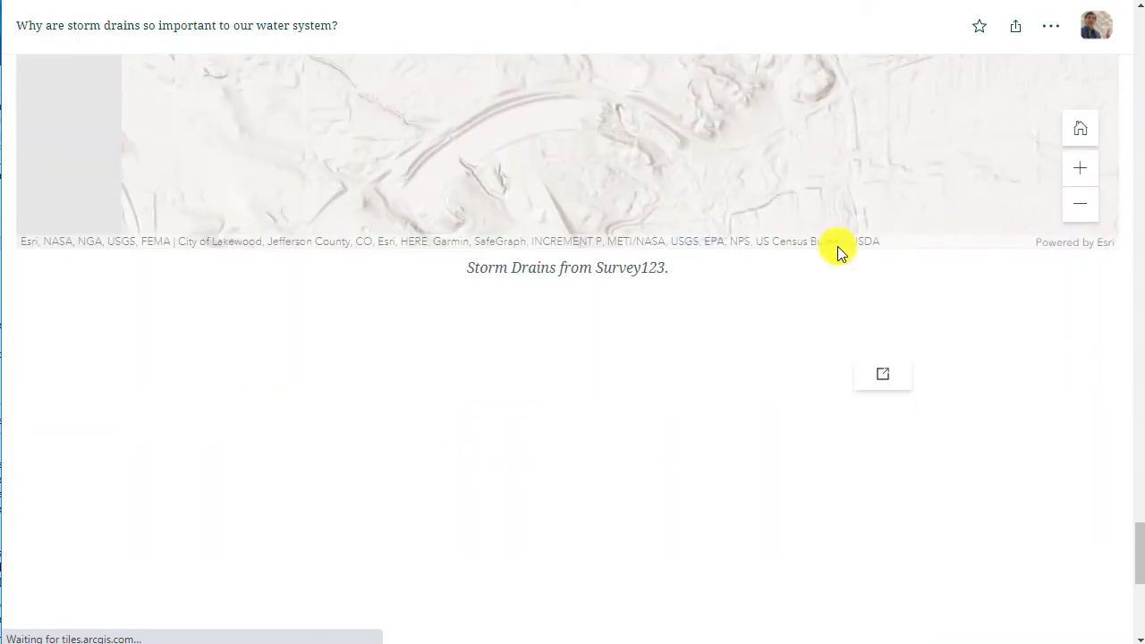
scroll("down", 3)
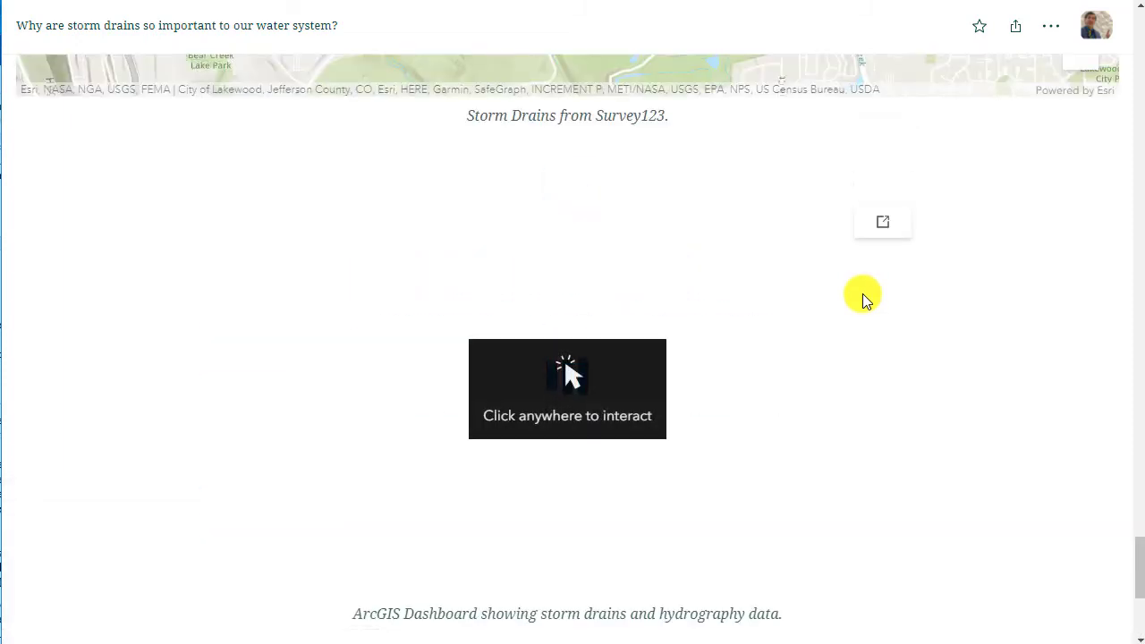
left_click(568, 388)
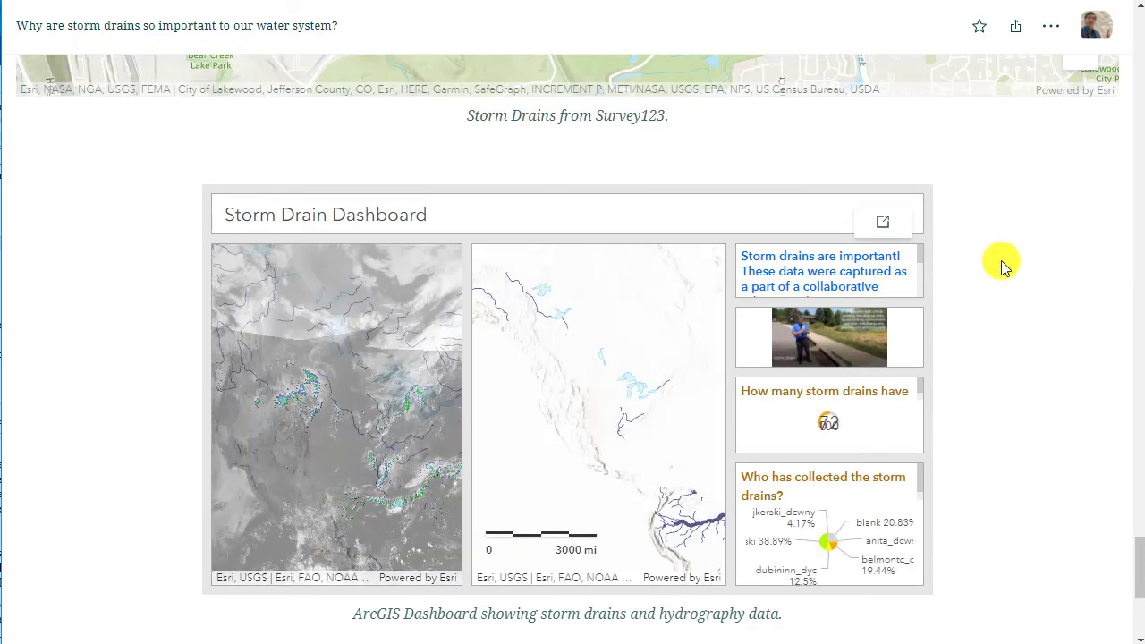
Step: Continue through the story and bring up its actions menu from the header
scroll("down", 3)
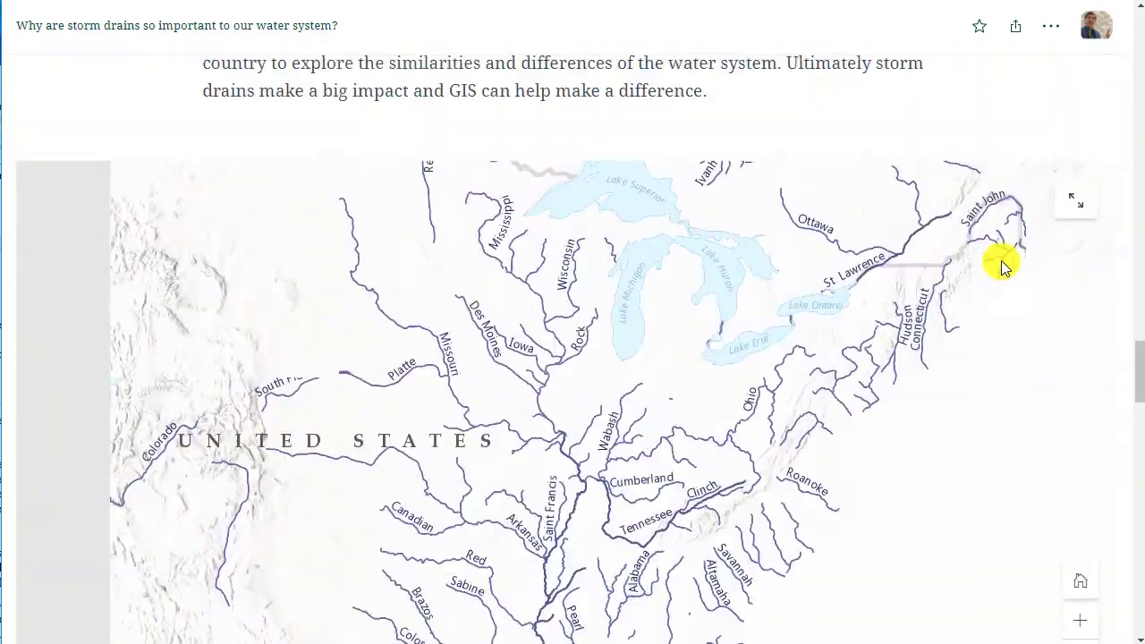
scroll("down", 3)
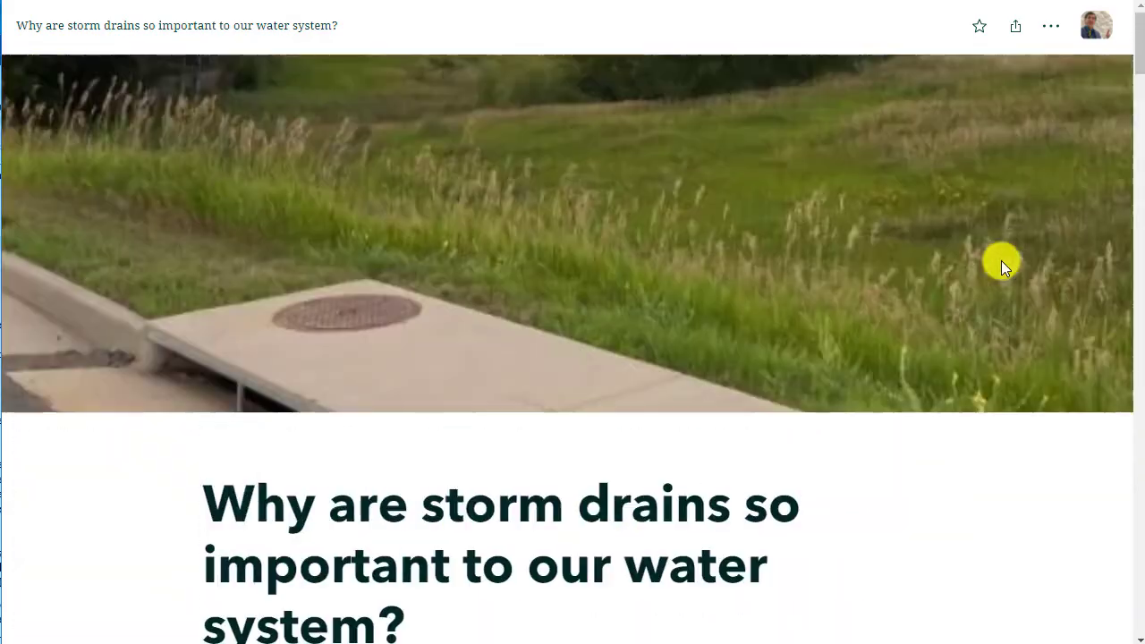
left_click(1051, 27)
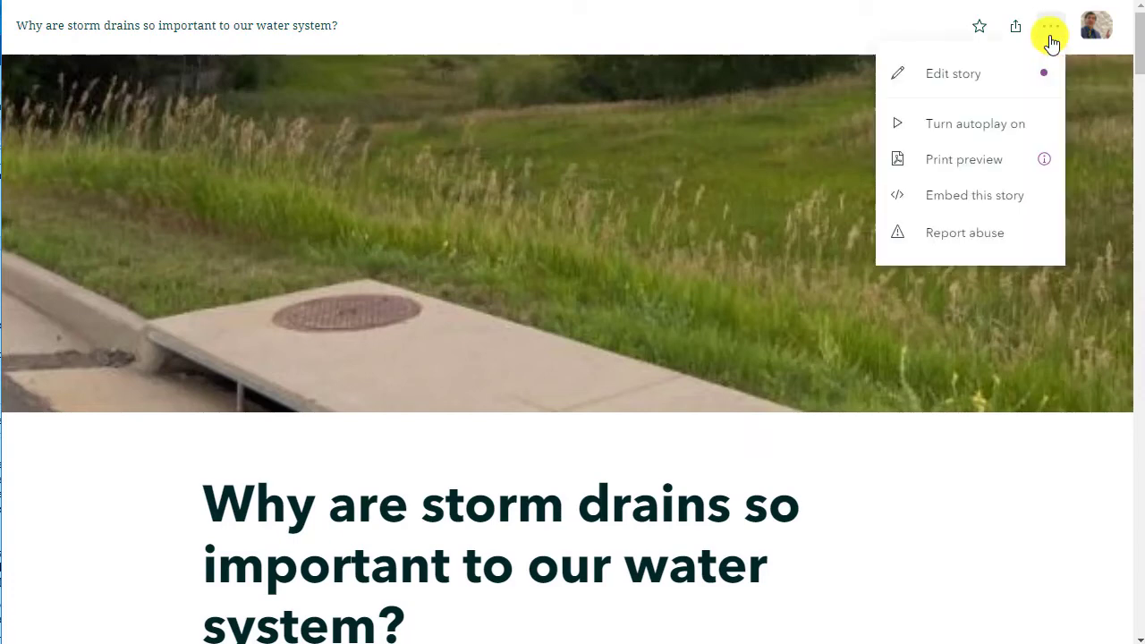
Step: Edit the story and replace its cover image with the uploaded storm drain photo
left_click(952, 74)
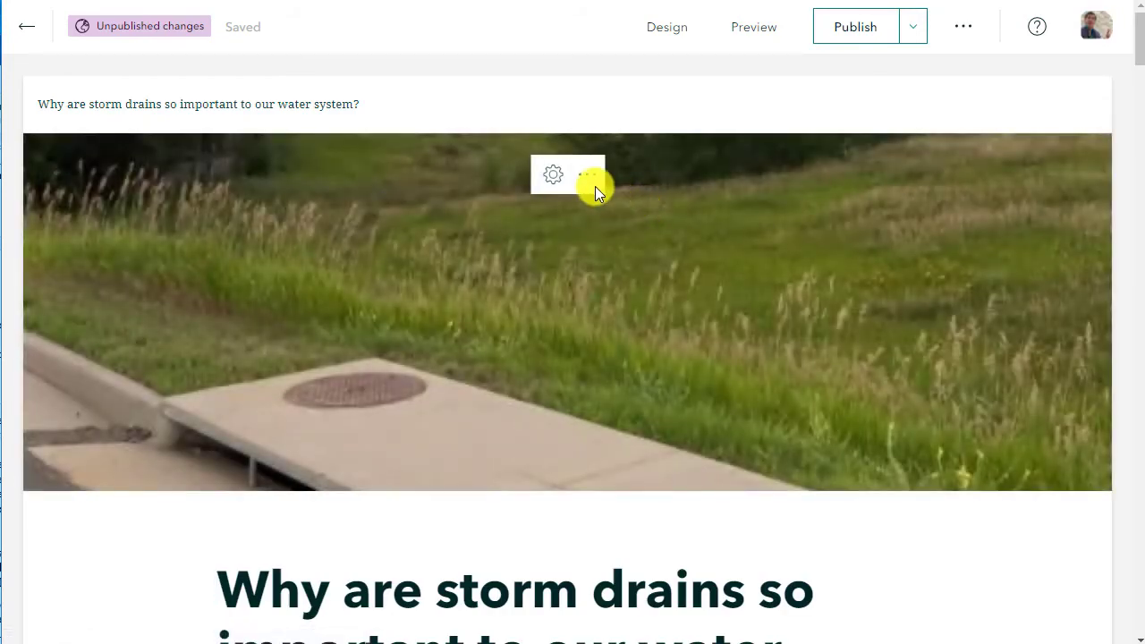
left_click(587, 176)
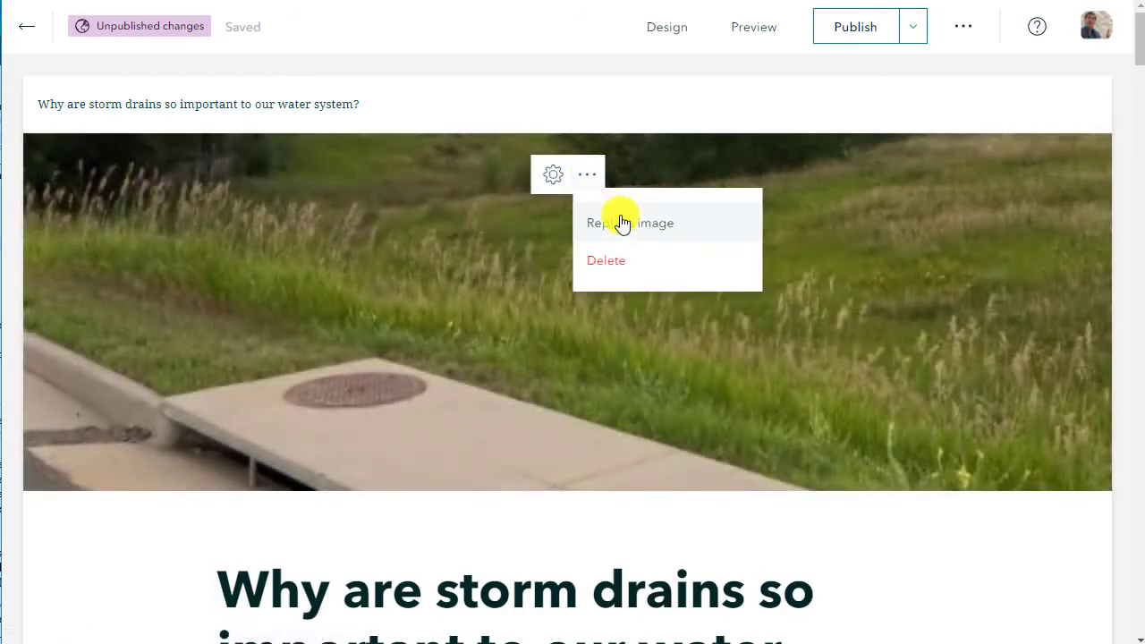
left_click(630, 222)
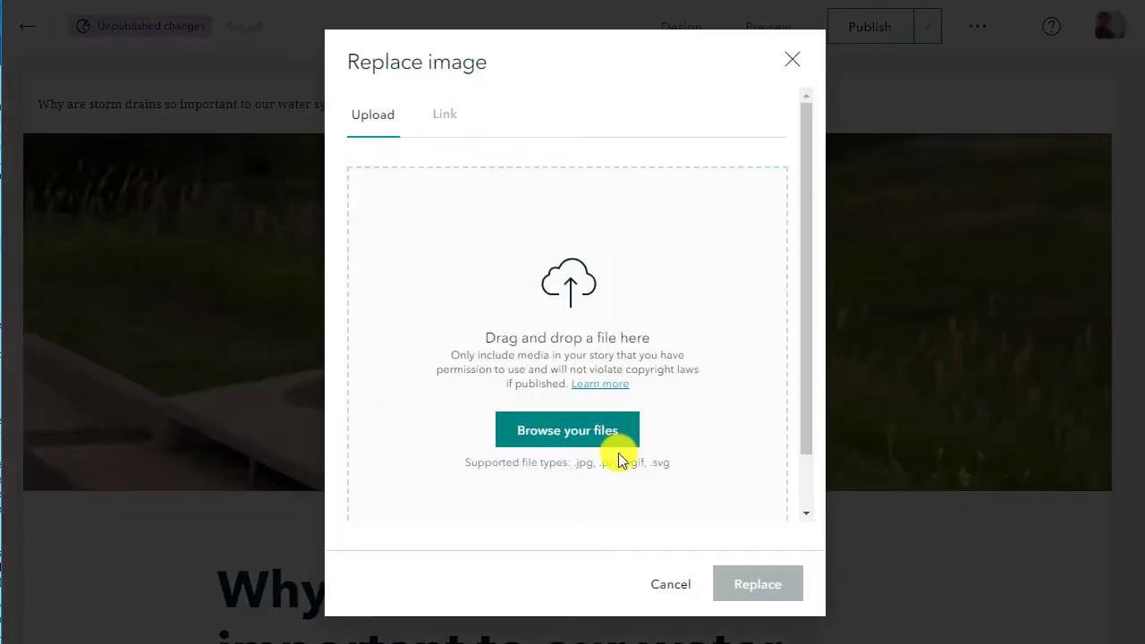
left_click(567, 430)
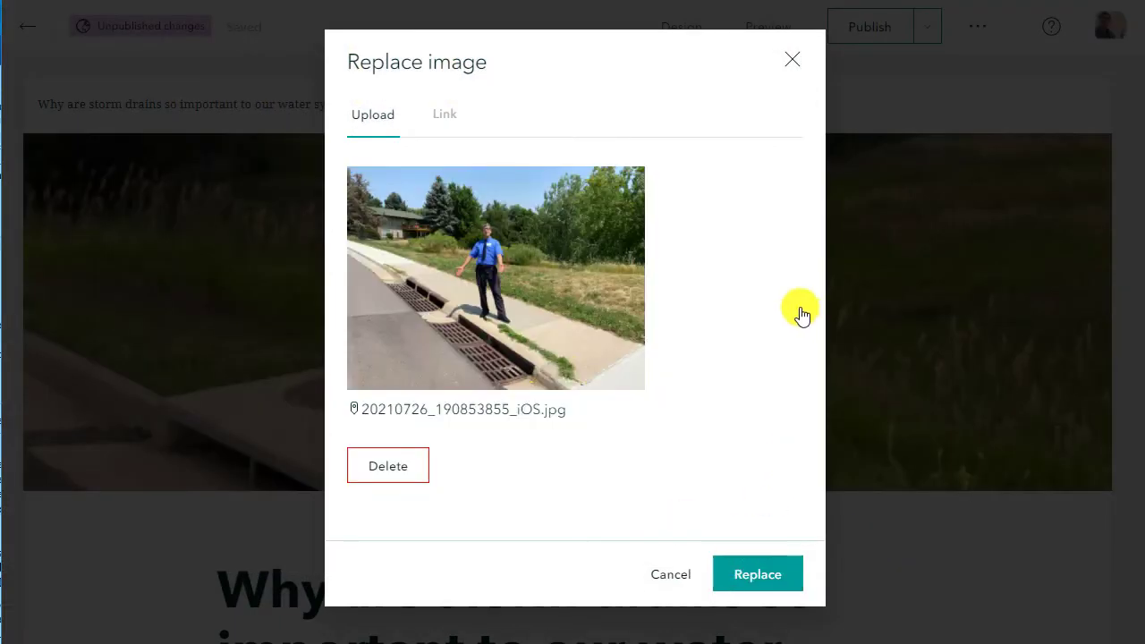
left_click(757, 573)
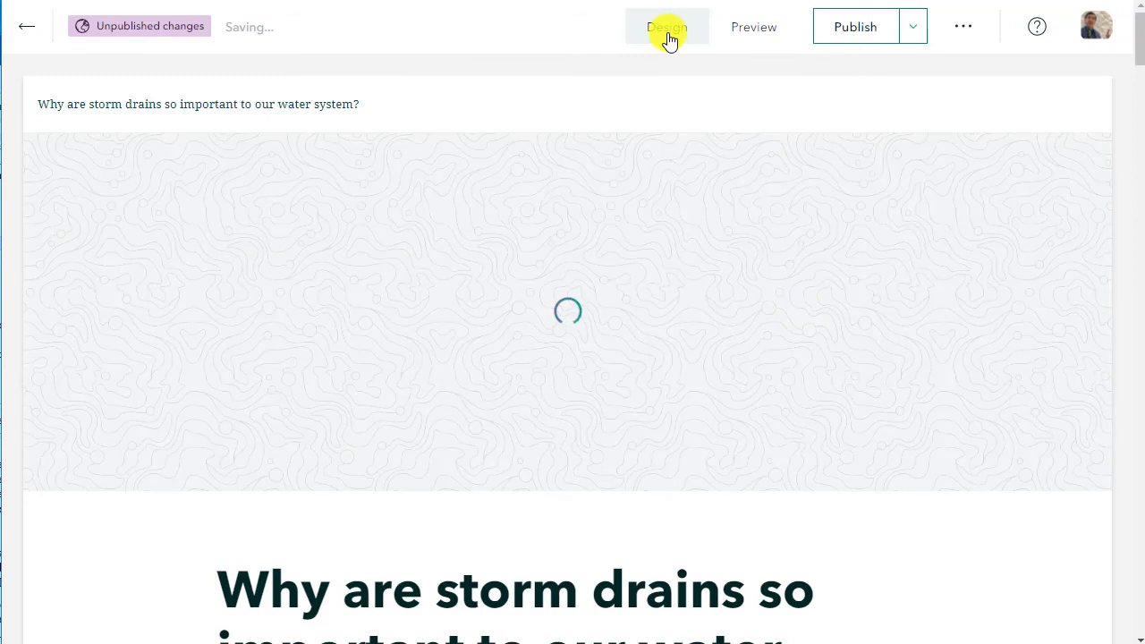
Step: In Design, switch the cover to the side-by-side layout with the new photo beside the title
left_click(666, 27)
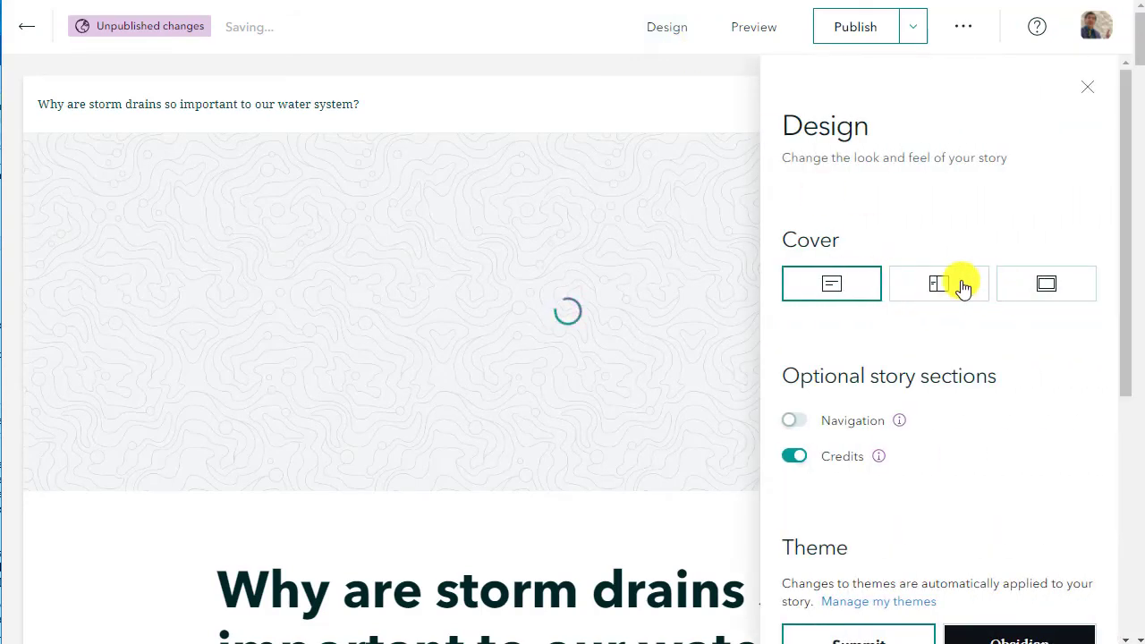
left_click(938, 283)
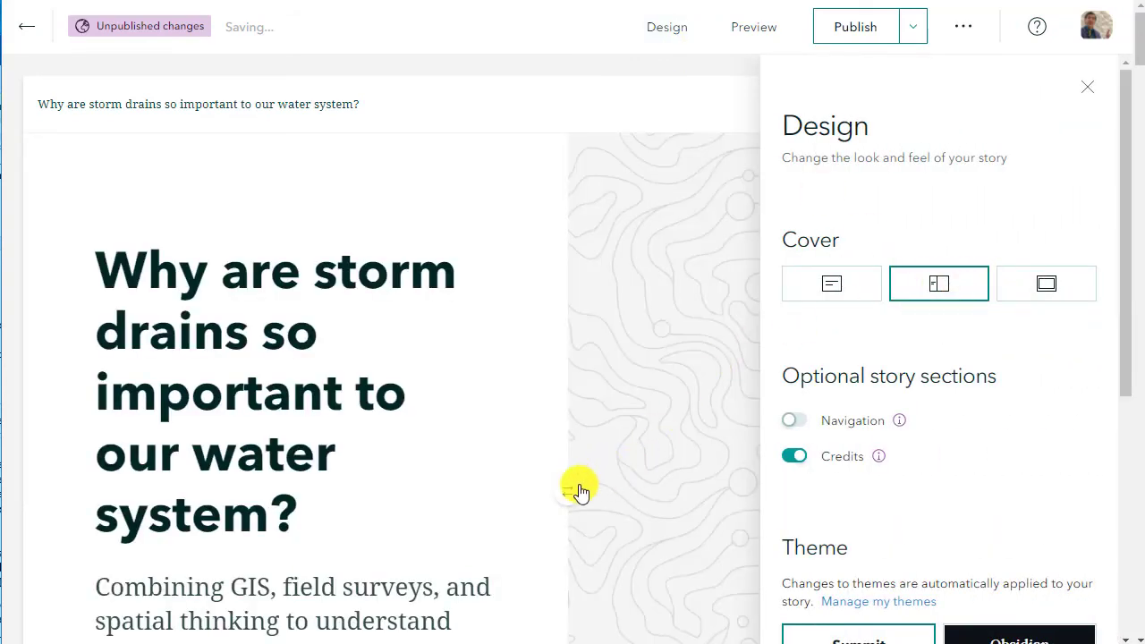
left_click(1088, 86)
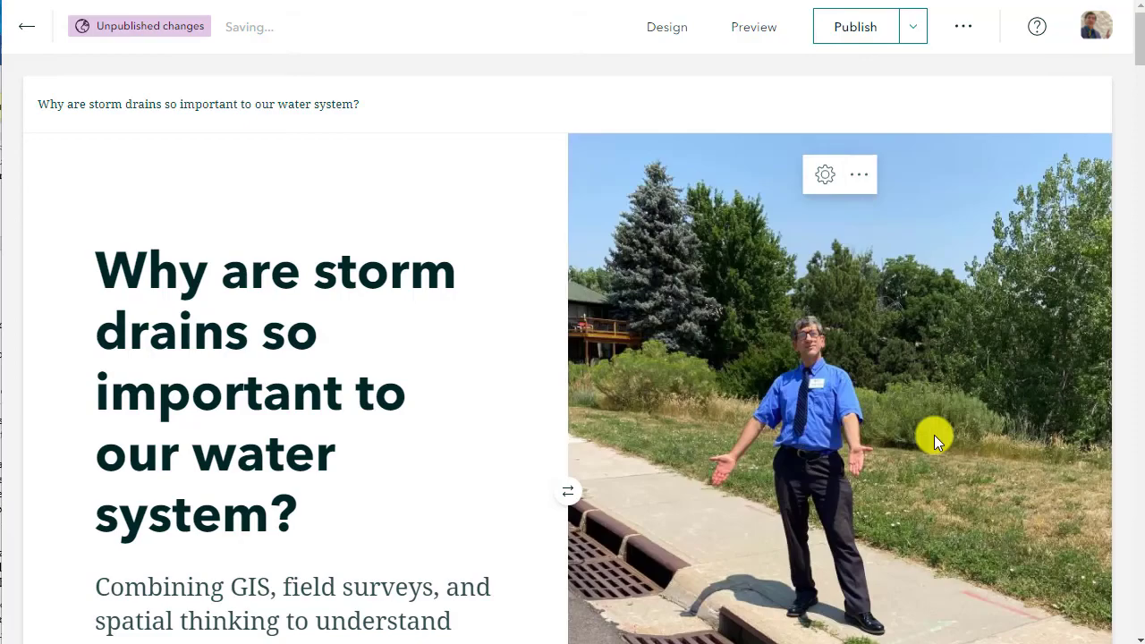
scroll("down", 3)
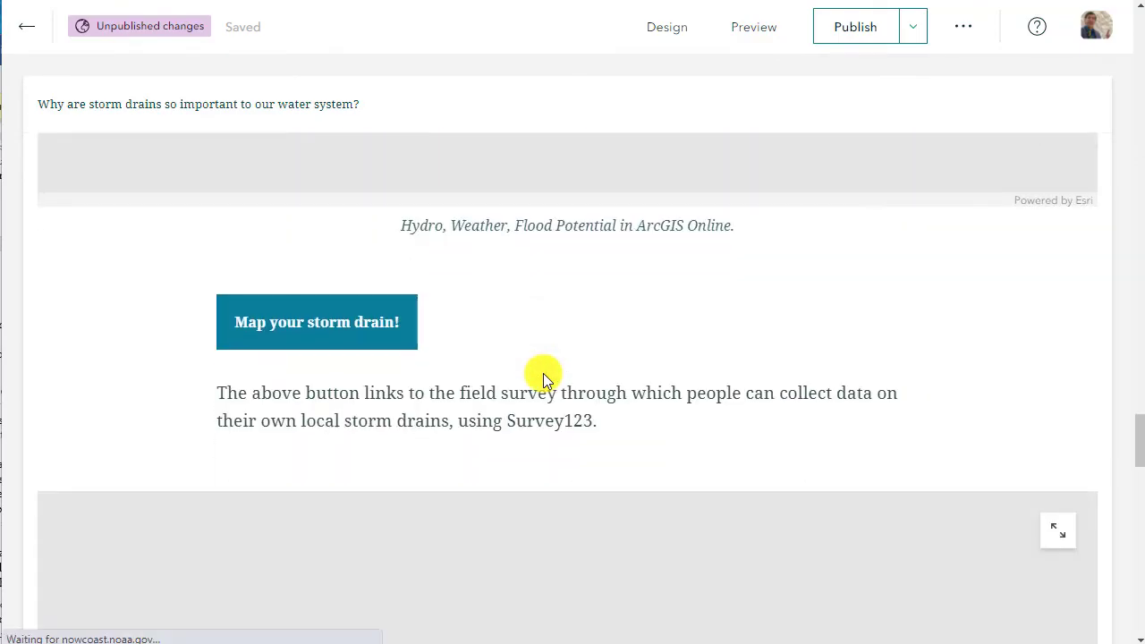
scroll("down", 3)
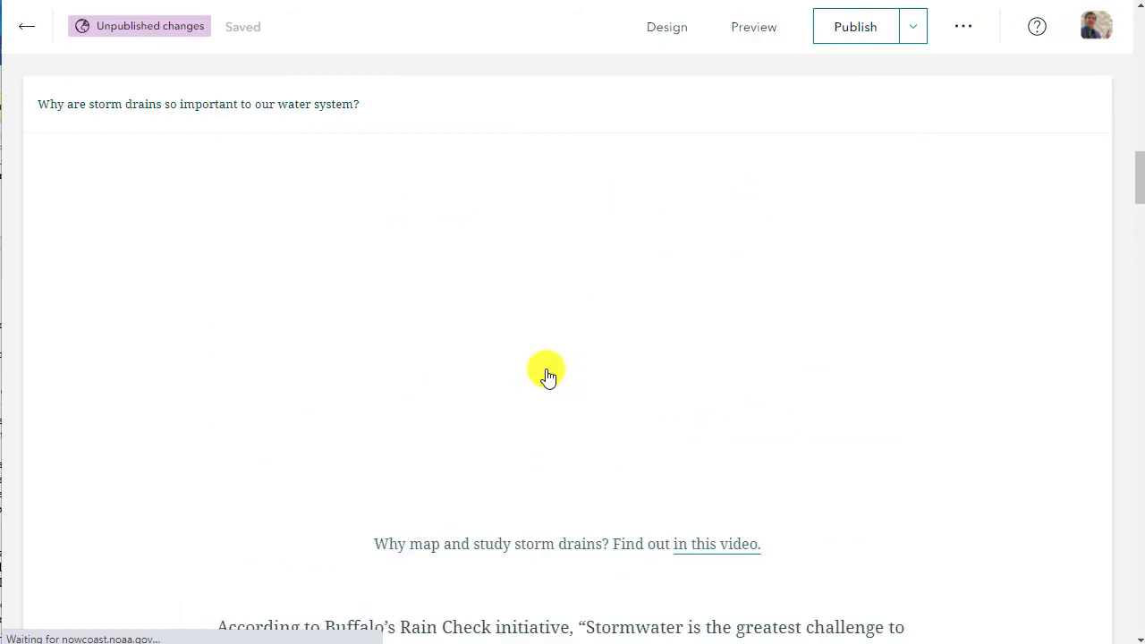
scroll("down", 3)
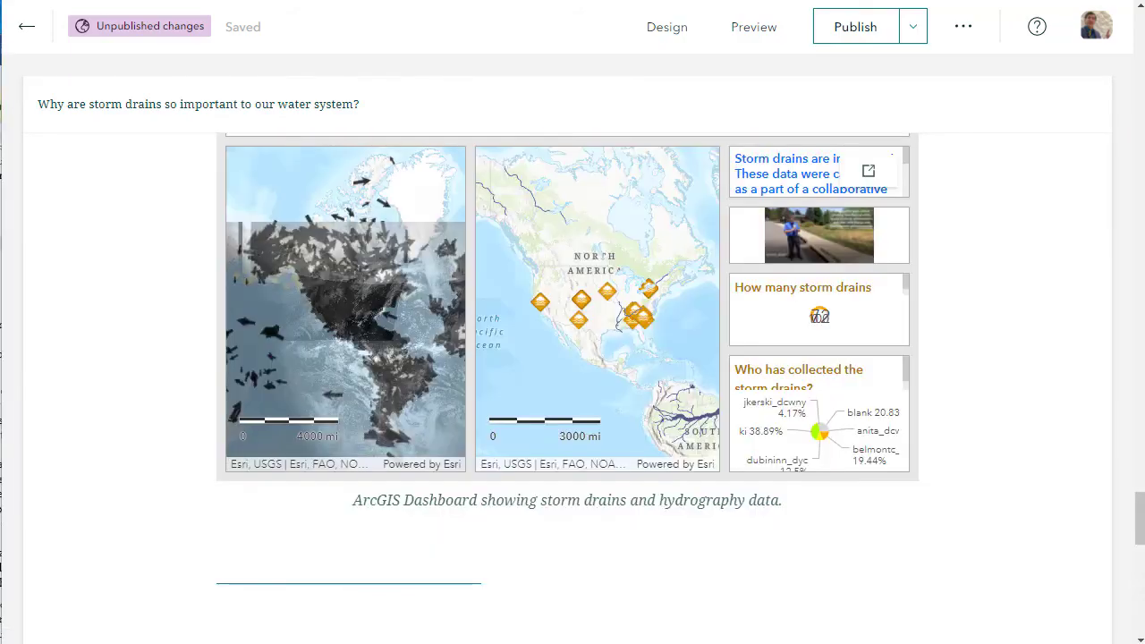
scroll("down", 3)
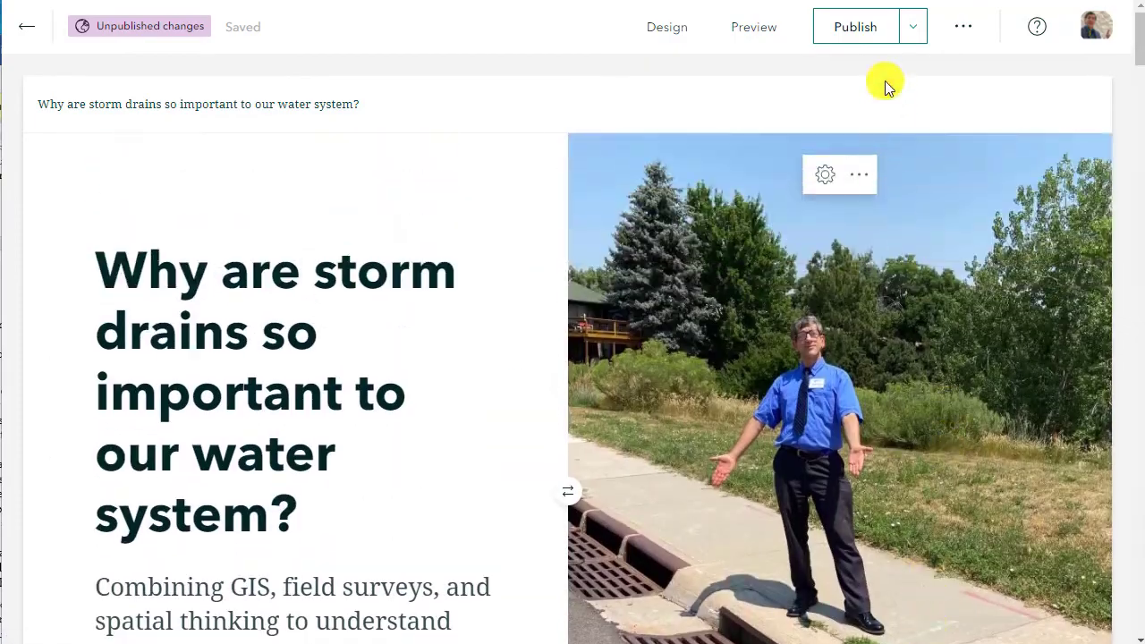
Step: Publish the edited story so the live version shows the side-by-side cover
left_click(856, 27)
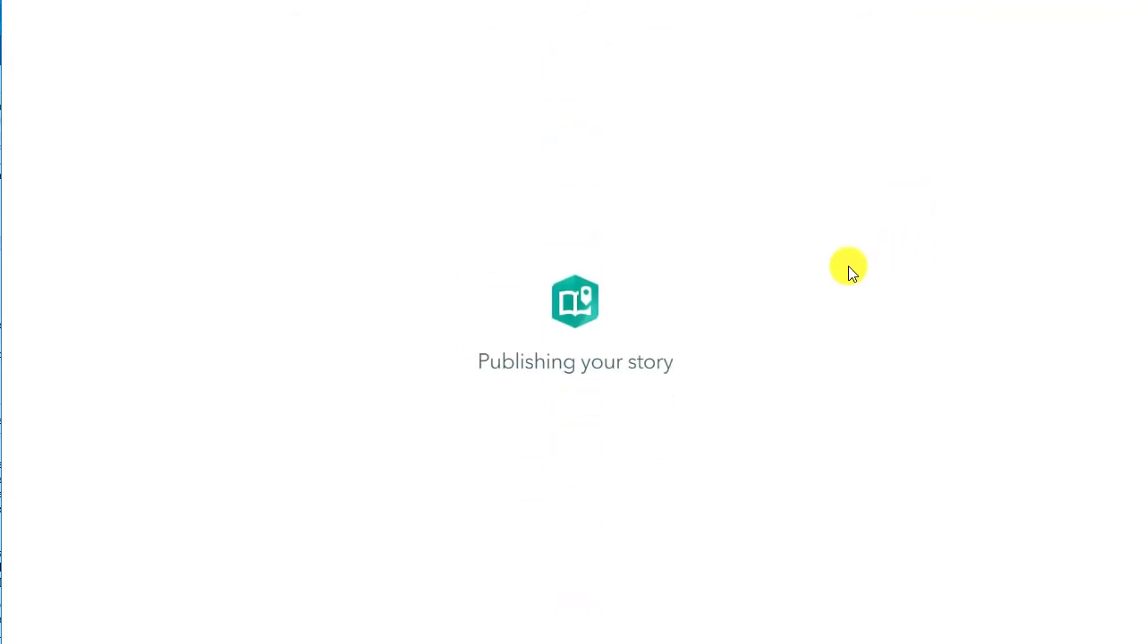
mouse_move(848, 260)
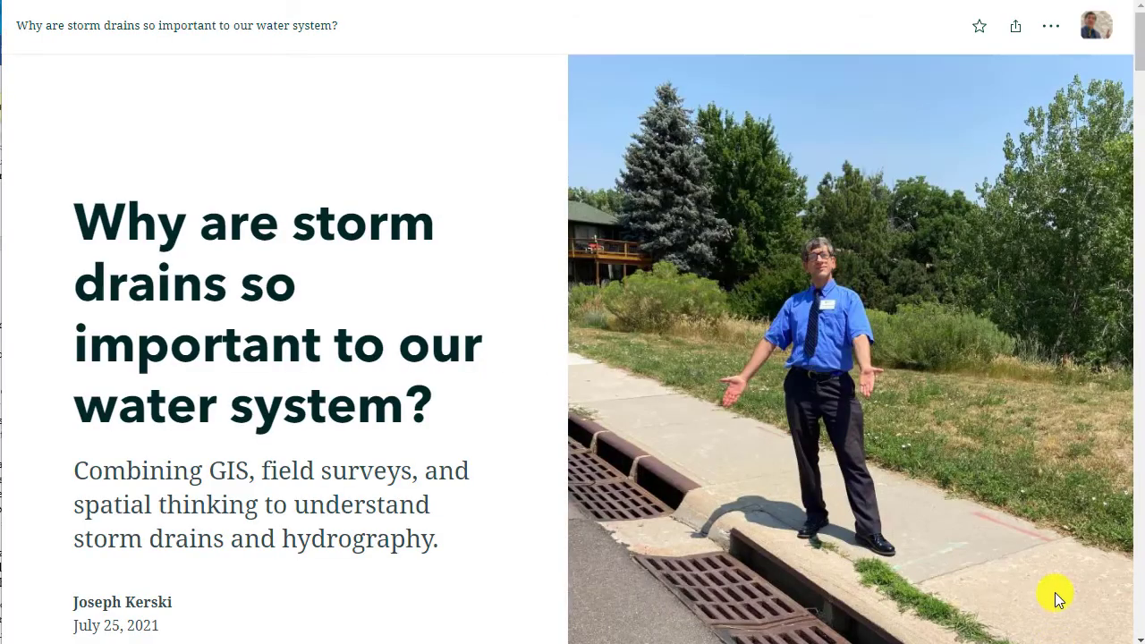
mouse_move(491, 426)
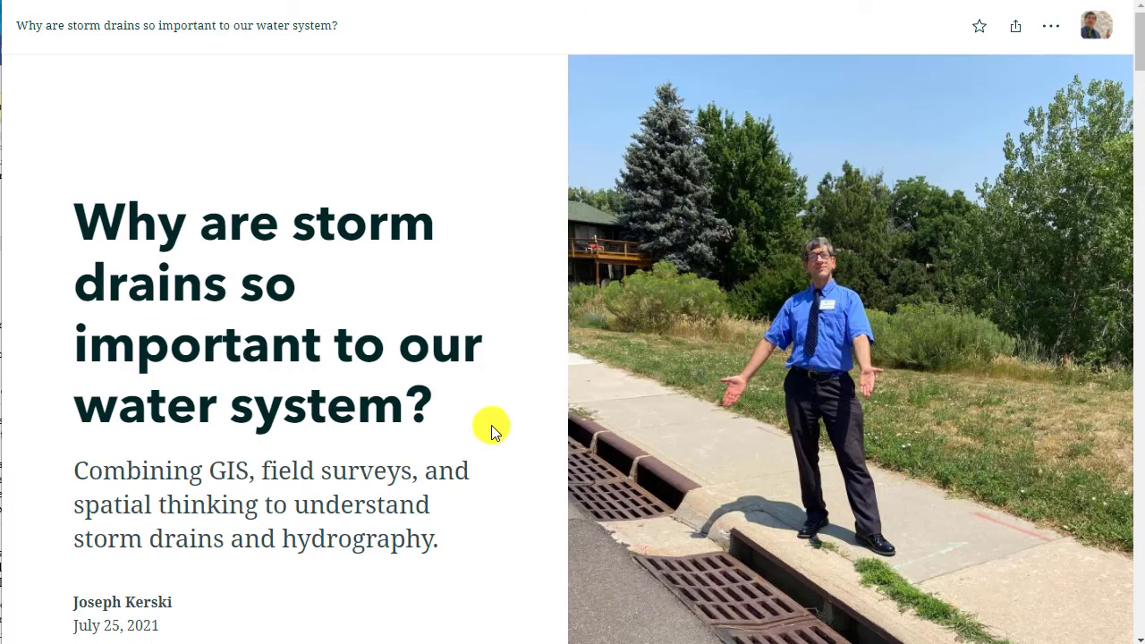
mouse_move(484, 374)
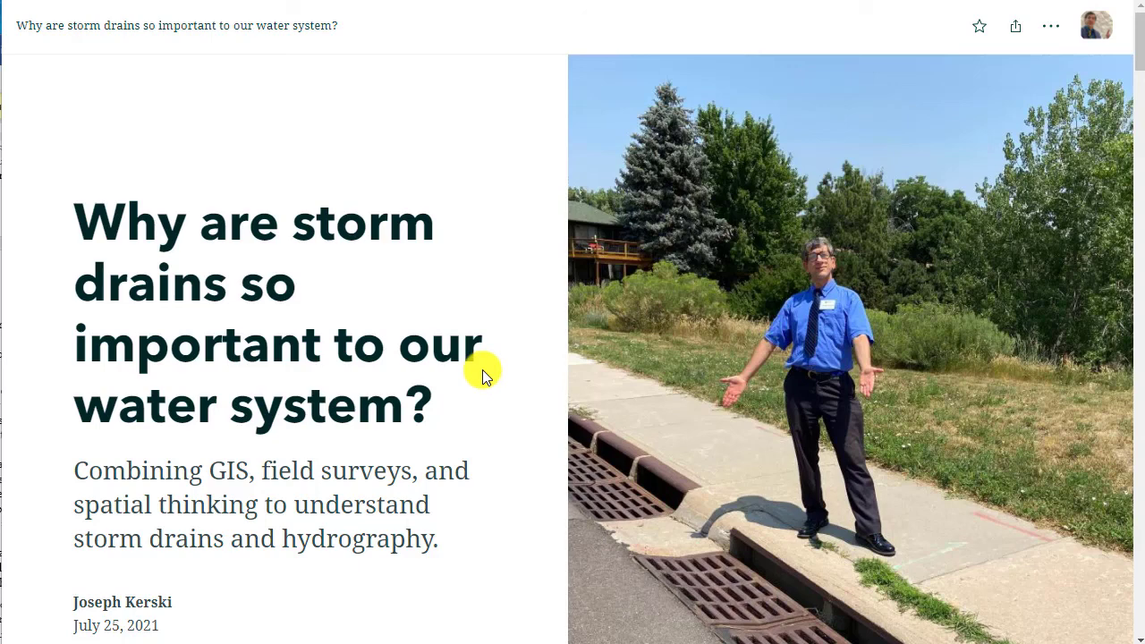